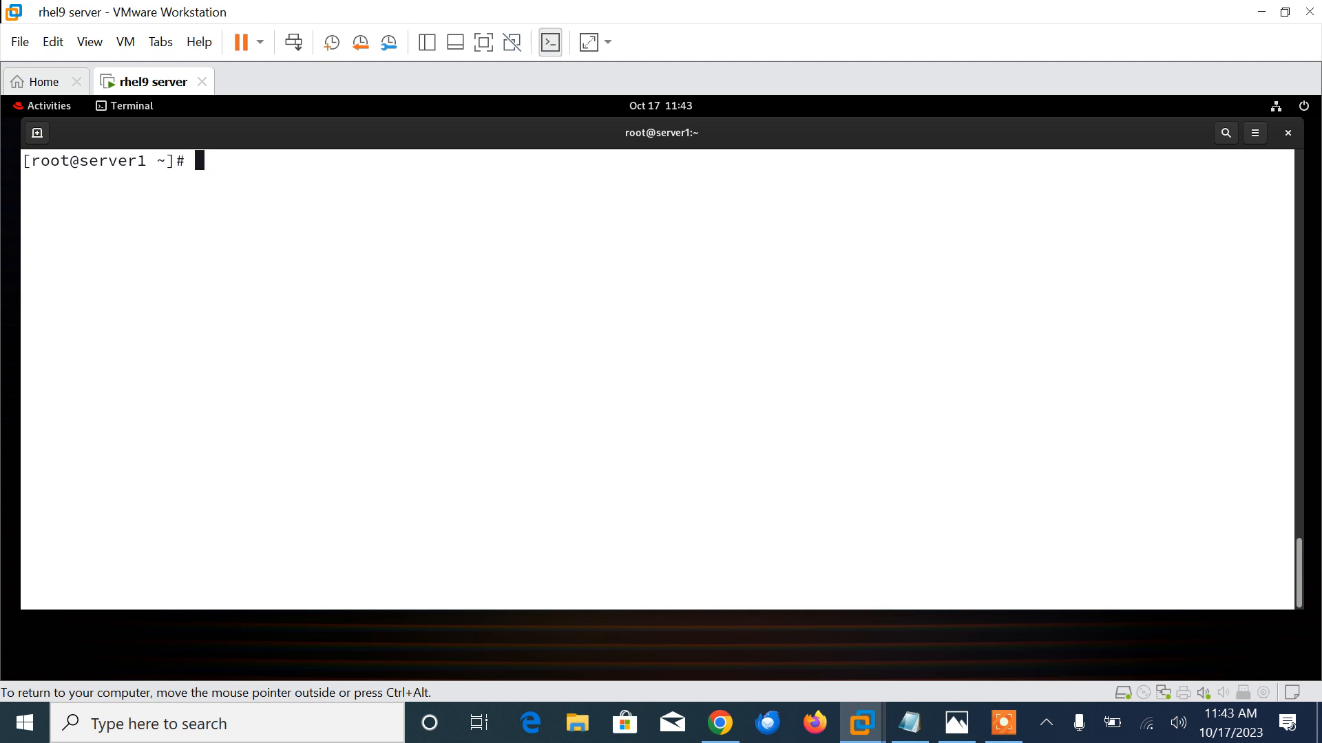
- Show the RHEL 9.2 release file and sestatus output confirming SELinux is enabled and enforcing
{"action": "type", "text": "cat etc/redhat-release"}
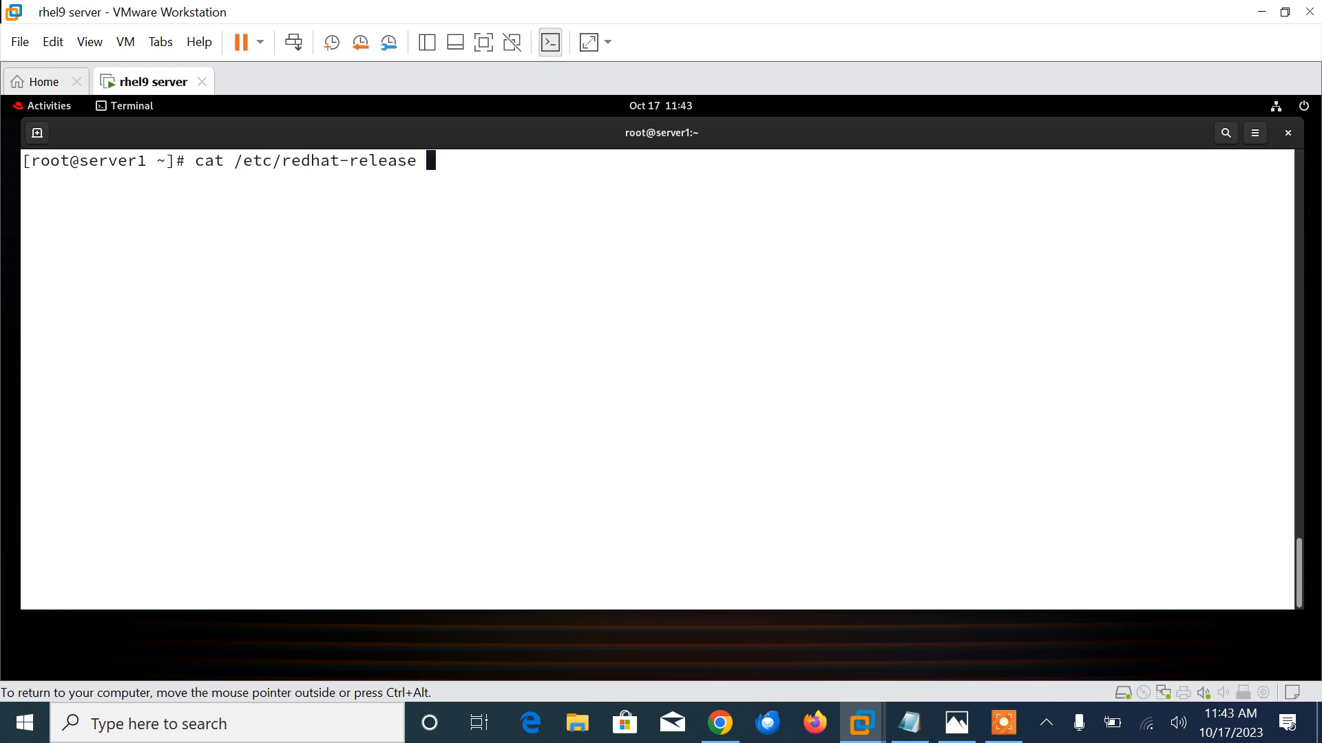
{"action": "key", "text": "Return"}
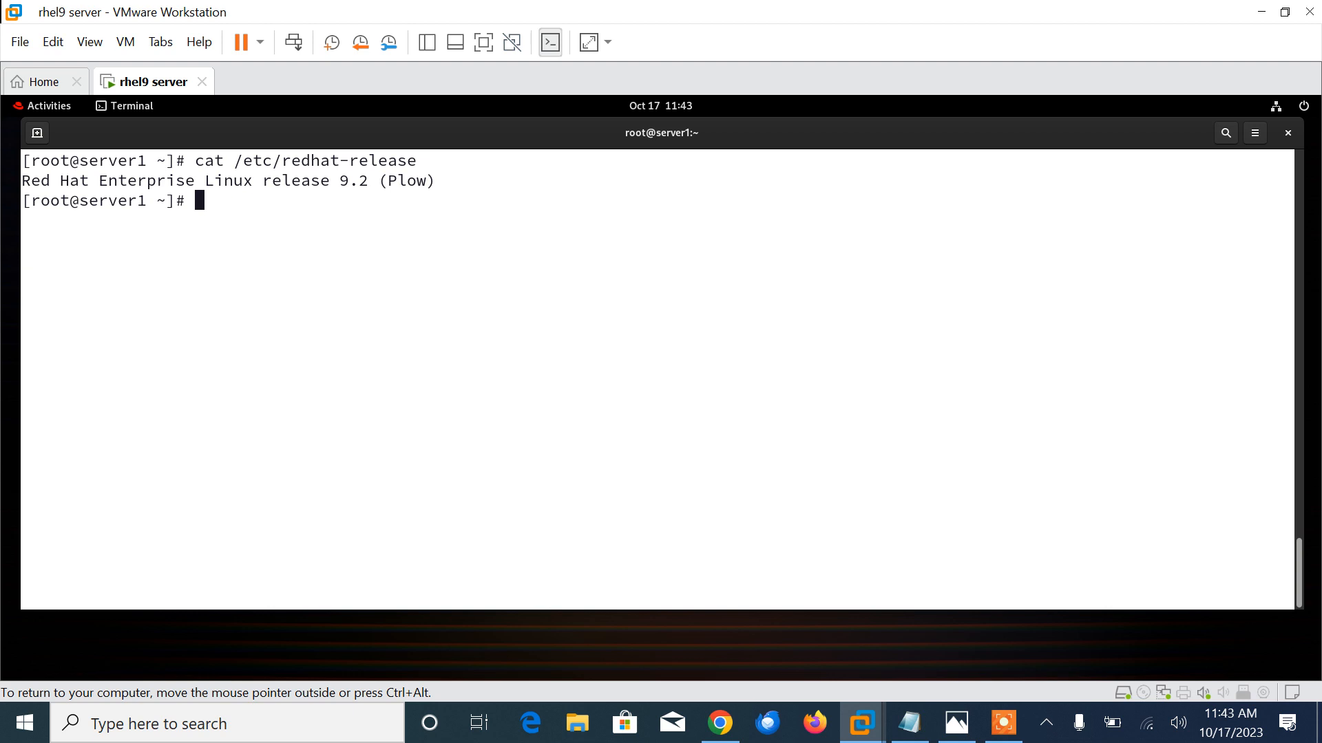
{"action": "type", "text": "se"}
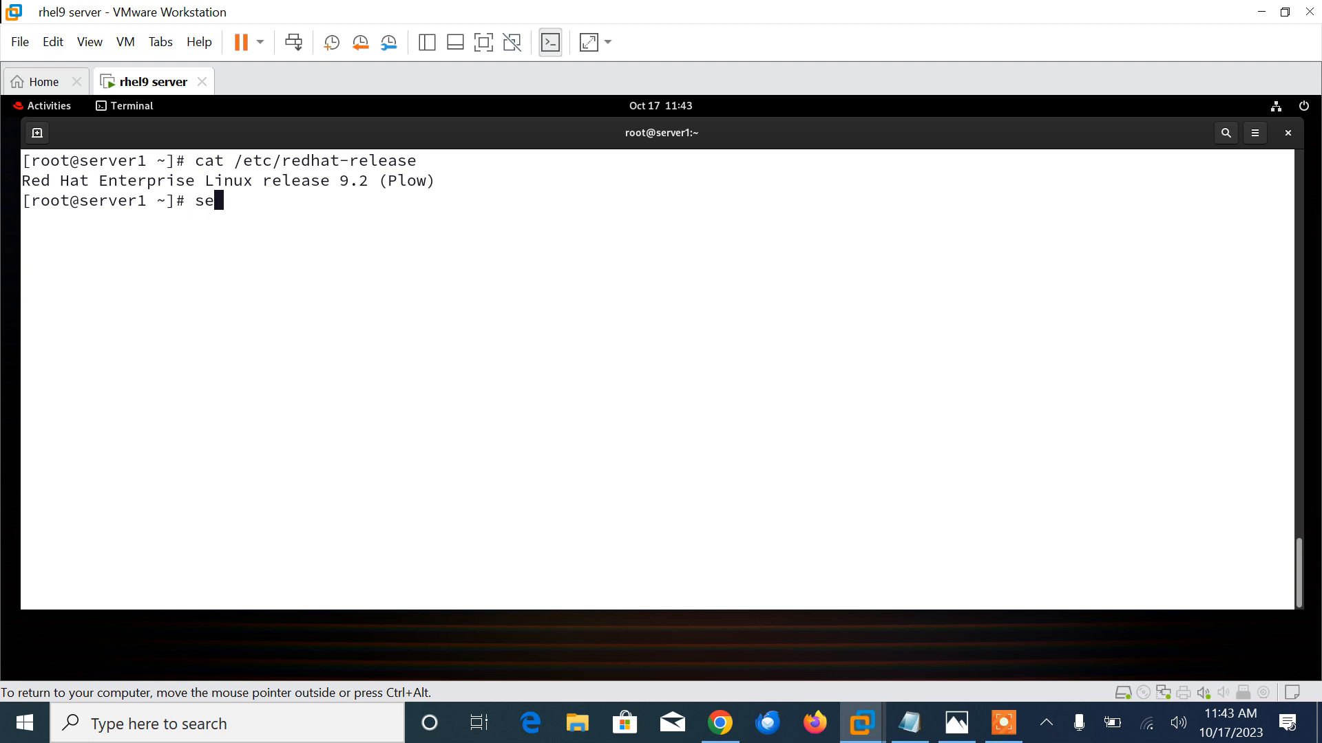
{"action": "type", "text": "status"}
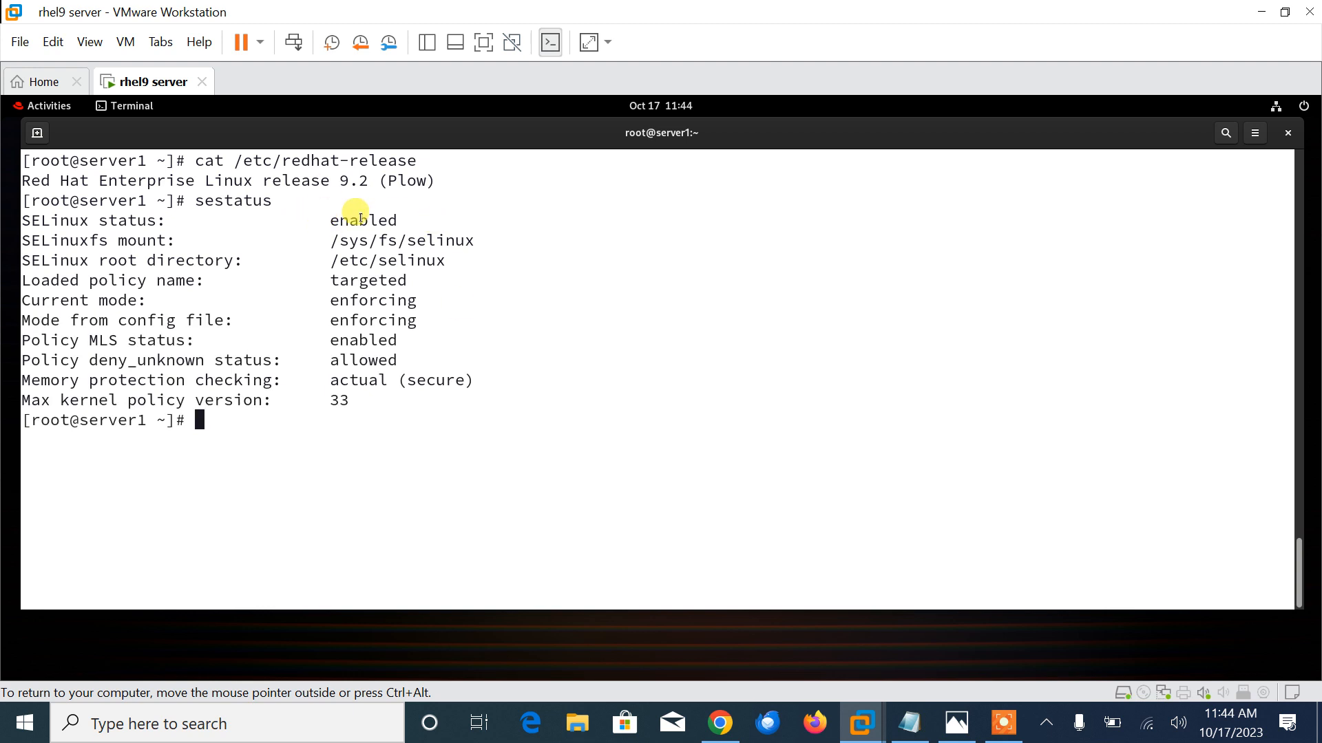
{"action": "double_click", "coordinate": [372, 300]}
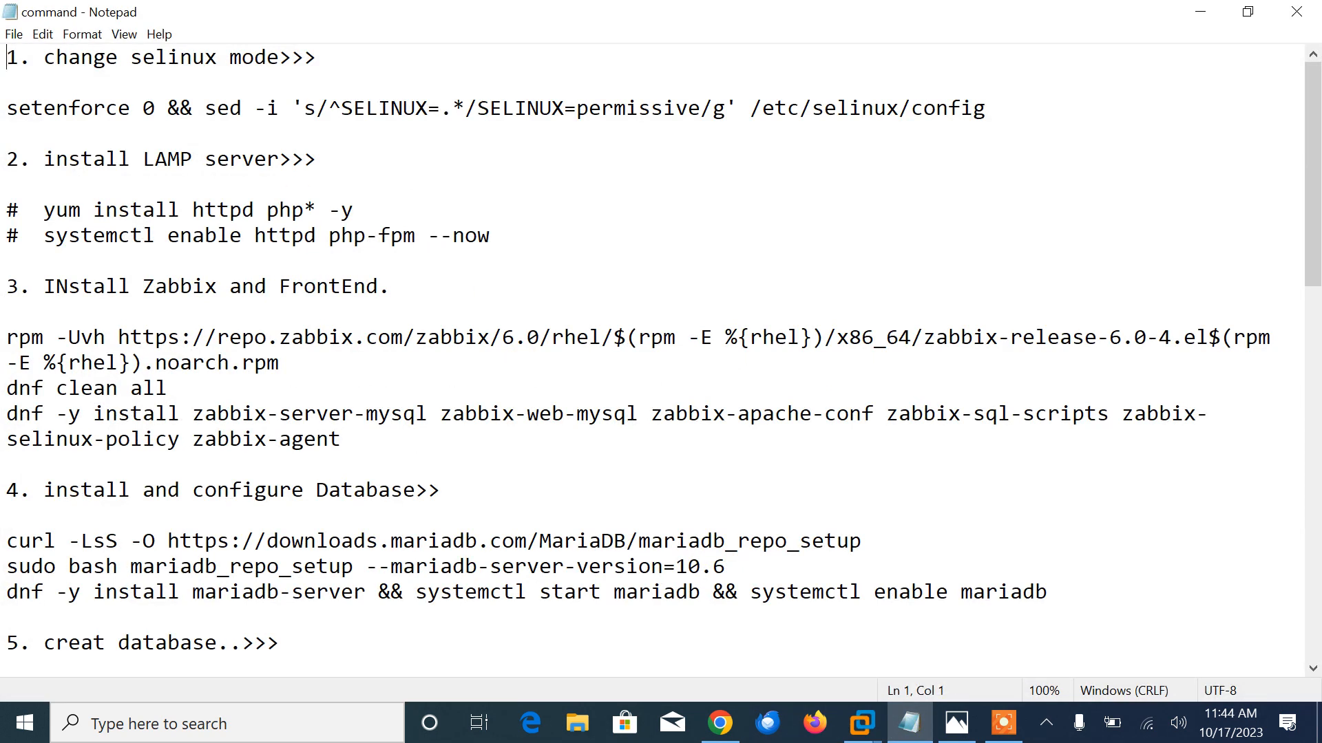
- Select and copy the setenforce/sed SELinux-permissive command line from the notes
{"action": "left_click_drag", "start_coordinate": [7, 108], "coordinate": [439, 108]}
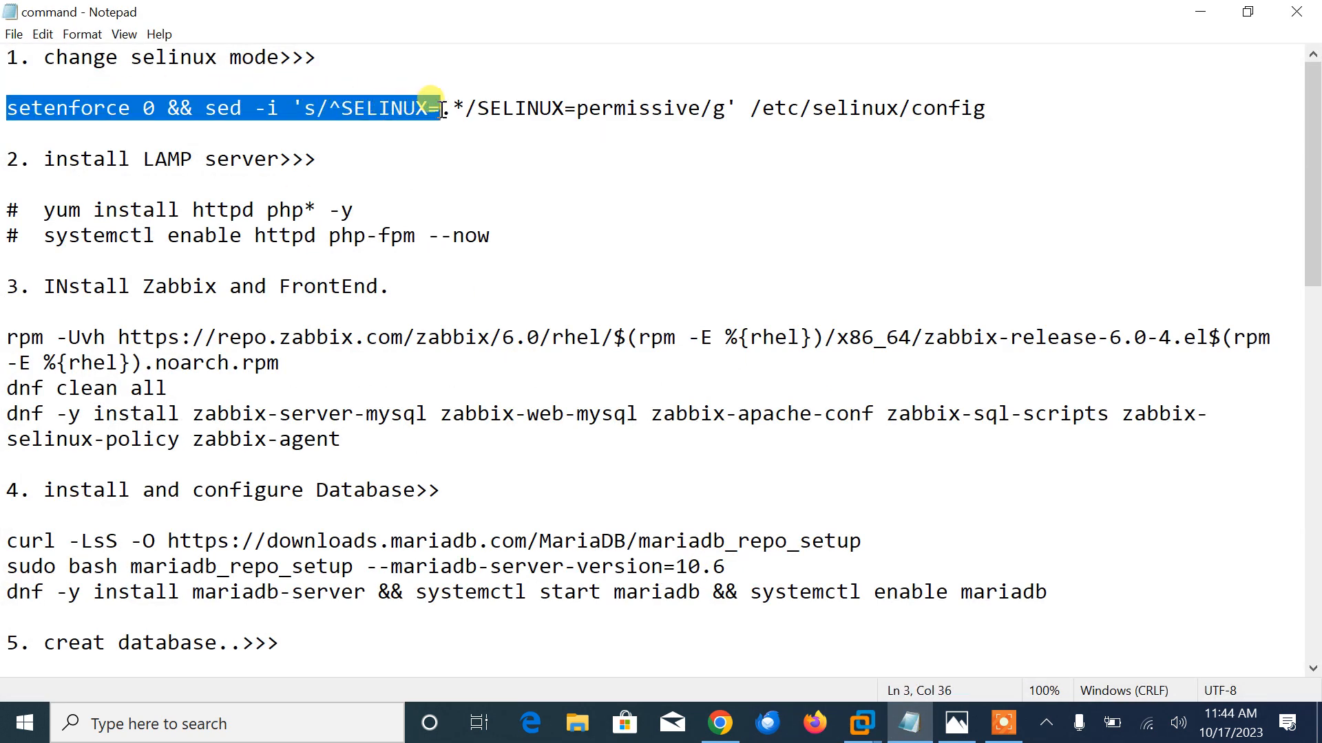
{"action": "left_click_drag", "start_coordinate": [439, 108], "coordinate": [713, 109]}
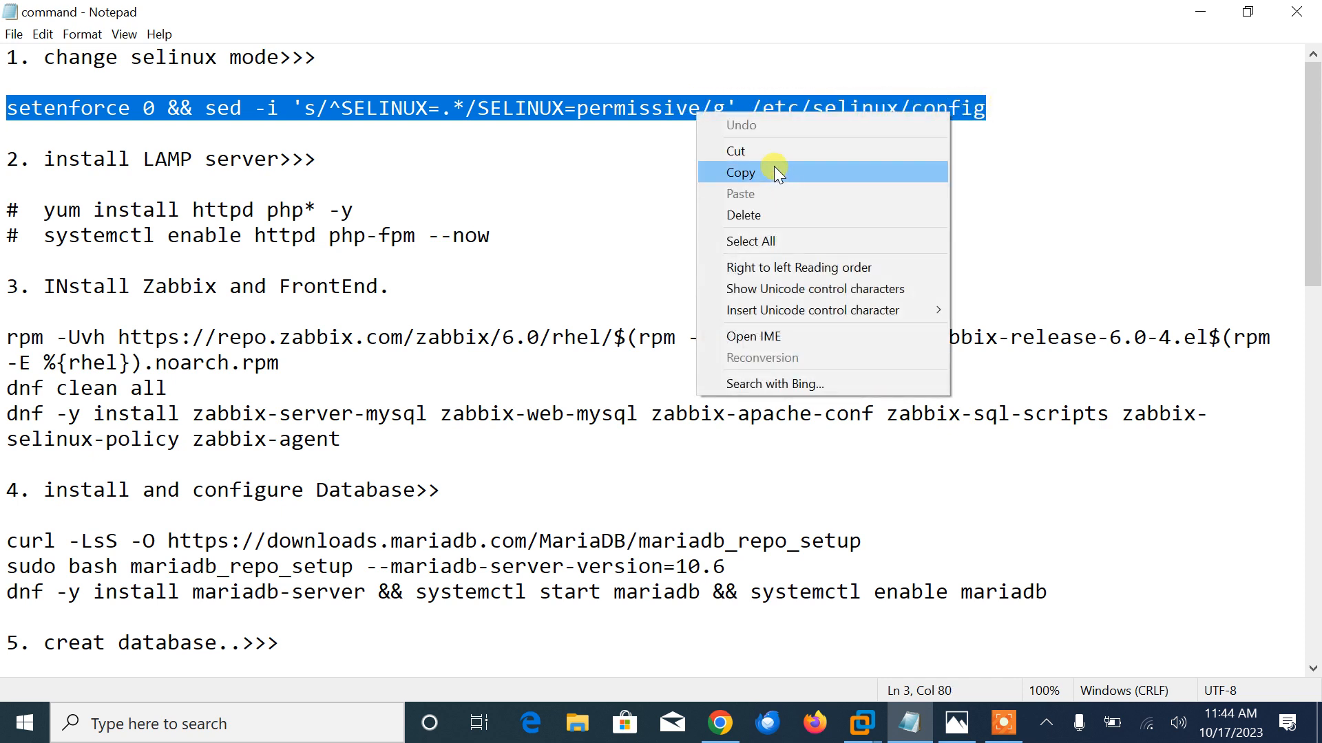
{"action": "left_click", "coordinate": [740, 173]}
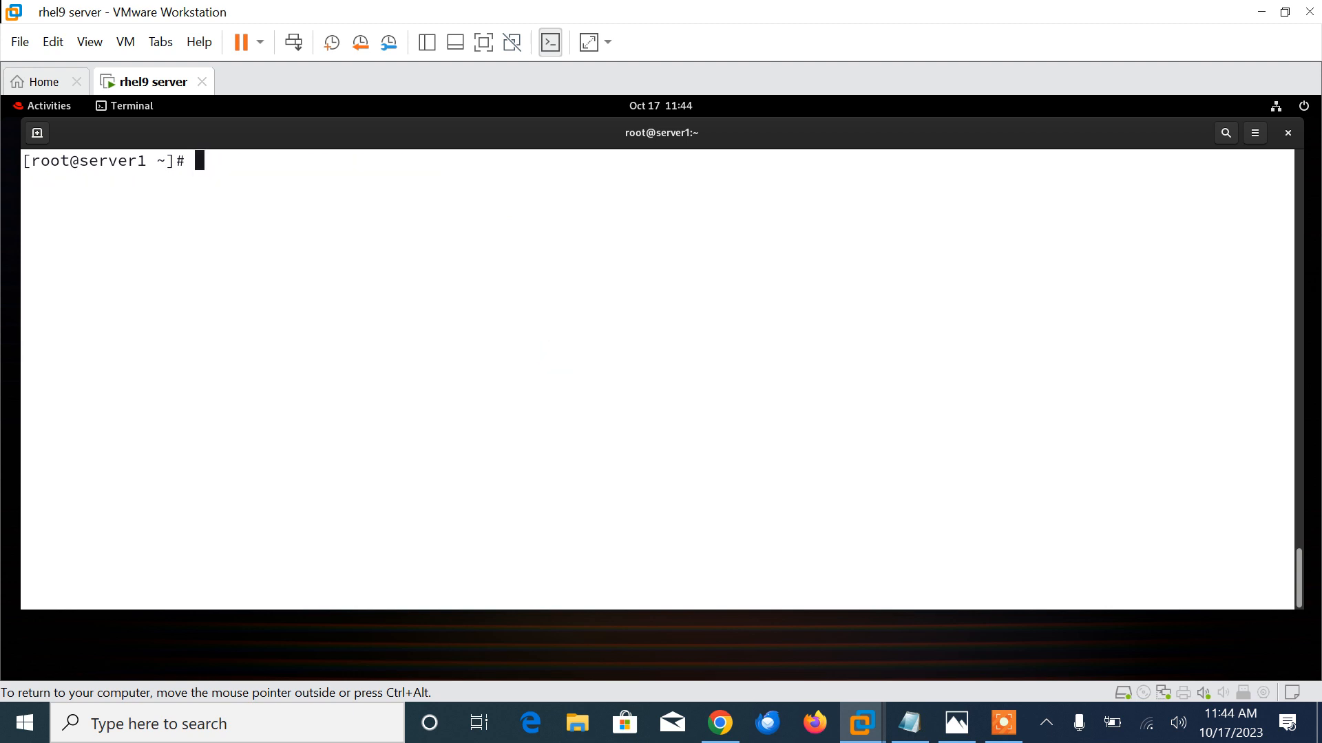
- Run setenforce 0 and sed SELINUX=permissive into /etc/selinux/config on the RHEL guest
{"action": "type", "text": "setenforce 0 && sed -i 's/^SELINUX=.*/SELINUX=permissive/g' /etc/selinux/config"}
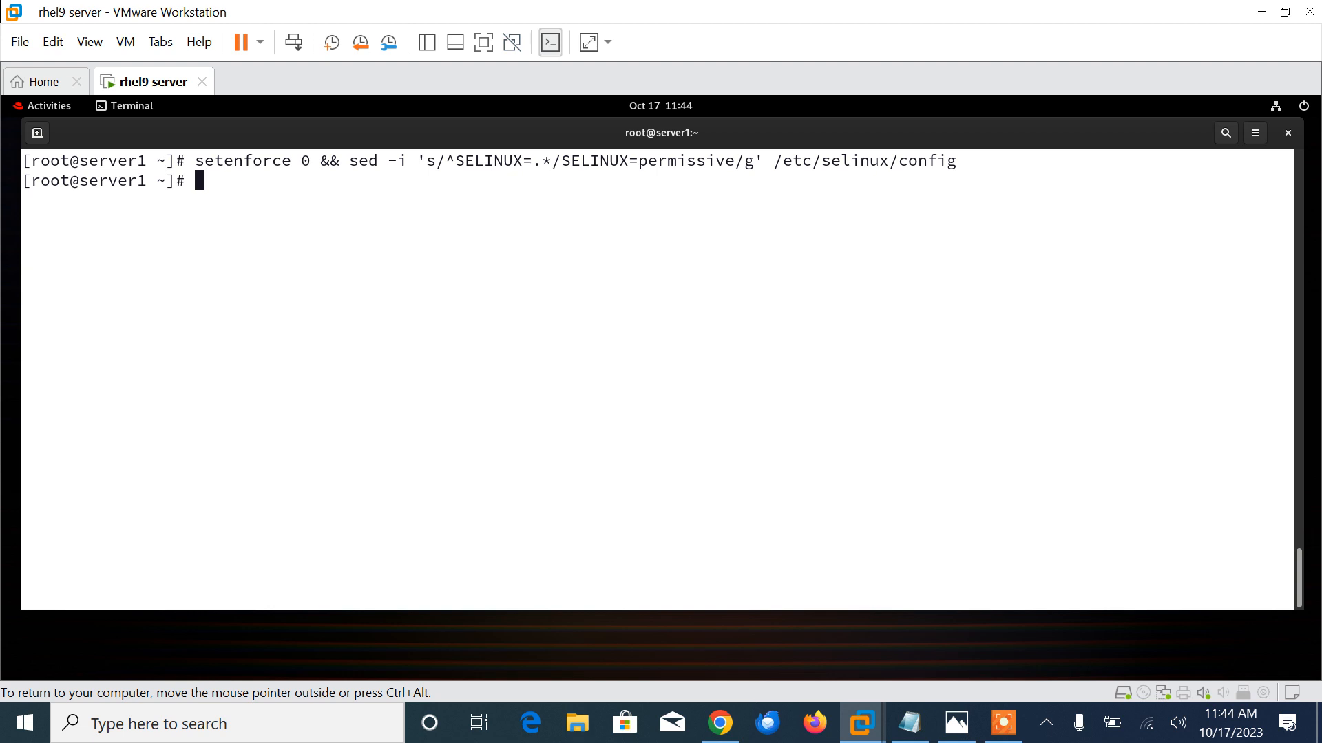
- Run yum install httpd php* -y to install Apache and all PHP packages
{"action": "type", "text": "yum install"}
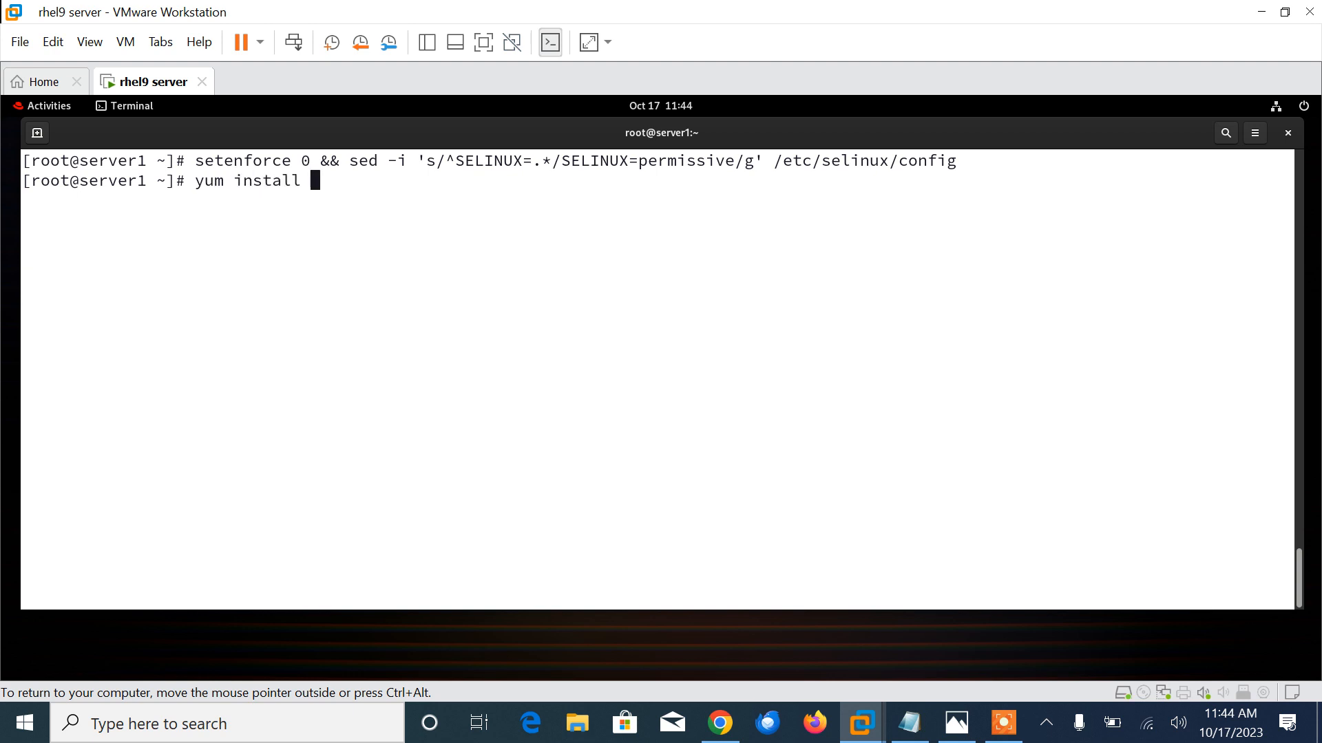
{"action": "type", "text": "htt"}
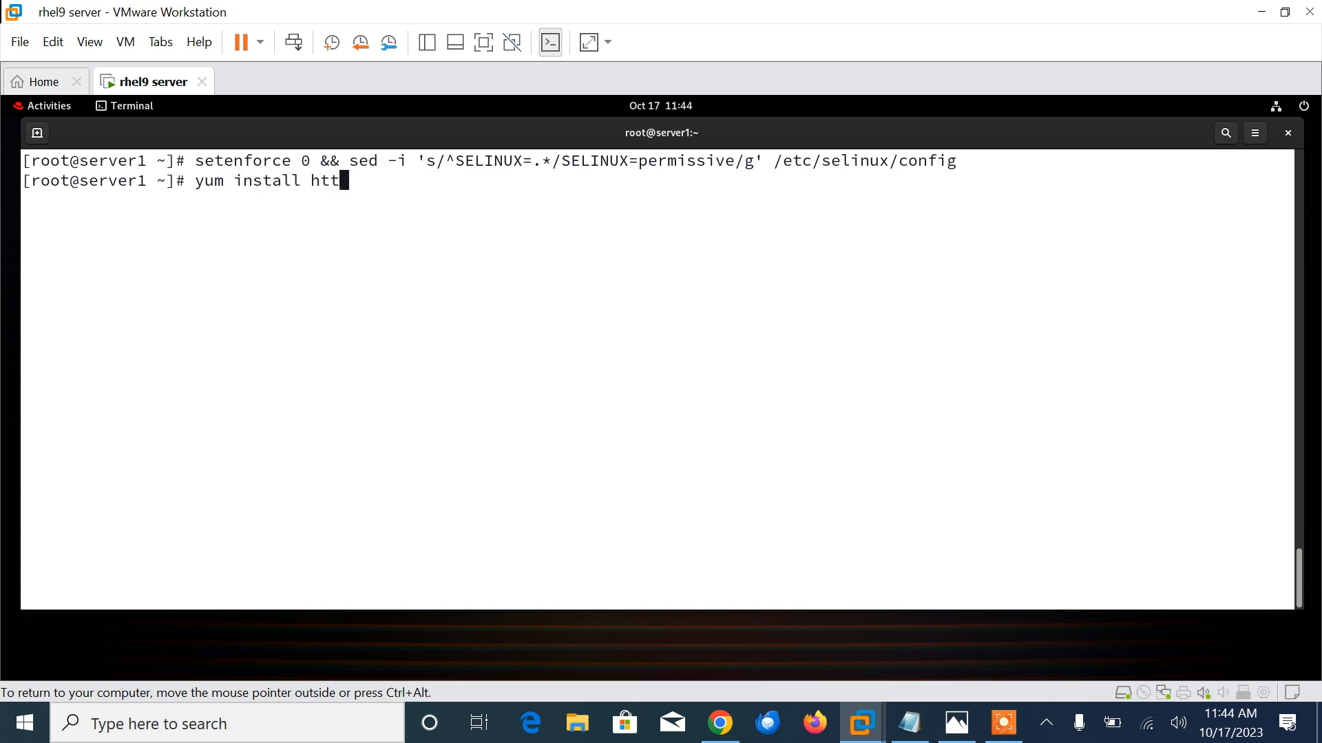
{"action": "type", "text": "pd php"}
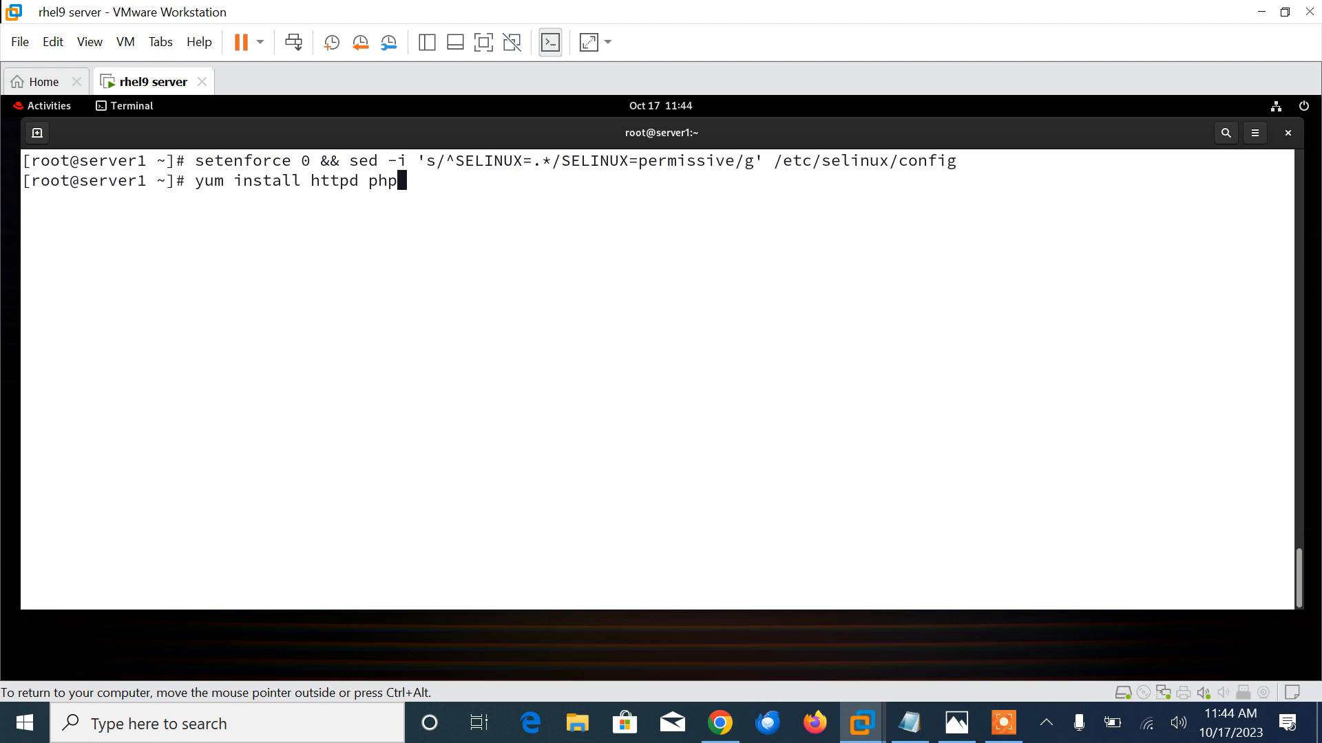
{"action": "type", "text": "* -y"}
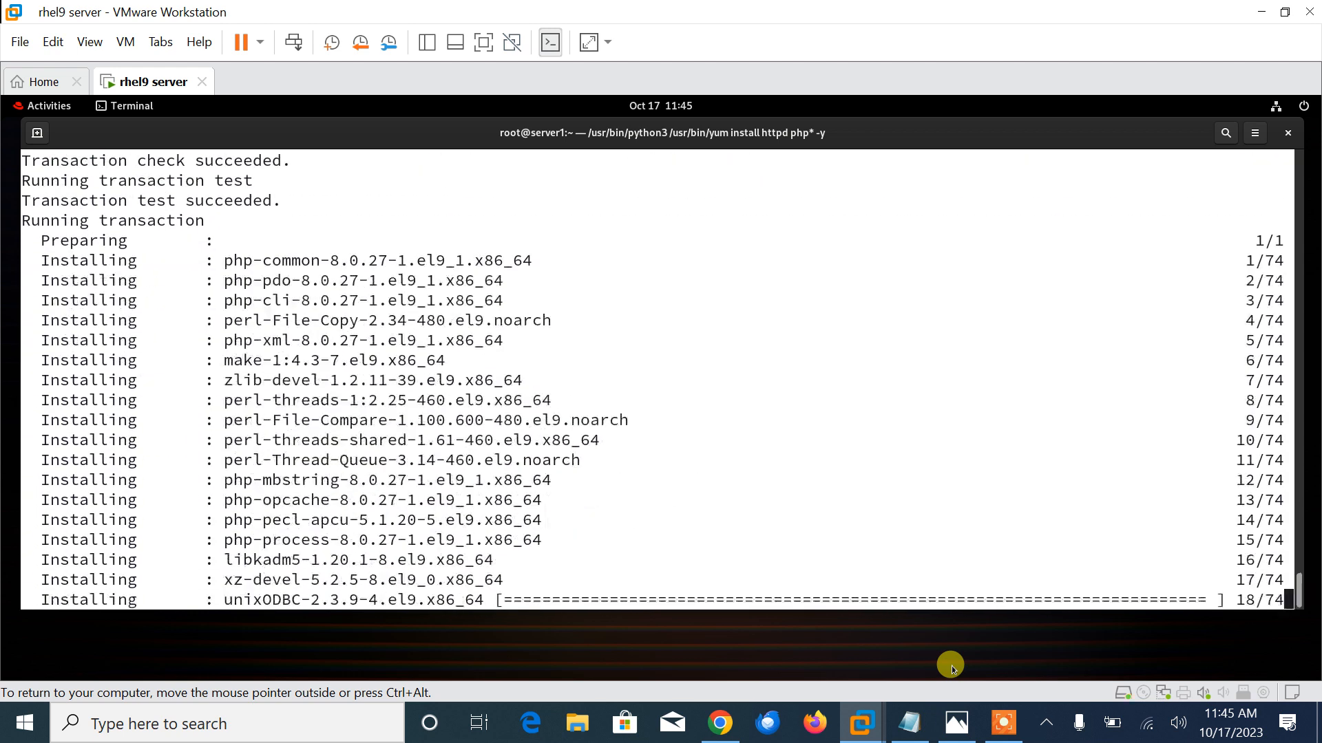
{"action": "scroll", "scroll_direction": "down", "scroll_amount": 3}
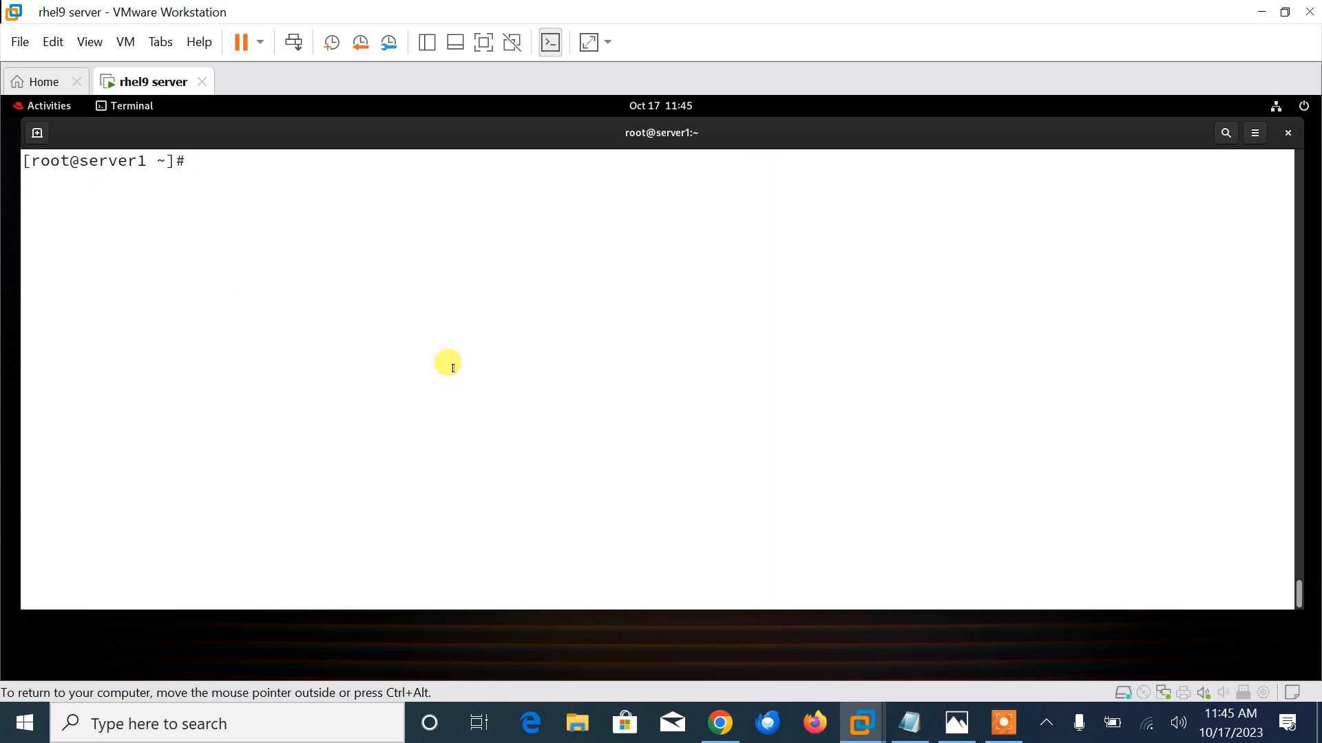
- Enable and start httpd and php-fpm with systemctl --now, then check their status
{"action": "type", "text": "systemctl enable httpd php-fpm --now"}
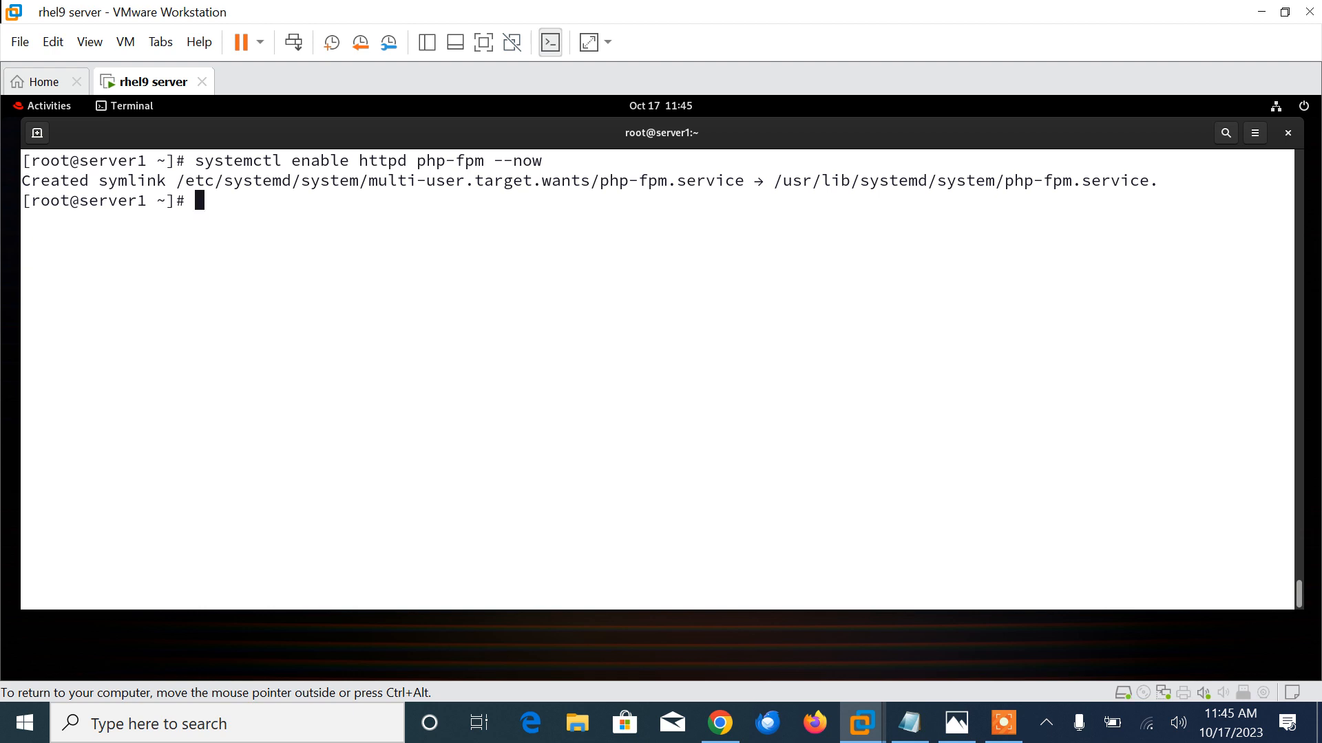
{"action": "type", "text": "systemctl enable httpd php-fpm"}
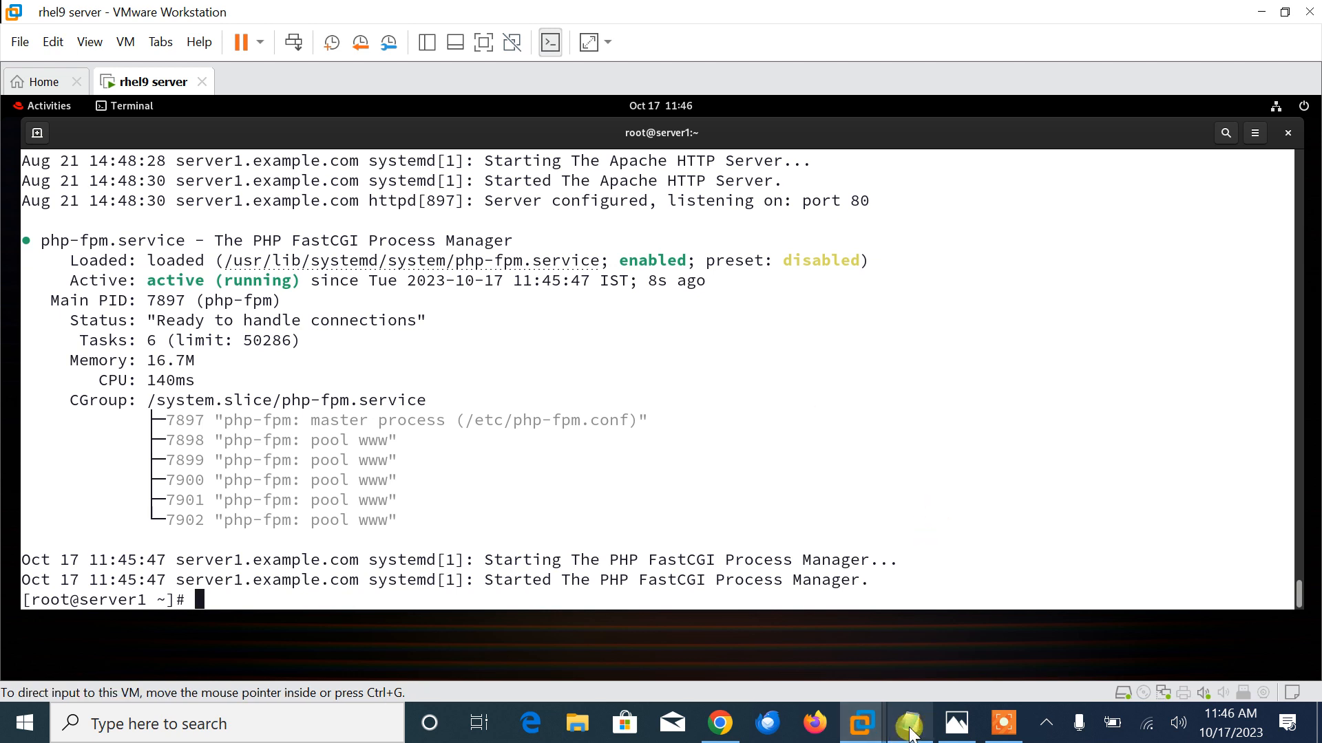
- Copy the Zabbix rpm repository, dnf clean all and dnf install lines from the notes
{"action": "left_click", "coordinate": [908, 724]}
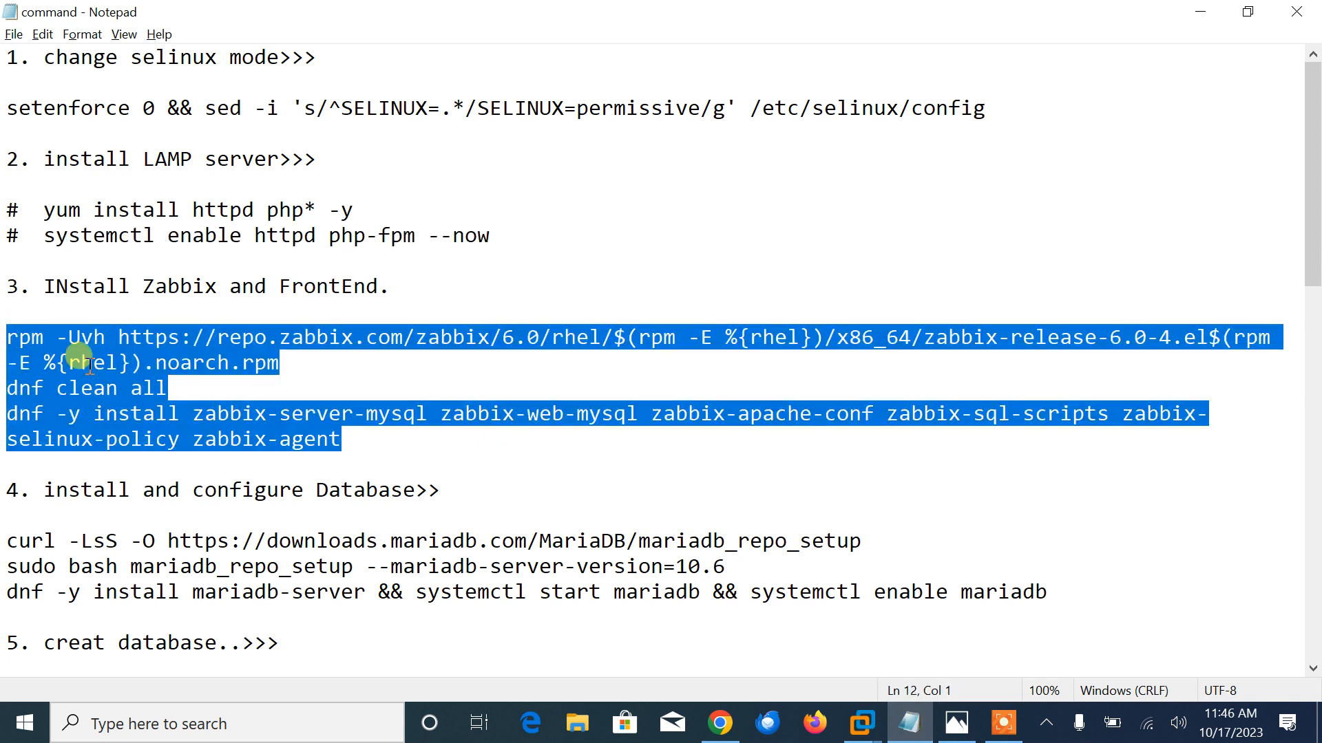
{"action": "mouse_move", "coordinate": [97, 414]}
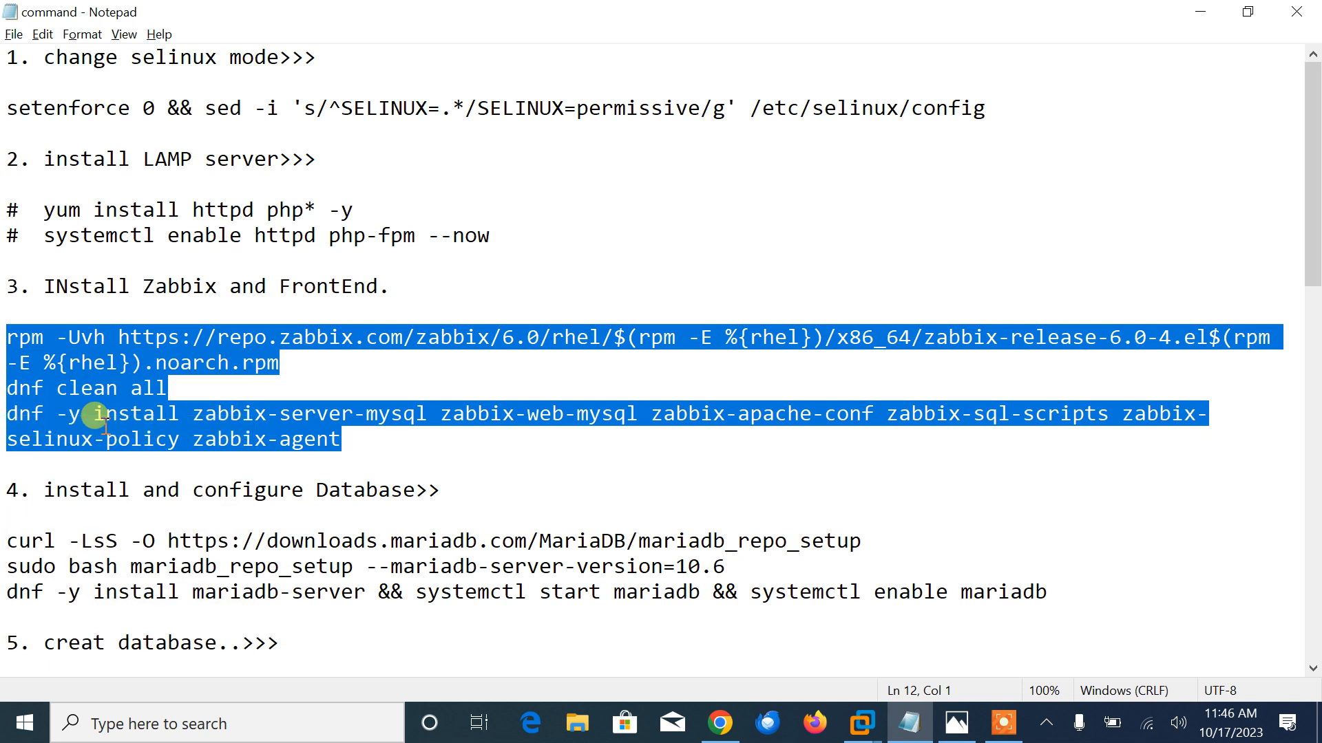
{"action": "left_click", "coordinate": [859, 723]}
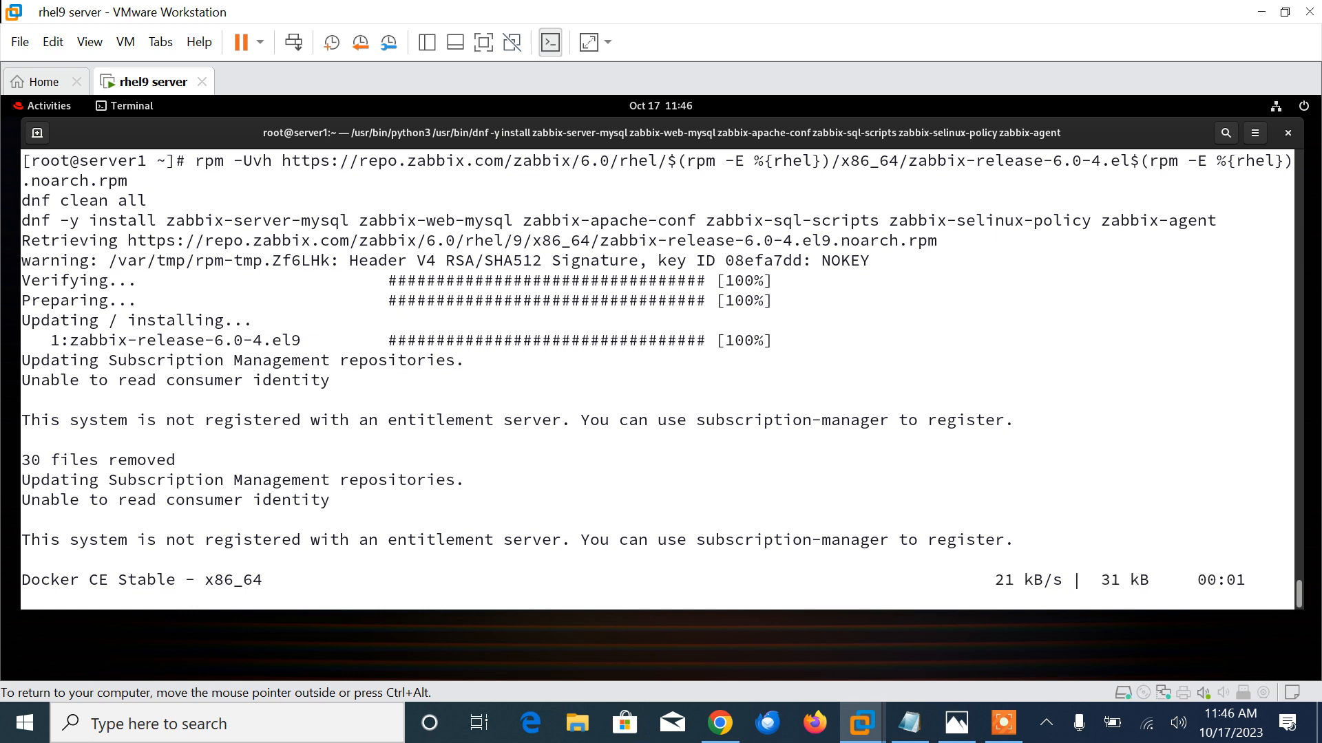
- Let the Zabbix repository metadata download in the terminal, then return to the notes
{"action": "scroll", "scroll_direction": "down", "scroll_amount": 3}
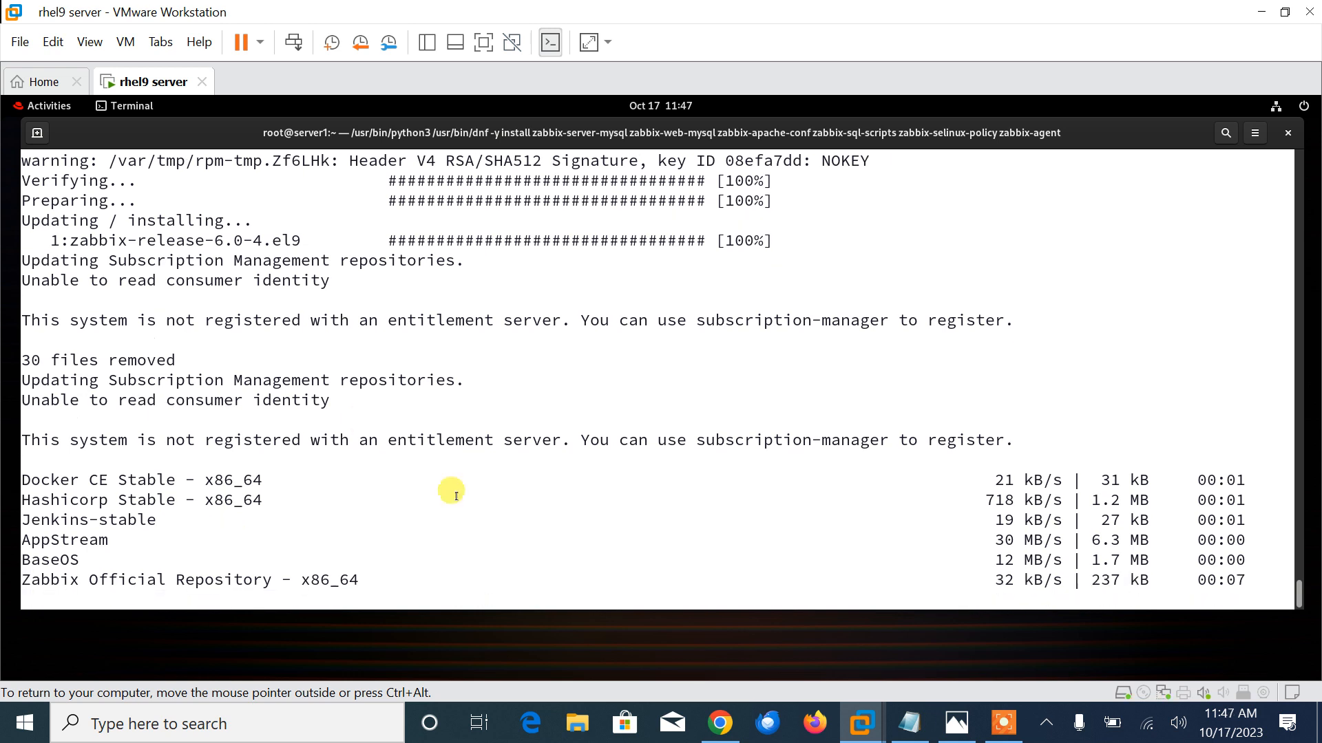
{"action": "left_click", "coordinate": [907, 724]}
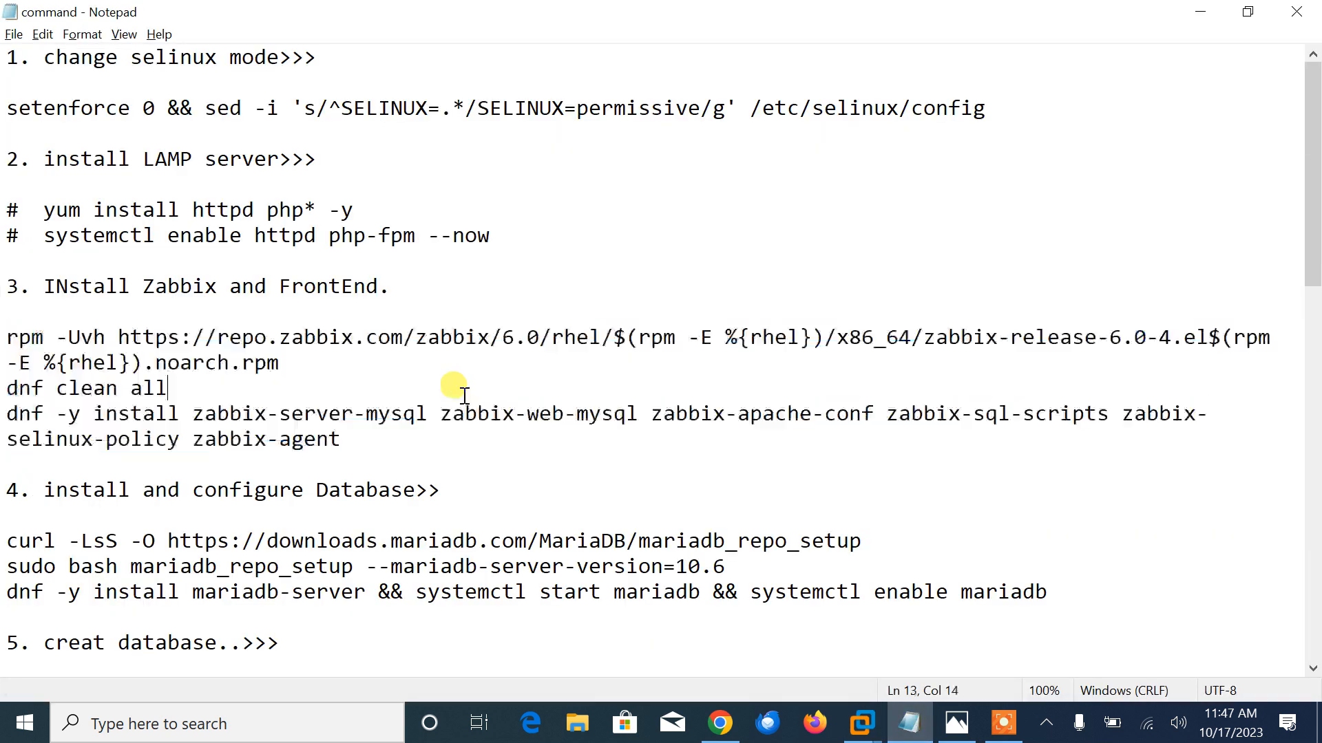
{"action": "scroll", "scroll_direction": "down", "scroll_amount": 3}
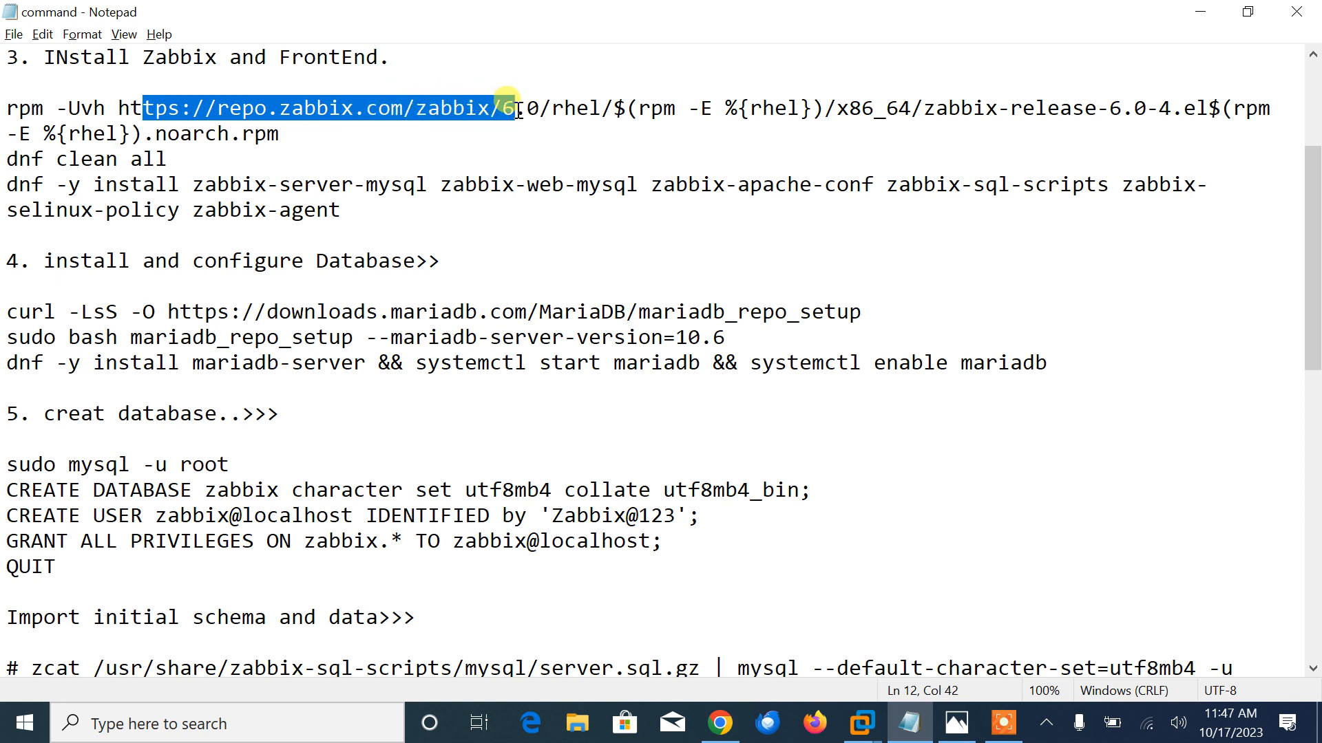
{"action": "double_click", "coordinate": [109, 158]}
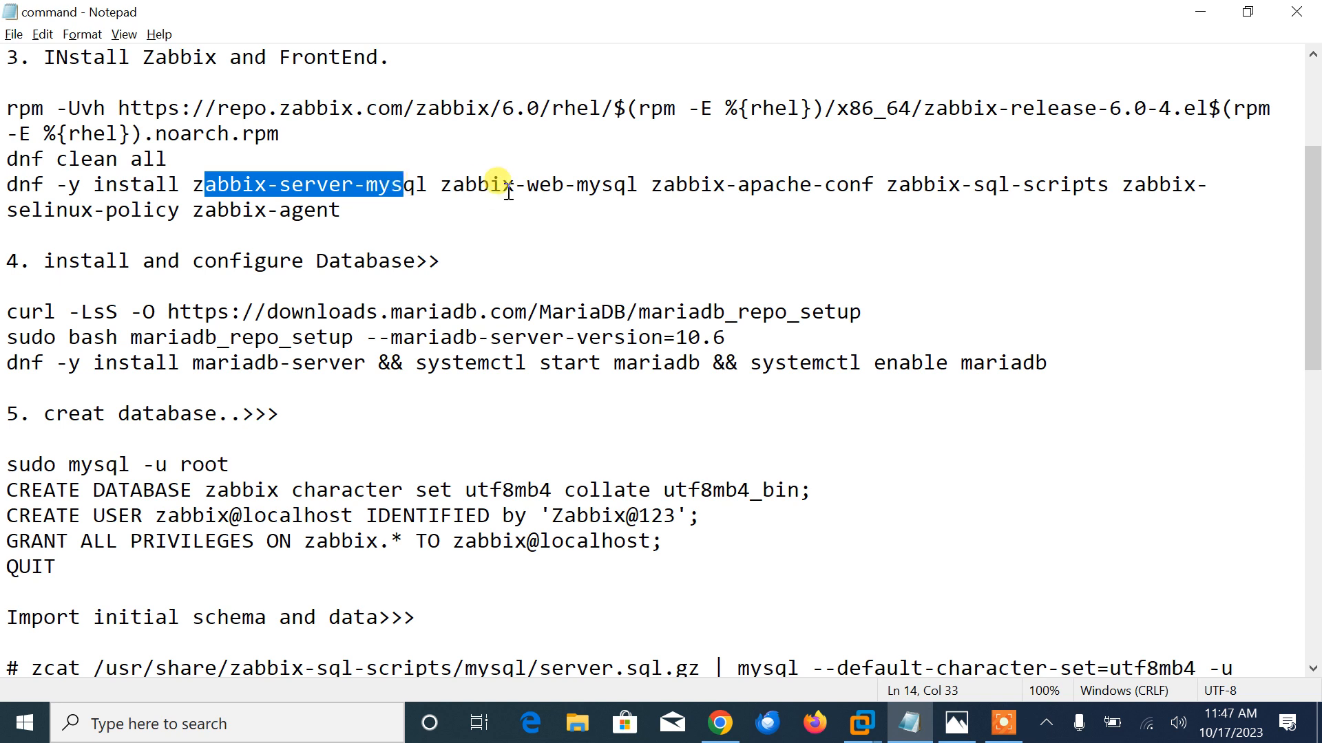
{"action": "left_click", "coordinate": [859, 724]}
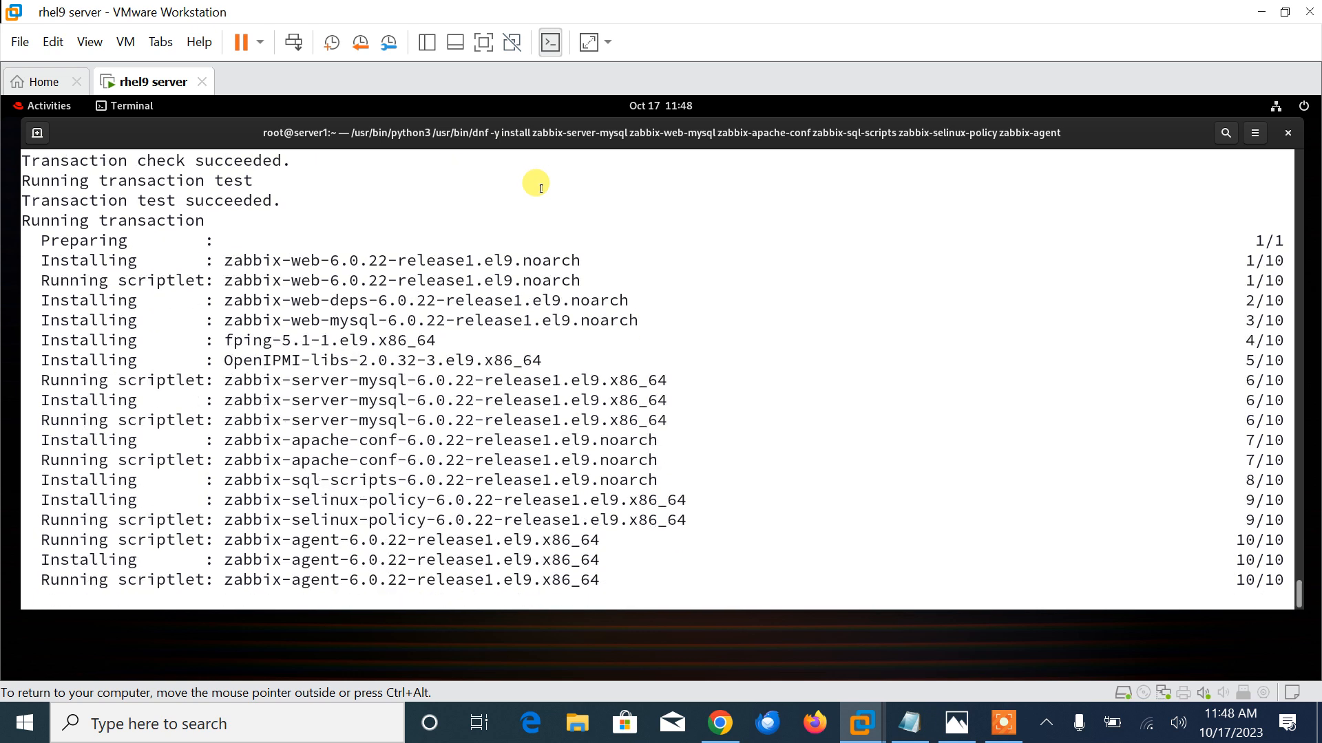
- Watch the dnf transaction finish installing the Zabbix server, web and agent packages
{"action": "scroll", "scroll_direction": "down", "scroll_amount": 3}
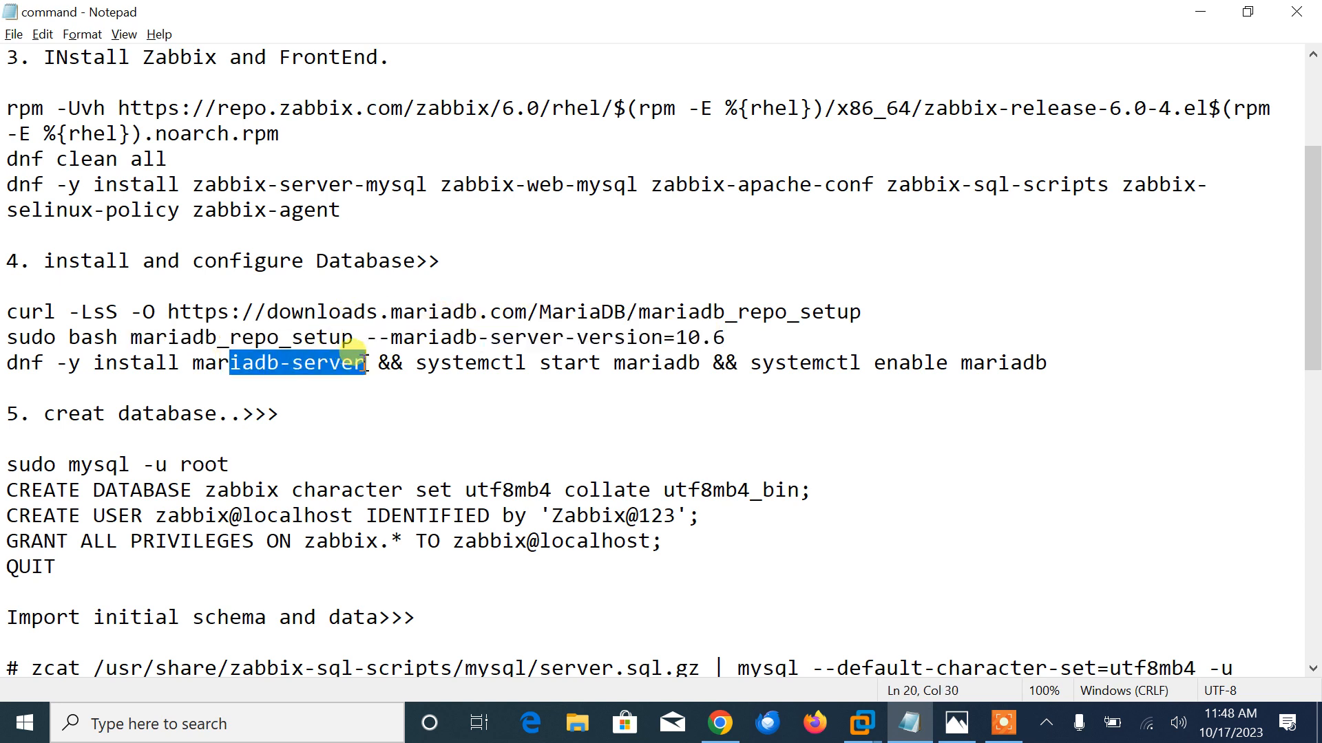
- Select and copy the curl, mariadb_repo_setup and dnf install mariadb-server lines
{"action": "left_click_drag", "start_coordinate": [367, 363], "coordinate": [898, 362]}
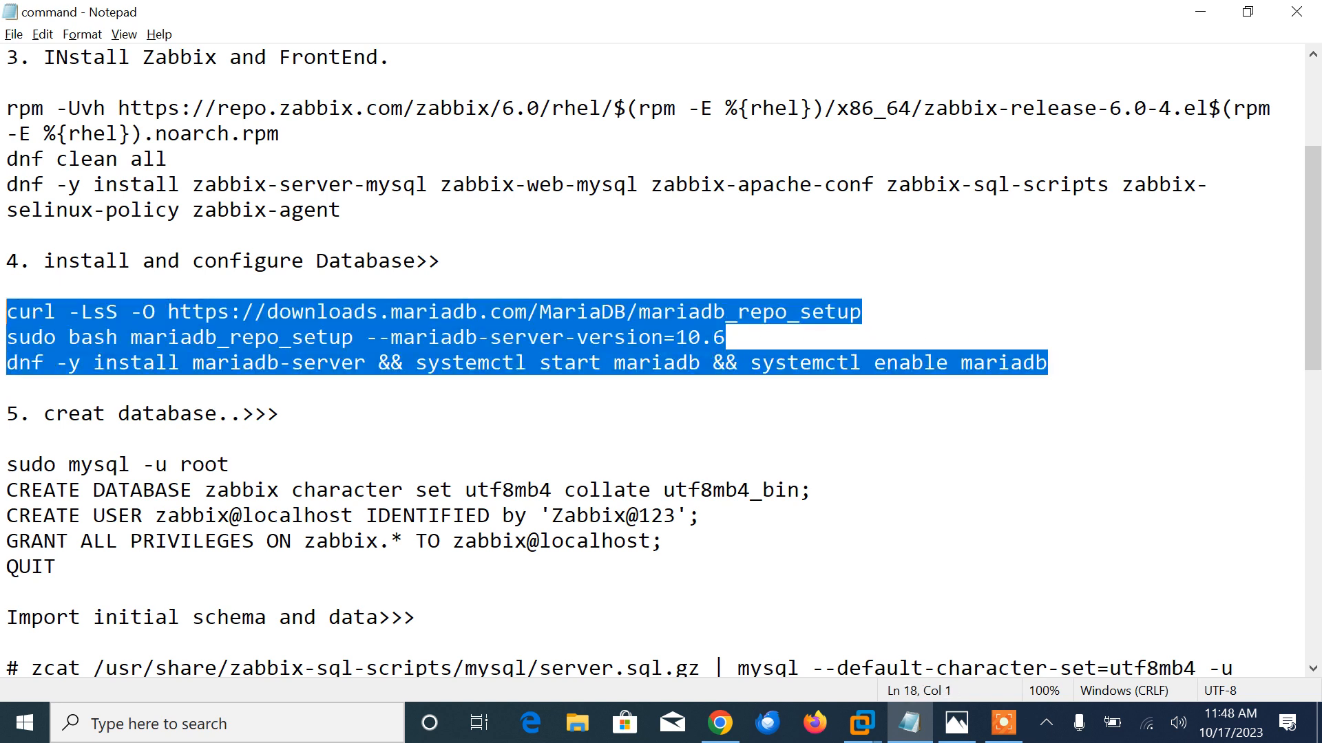
{"action": "left_click", "coordinate": [859, 724]}
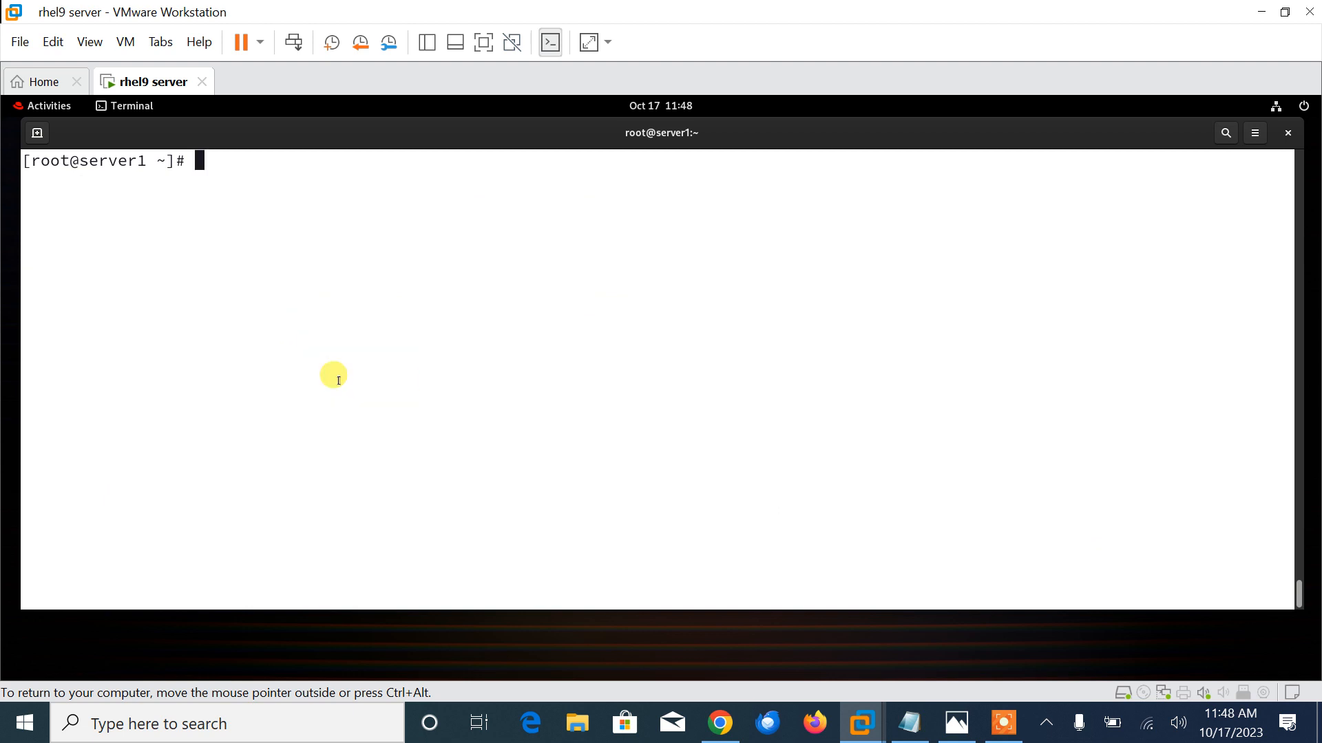
- Download the mariadb_repo_setup script with curl to install MariaDB 10.6 server
{"action": "type", "text": "curl -LsS -O https://downloads.mariadb.com/MariaDB/mariadb_repo_setup"}
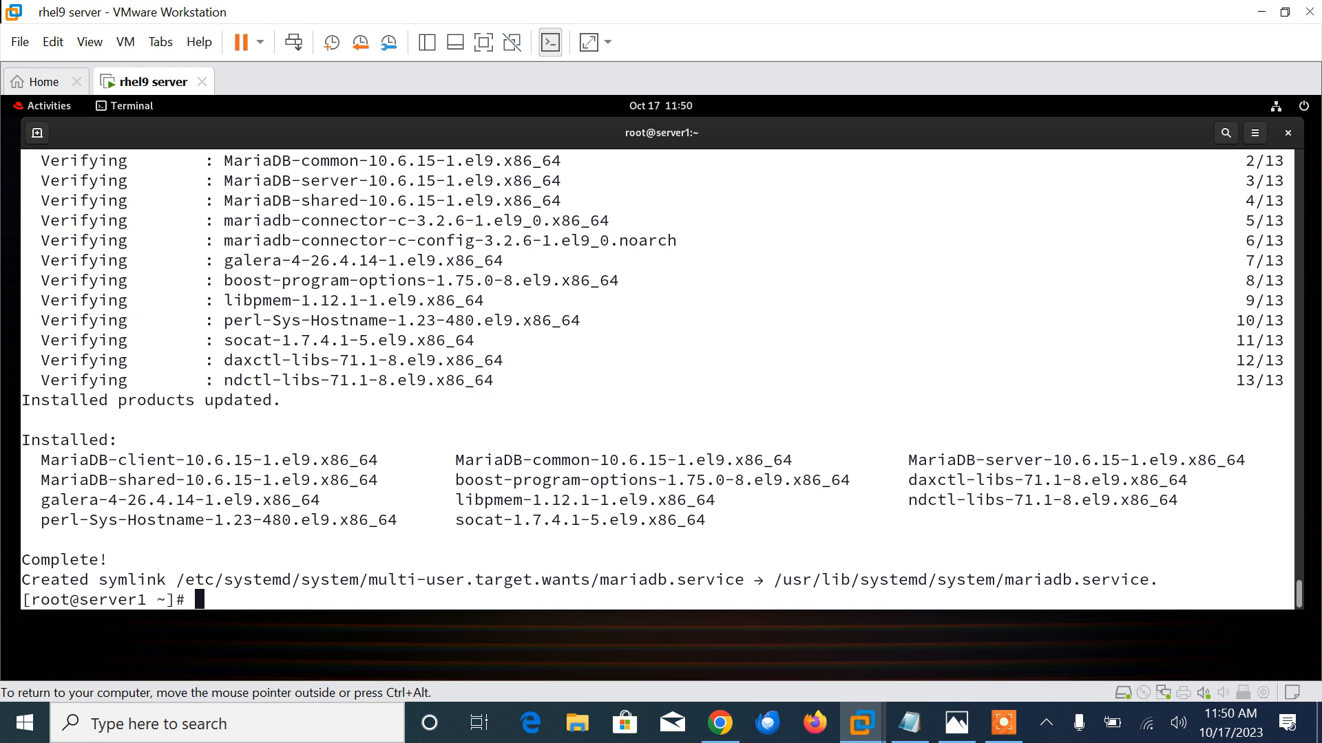
- List the mysql_* tools via tab completion and stage the mariadb-server install, start and enable command
{"action": "type", "text": "m"}
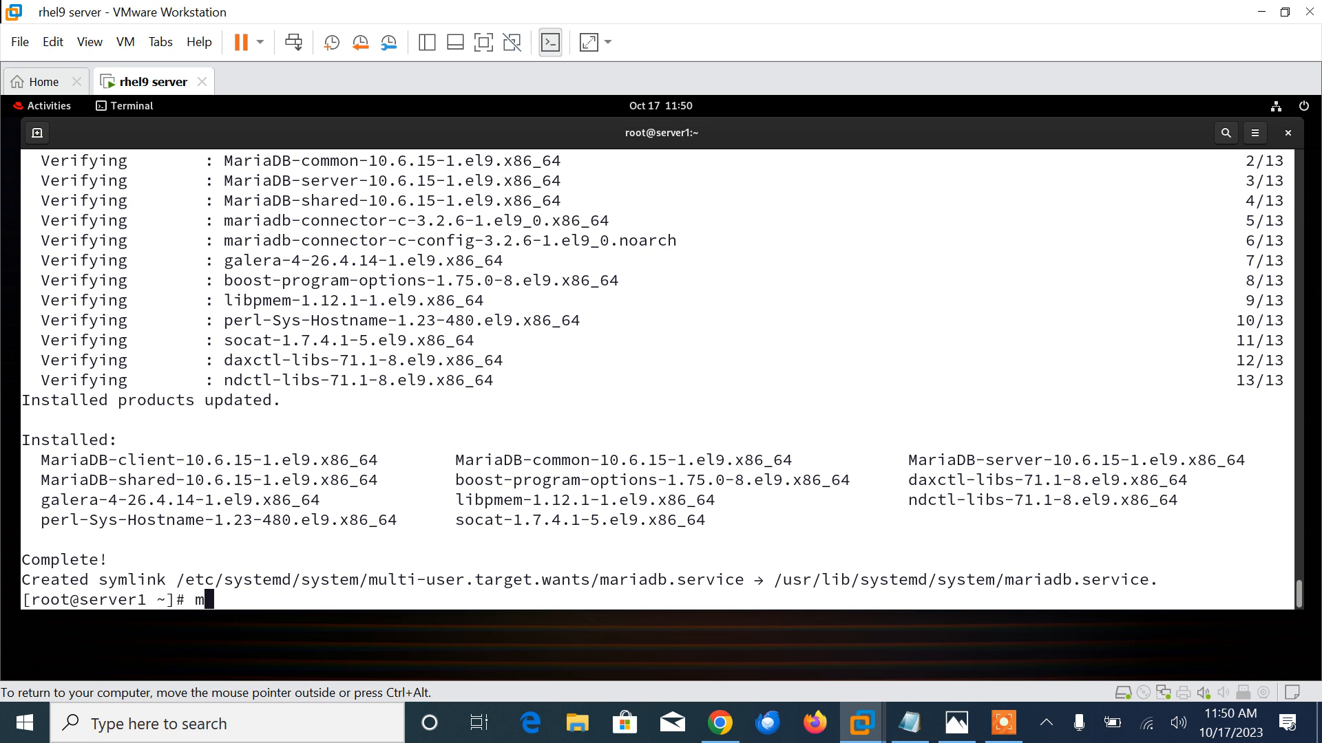
{"action": "type", "text": "ysql_se"}
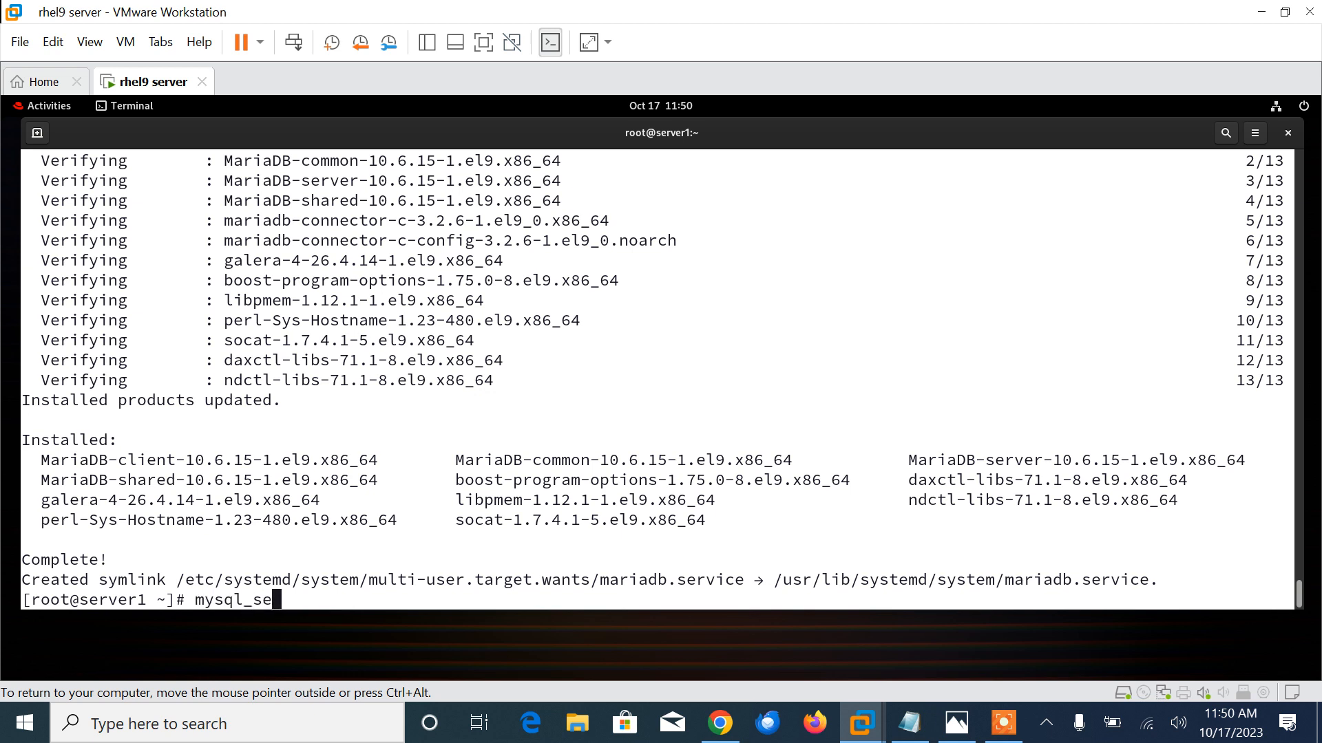
{"action": "type", "text": "c"}
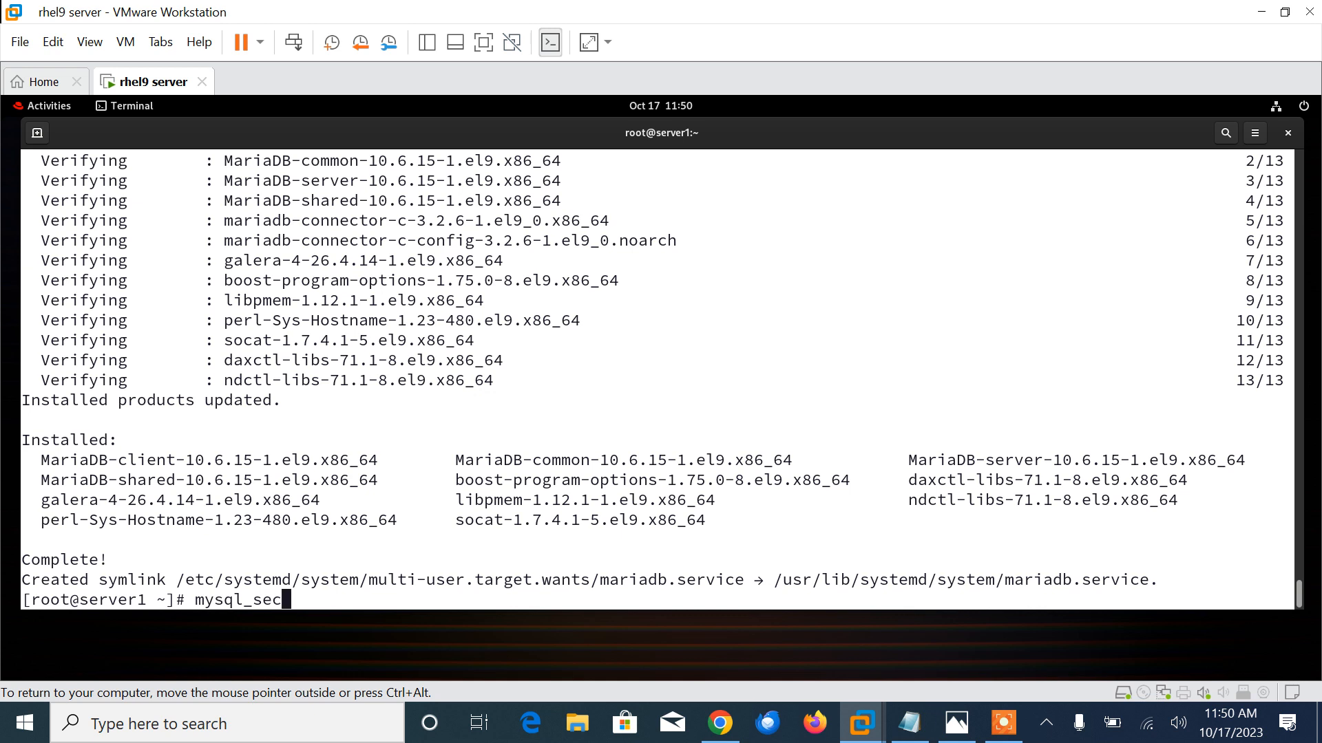
{"action": "key", "text": "Backspace"}
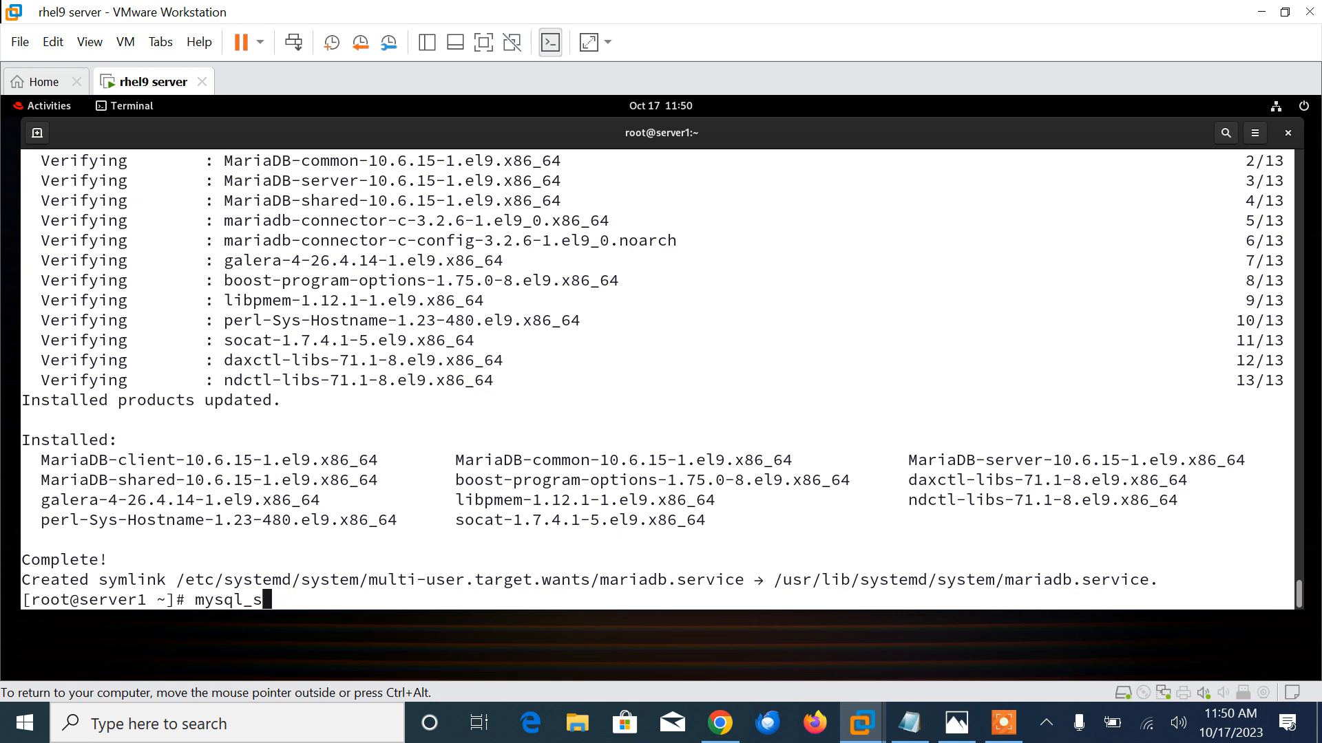
{"action": "type", "text": "ec"}
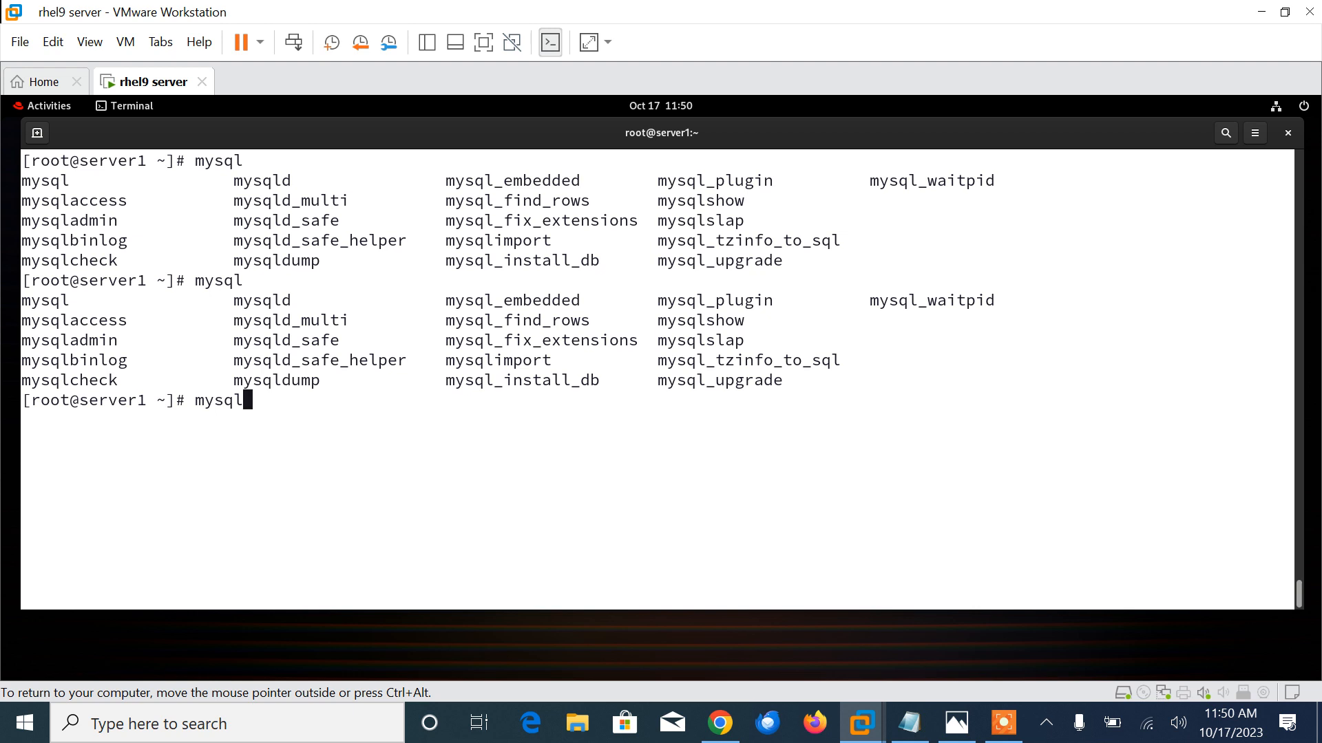
{"action": "type", "text": "dnf -y install mariadb-server && systemctl start mariadb && systemctl enable mariadb"}
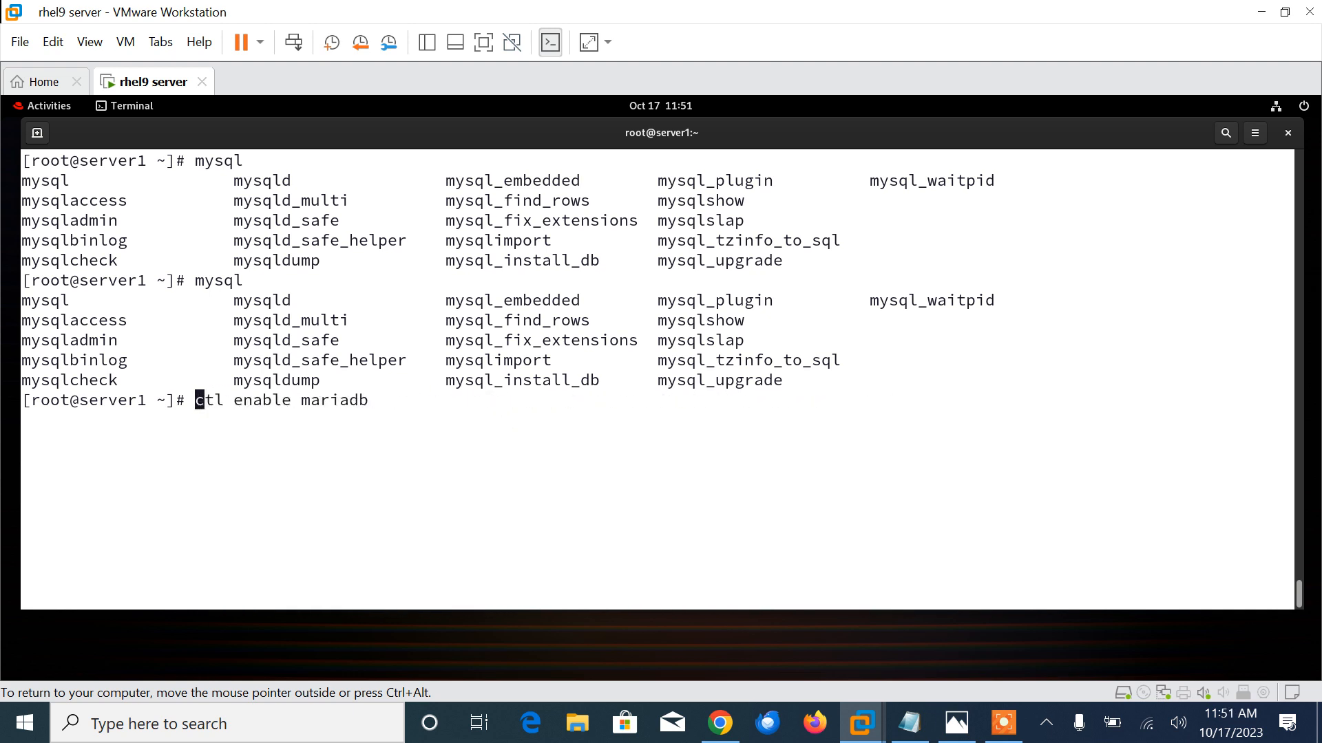
- Run sudo bash mariadb_repo_setup --mariadb-server-version=10.6, which reports curl and ca-certificates missing
{"action": "type", "text": "systemc"}
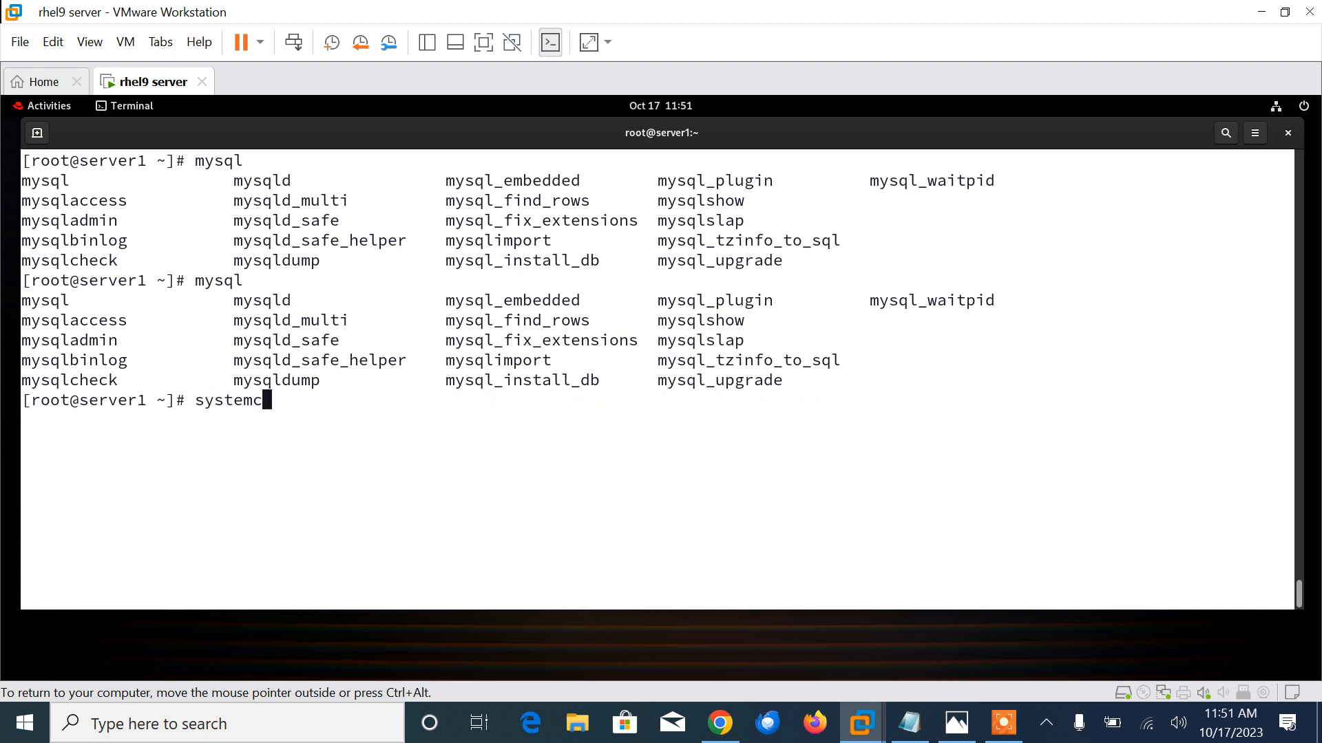
{"action": "type", "text": "tl status mar"}
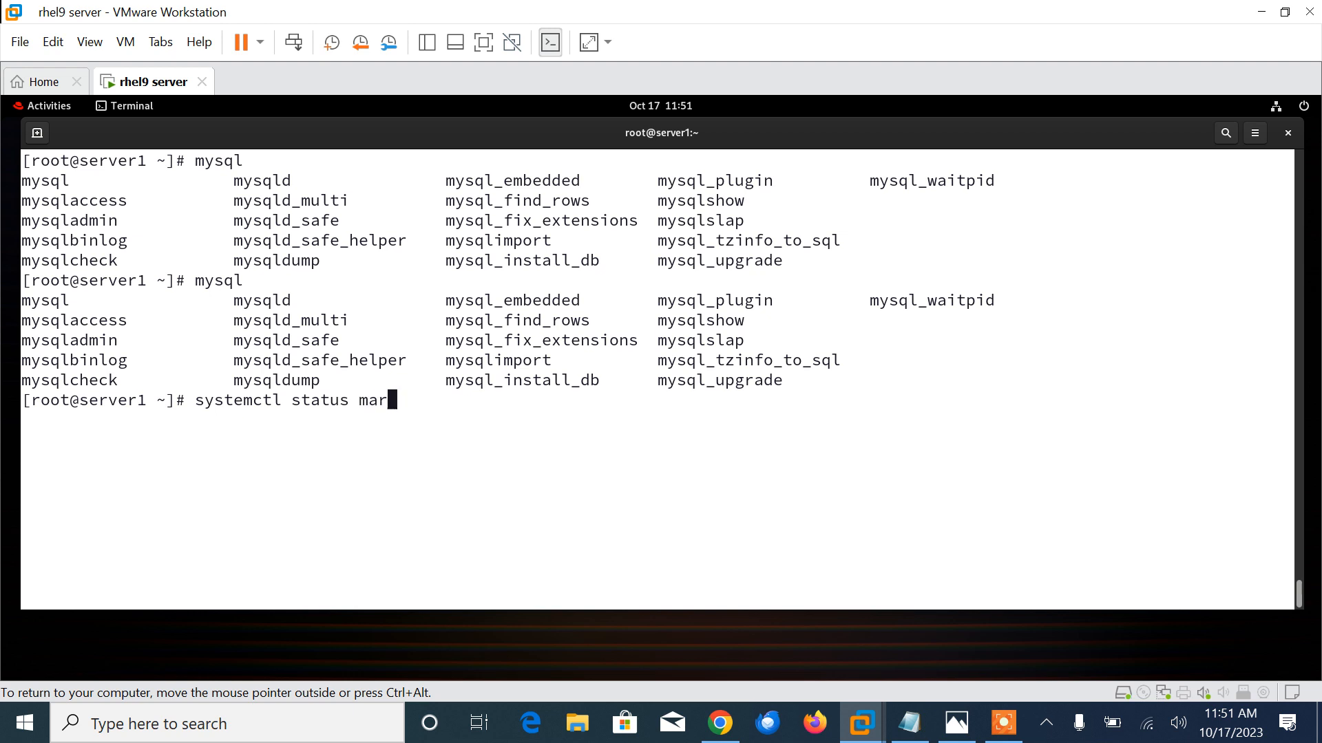
{"action": "type", "text": "iadb-s"}
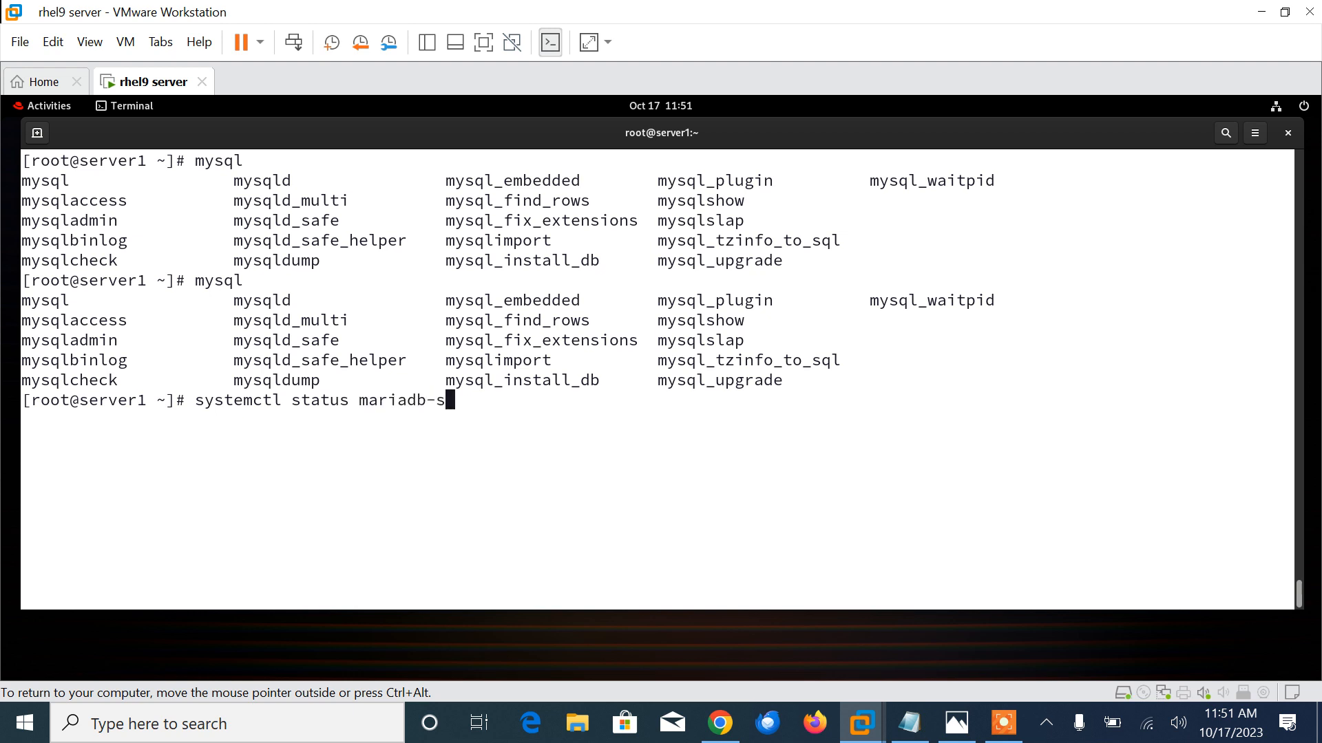
{"action": "type", "text": "sudo bash mariadb_repo_setup --mariadb-server-version=10.6"}
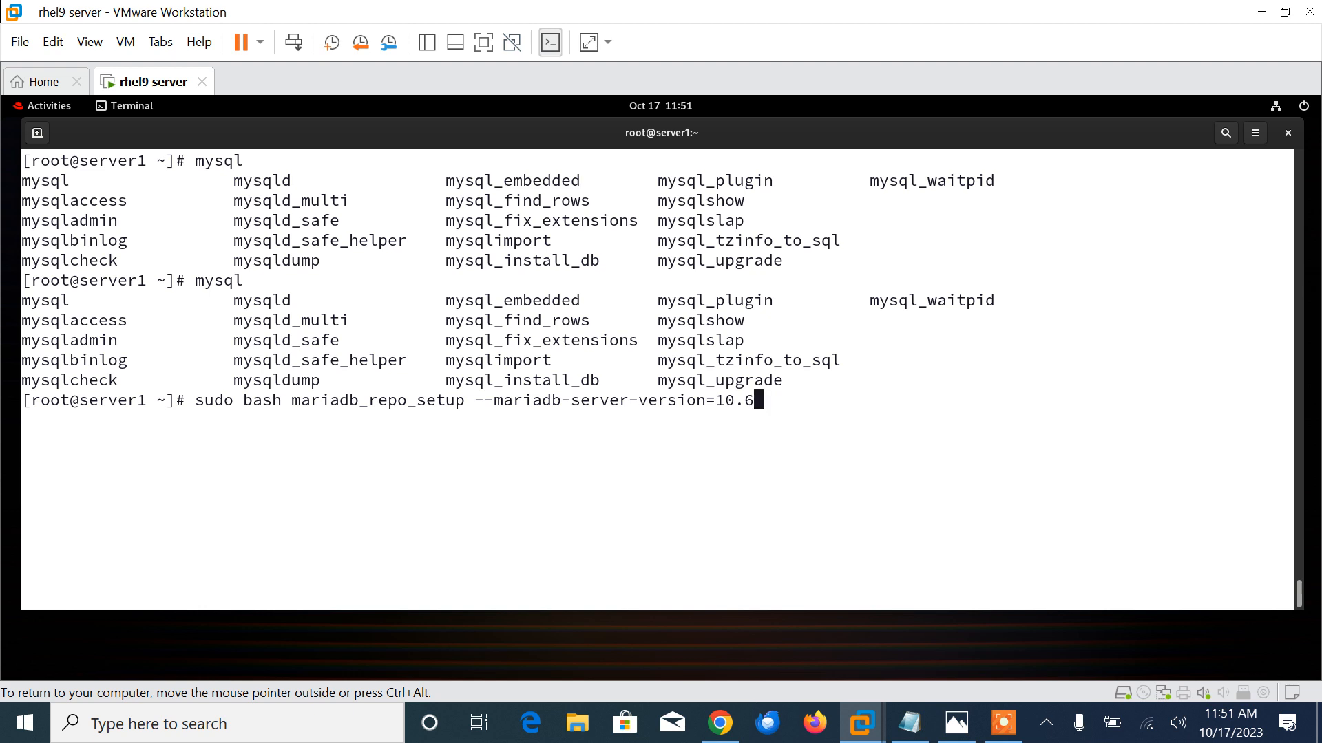
{"action": "key", "text": "Backspace"}
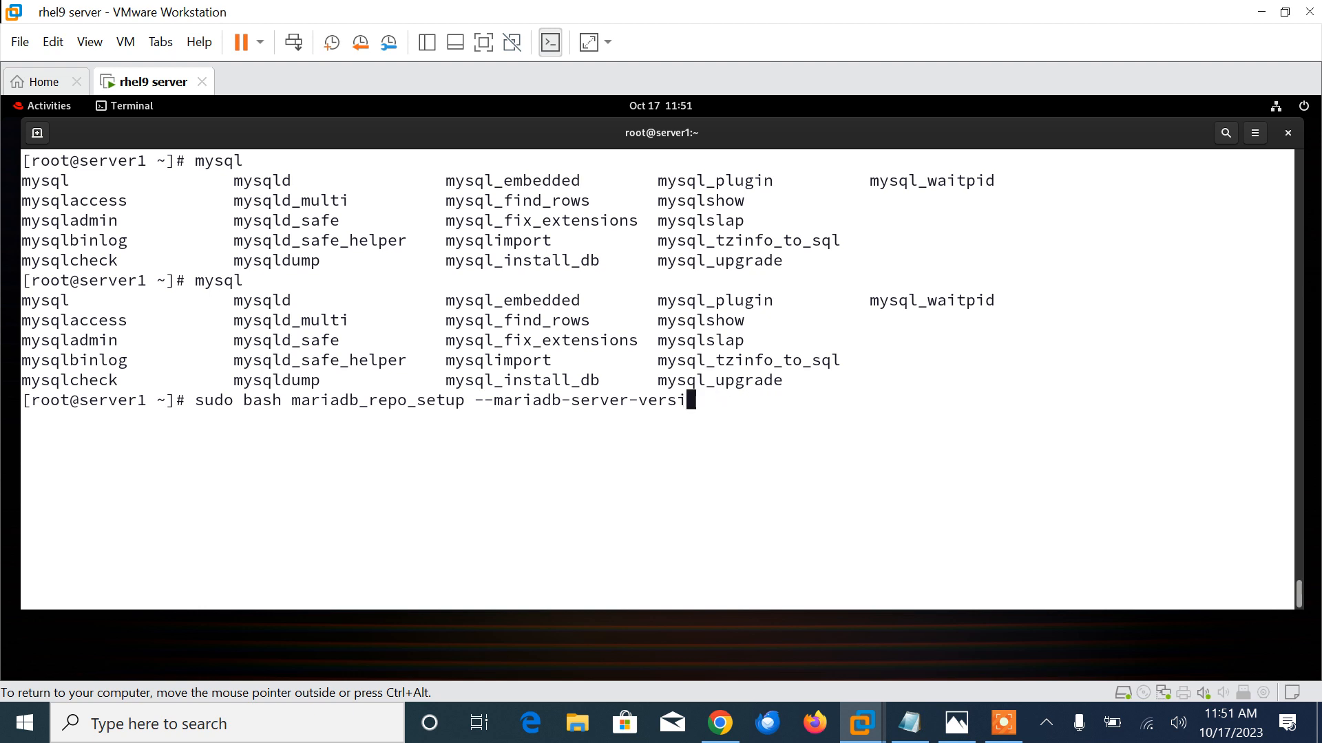
{"action": "key", "text": "BackSpace"}
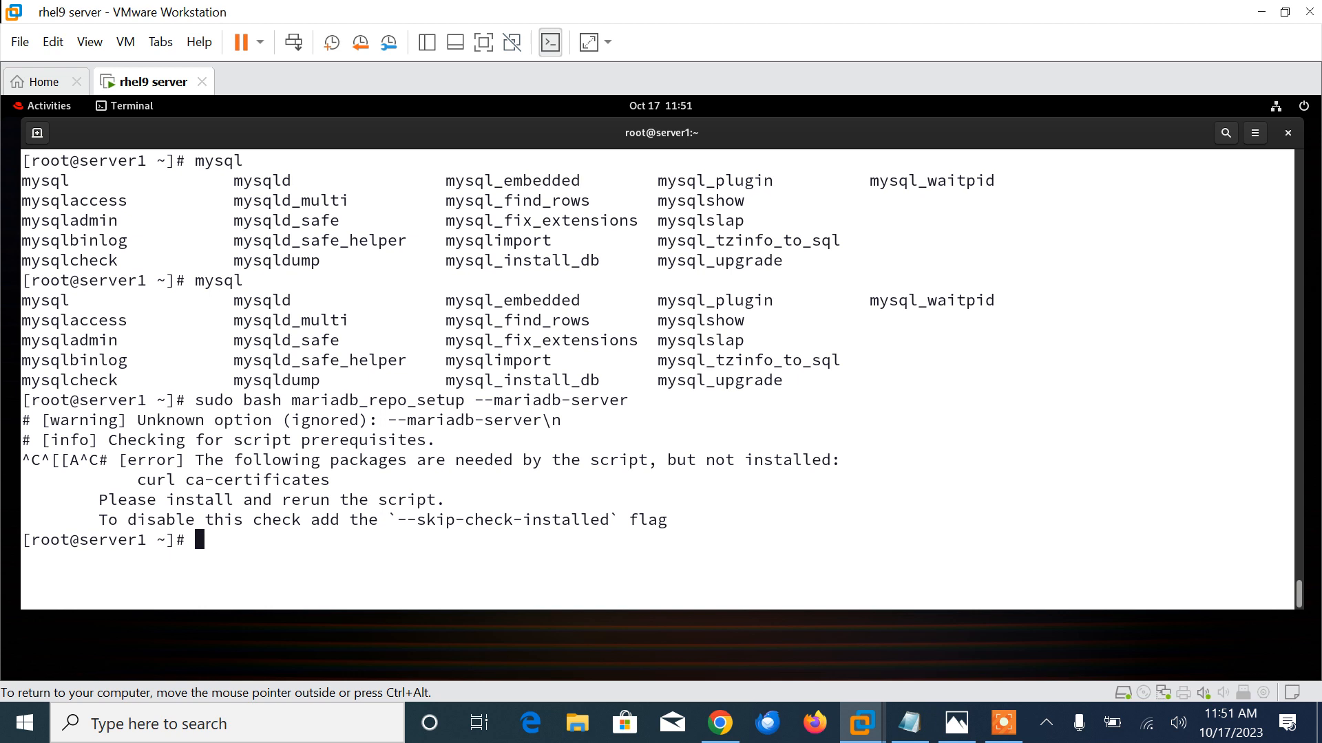
- Check systemctl status mariadb shows MariaDB 10.6.15 active and enabled, then leave the pager
{"action": "type", "text": "systemctl"}
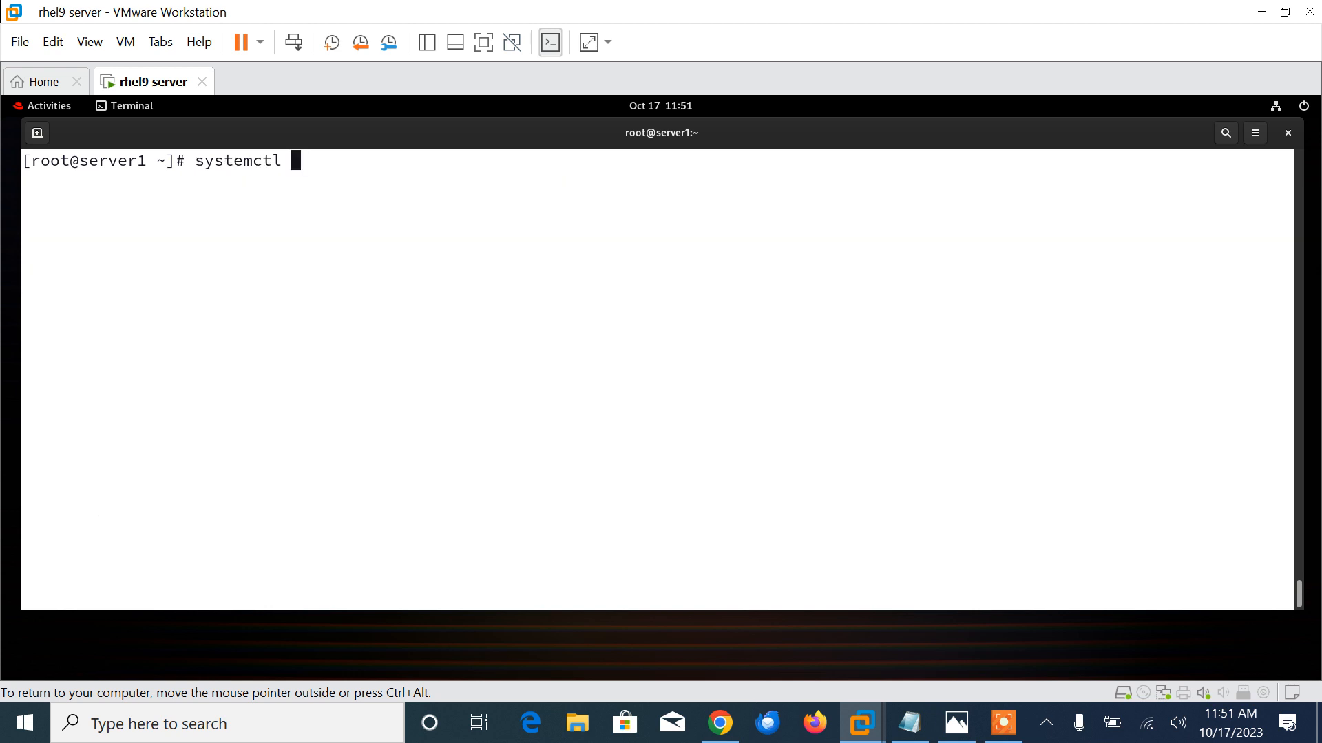
{"action": "type", "text": "sts"}
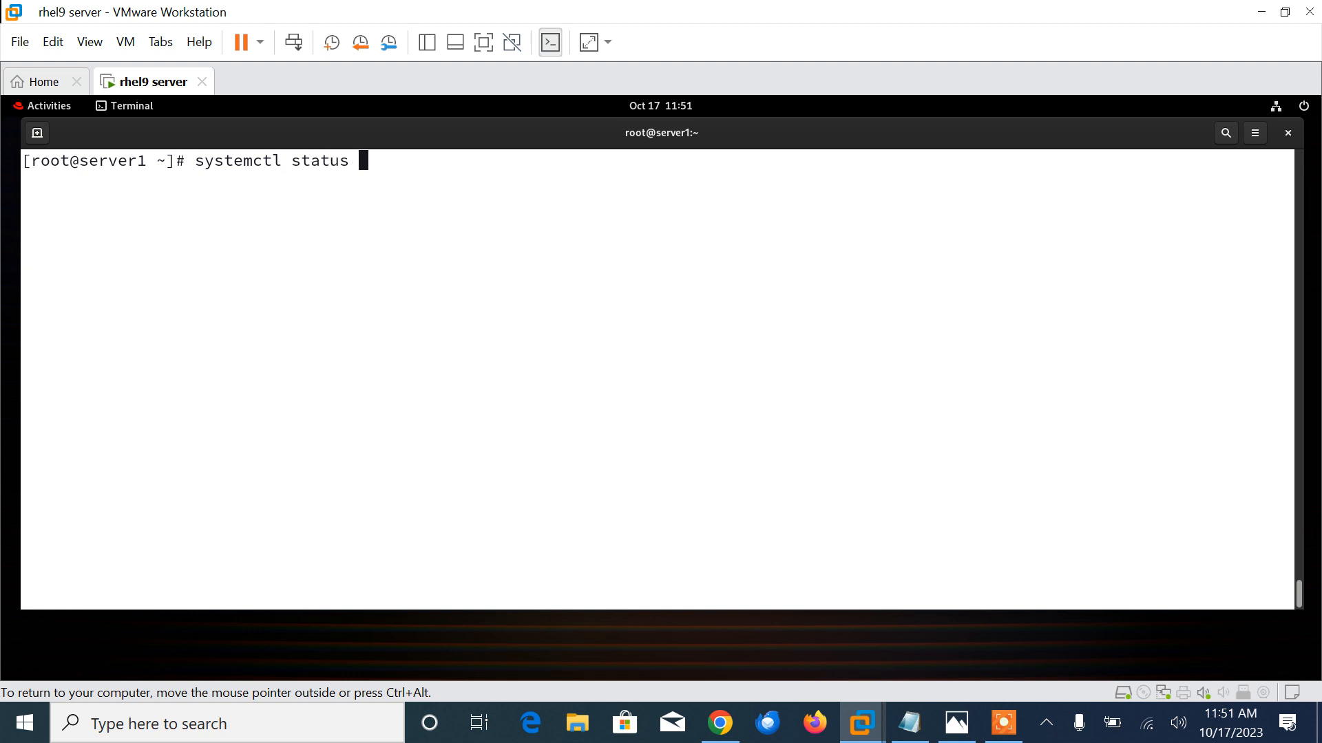
{"action": "type", "text": "mariadb"}
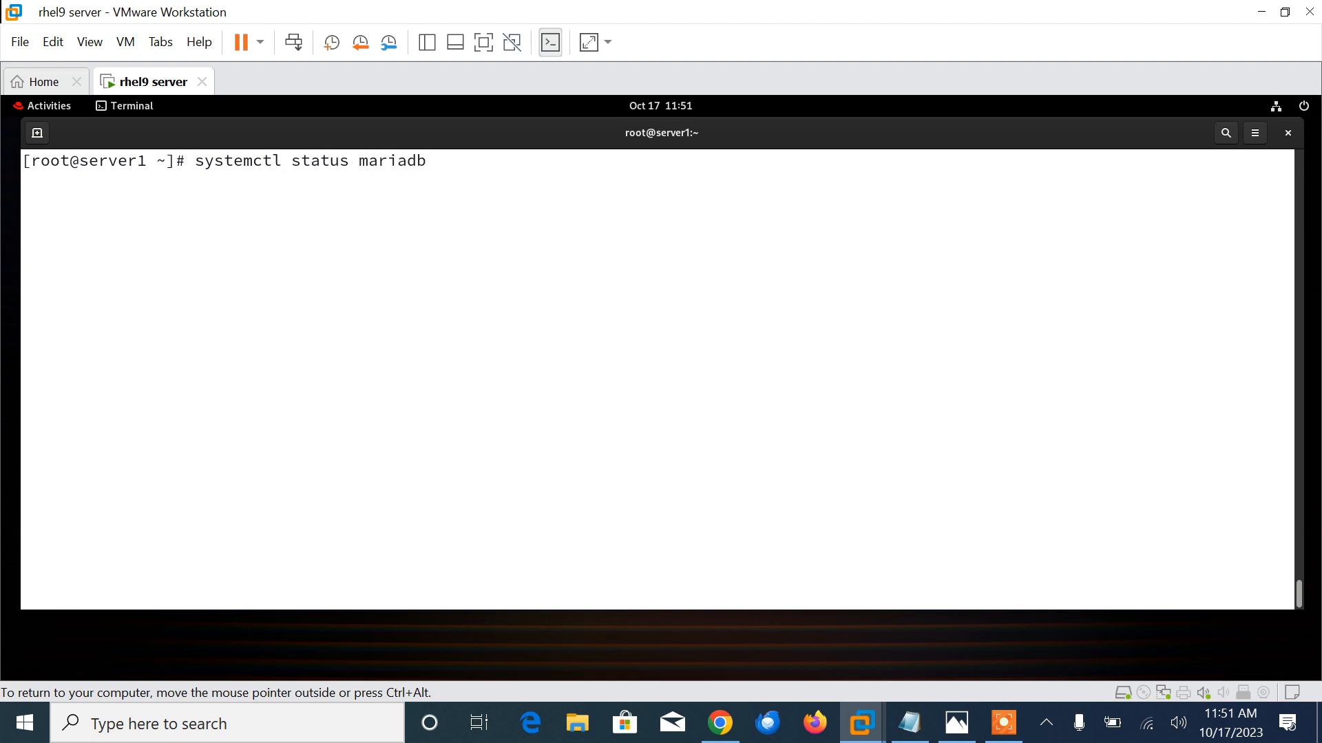
{"action": "type", "text": "-se"}
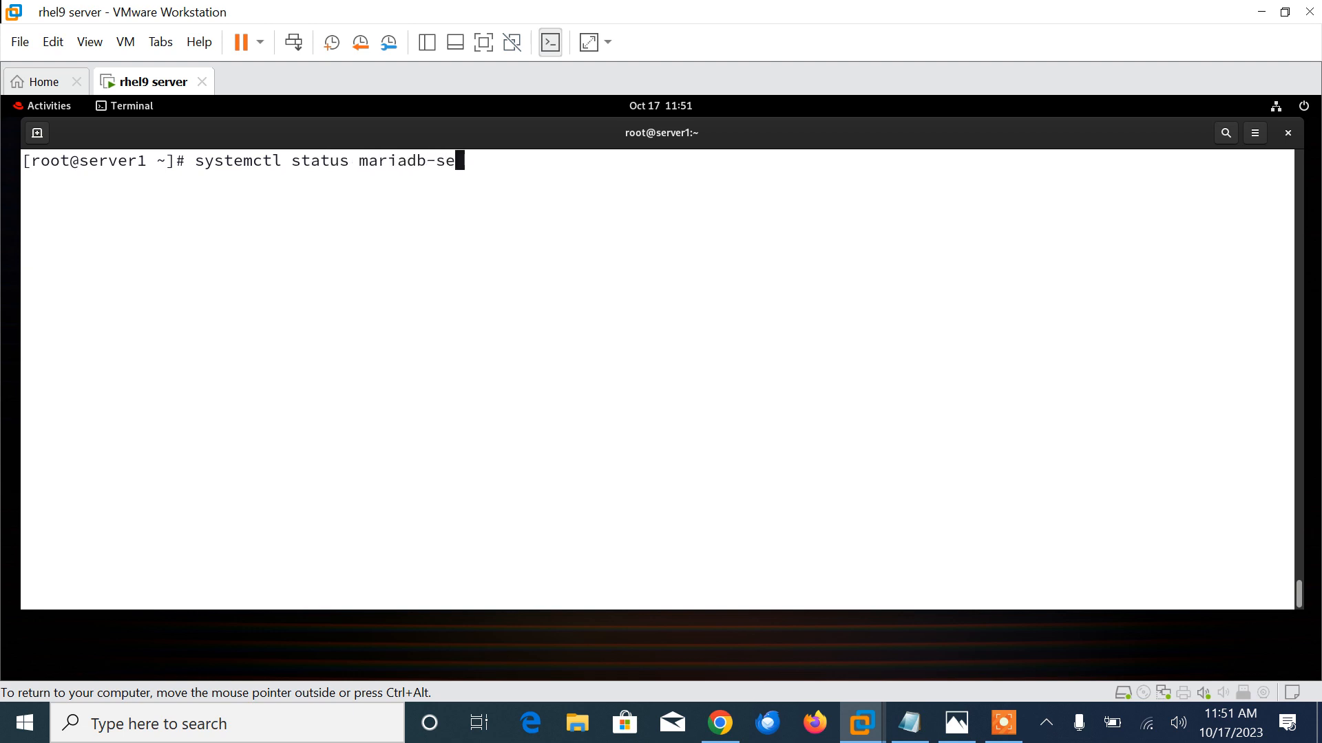
{"action": "type", "text": "xtra.socket"}
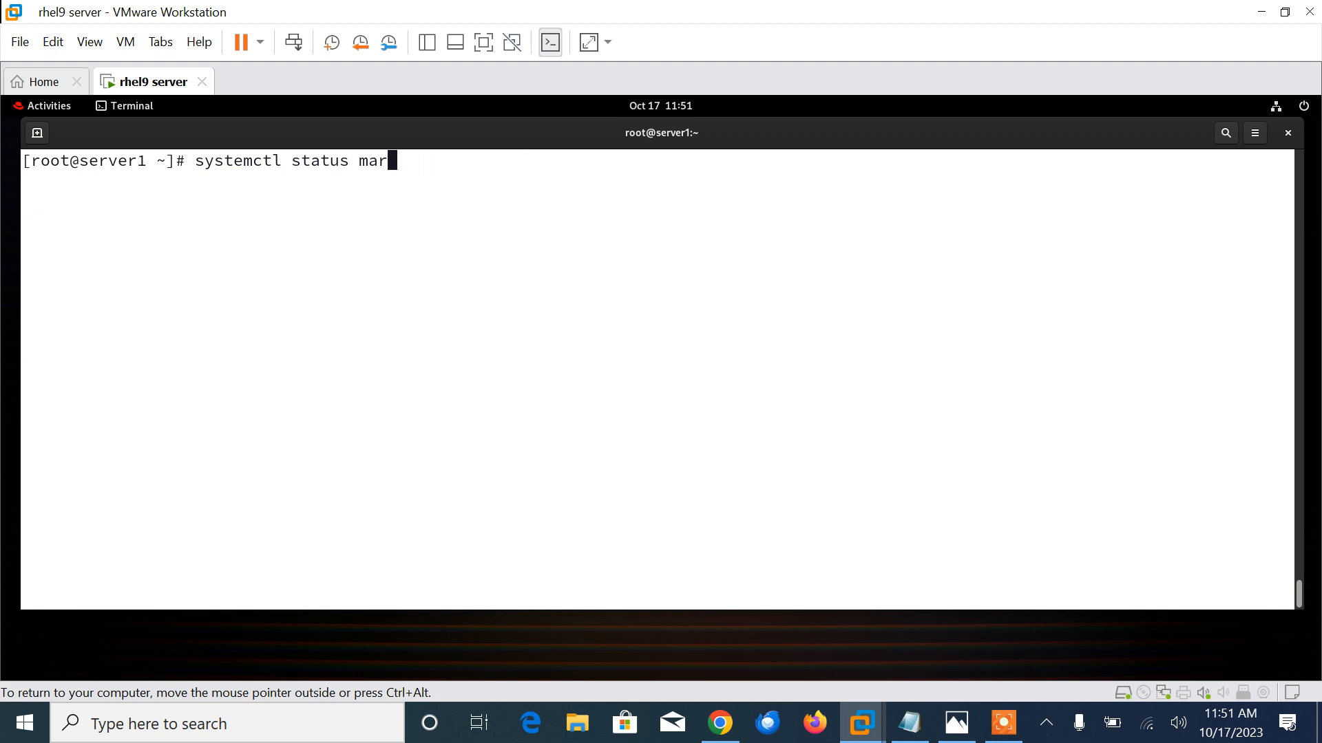
{"action": "type", "text": "idb"}
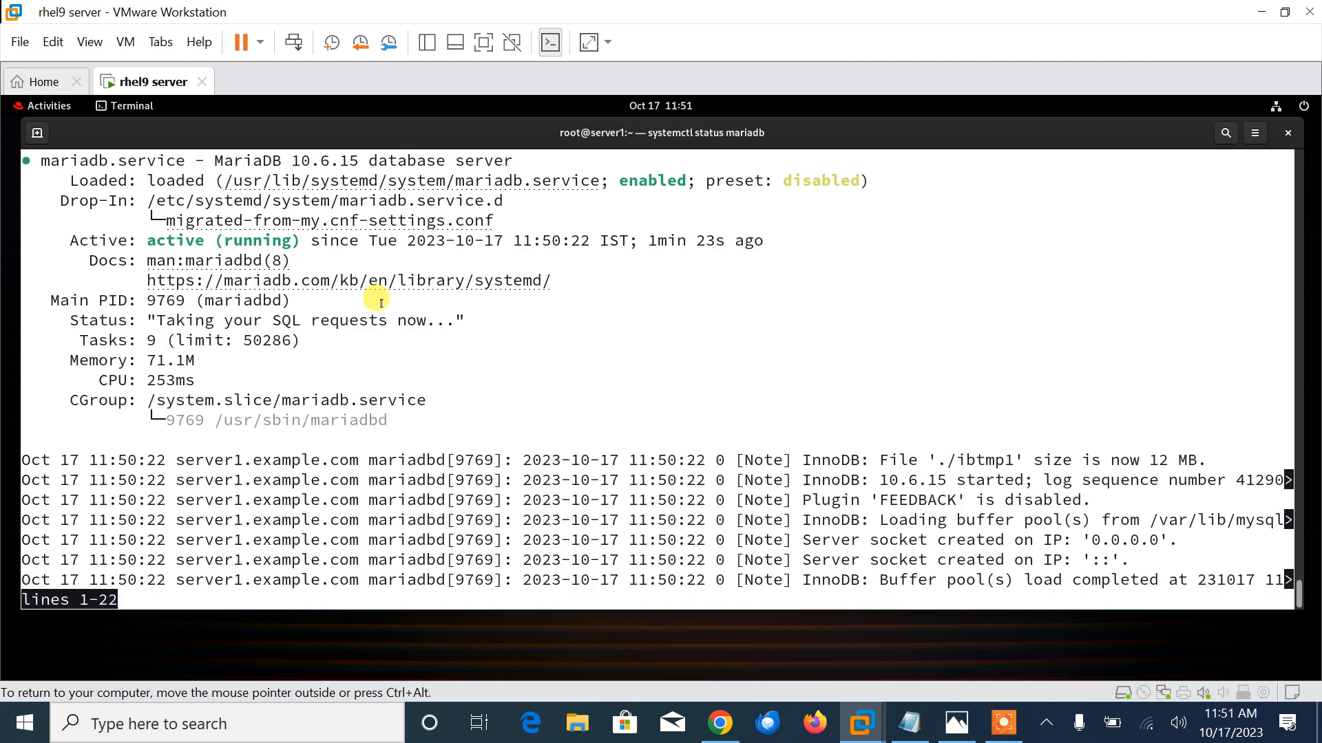
{"action": "key", "text": "q"}
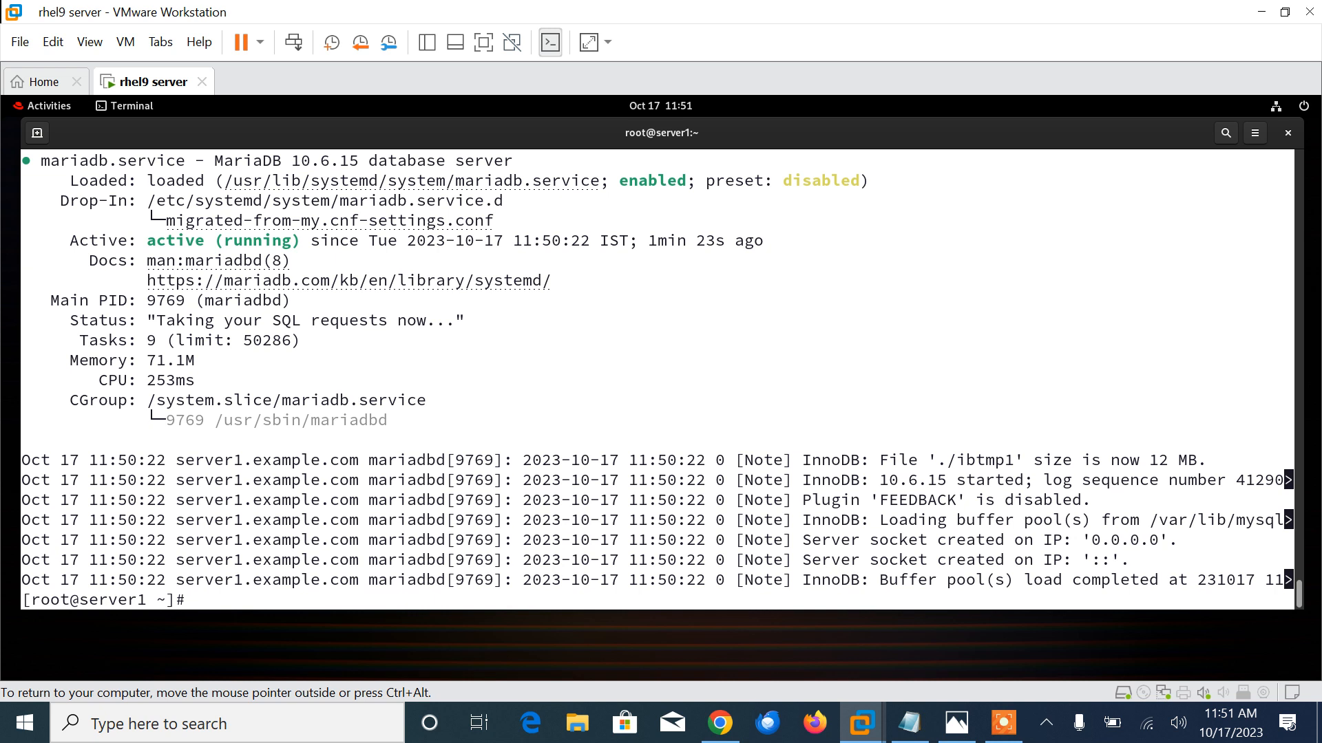
- Run mariadb-secure-installation, answering Y to set the root password and remove anonymous users
{"action": "type", "text": "mariadb"}
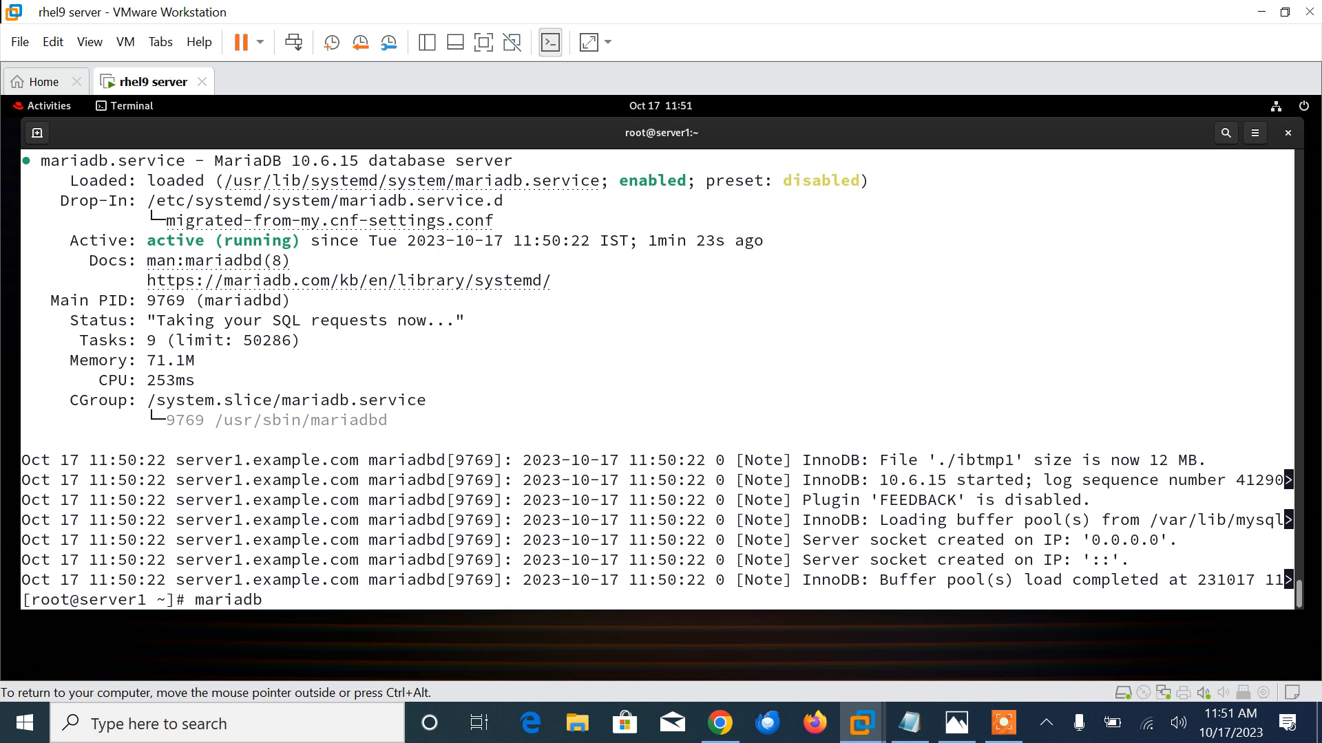
{"action": "type", "text": "-s"}
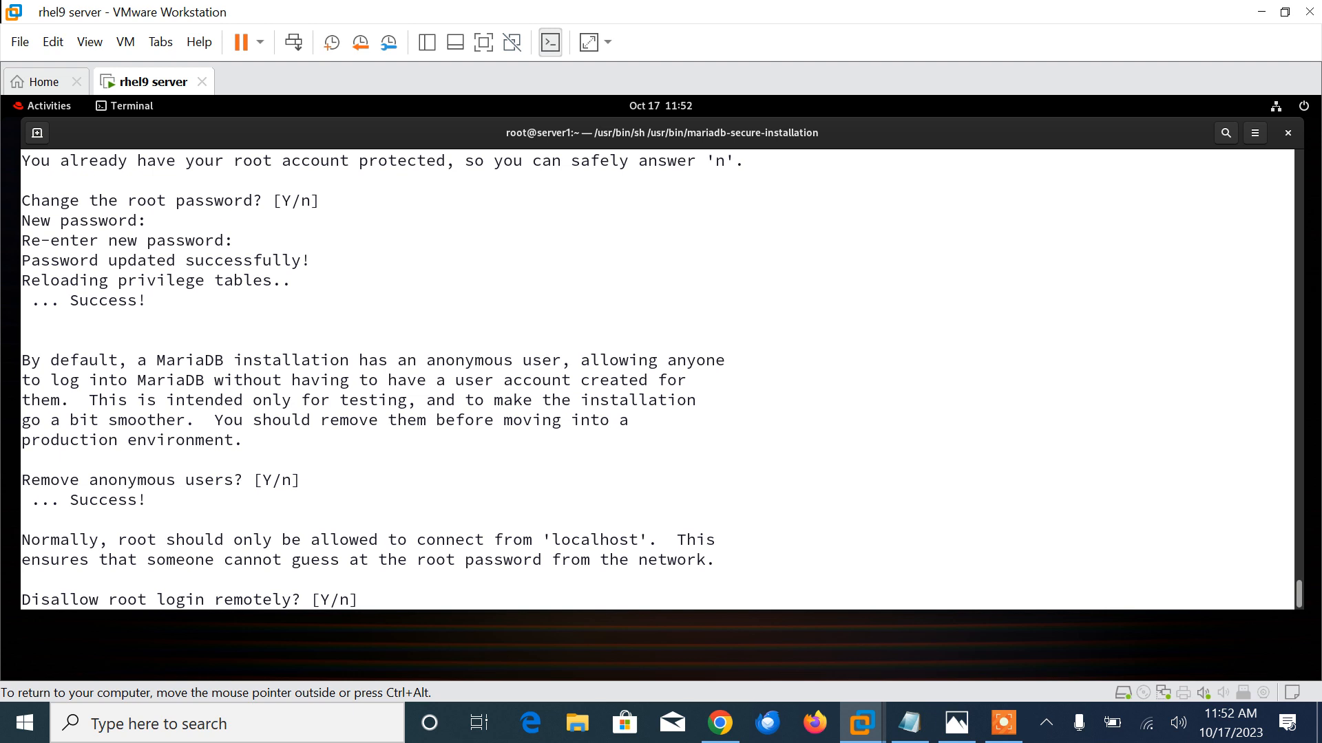
{"action": "type", "text": "Y"}
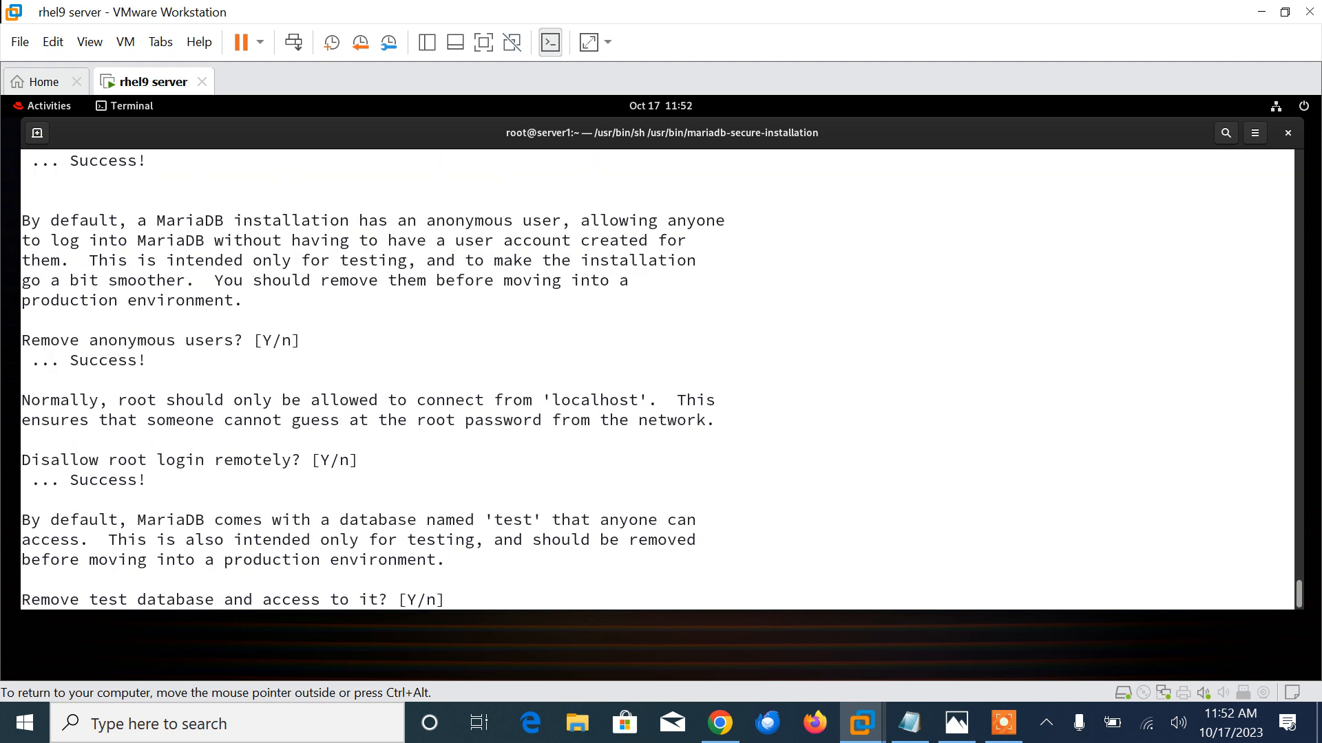
{"action": "type", "text": "Y"}
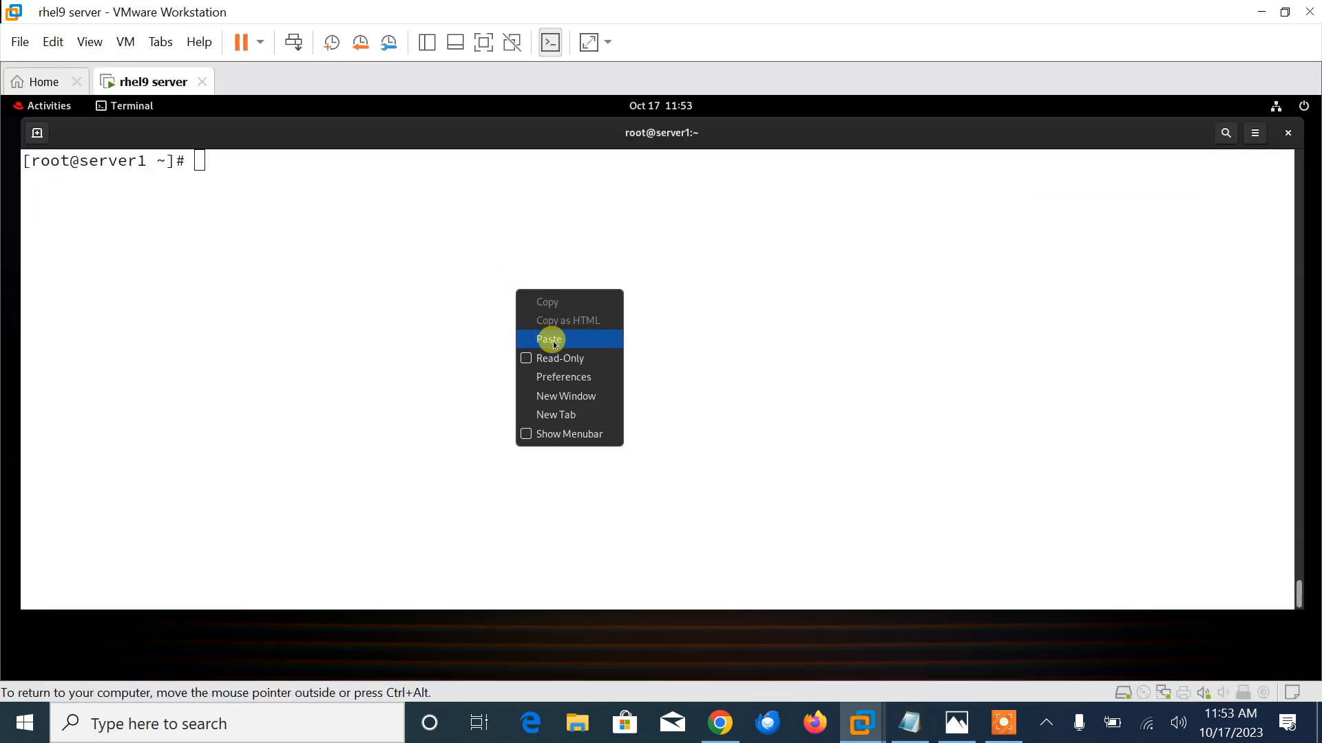
- Log into MariaDB and create the zabbix database with utf8mb4 character set and utf8mb4_bin collation
{"action": "left_click", "coordinate": [548, 339]}
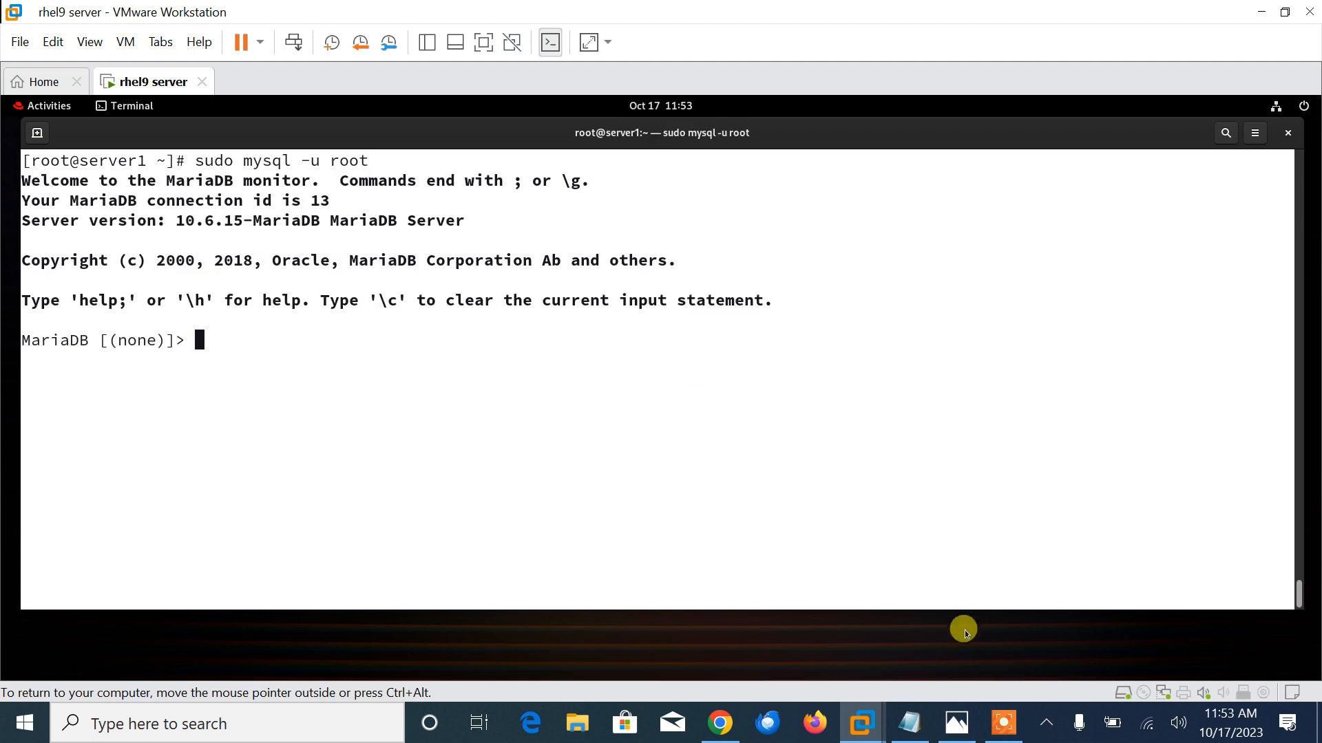
{"action": "left_click", "coordinate": [955, 724]}
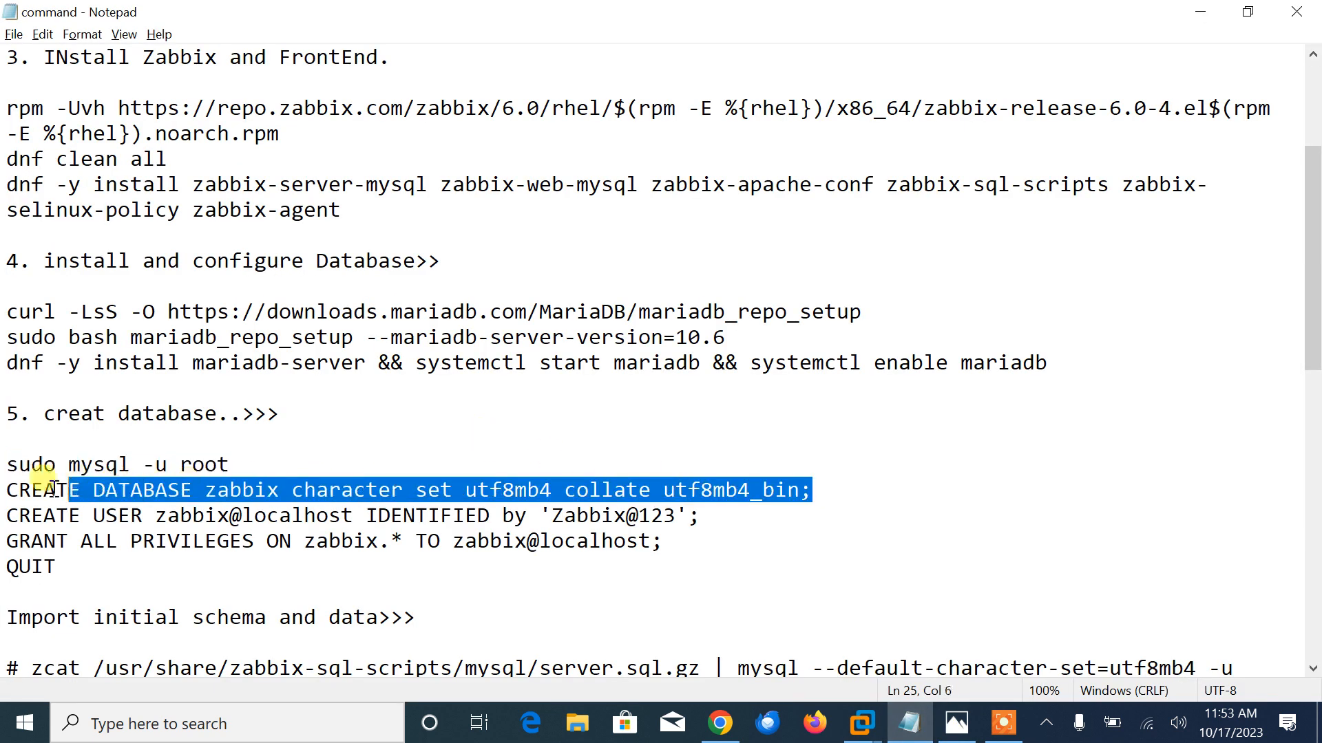
{"action": "left_click", "coordinate": [860, 723]}
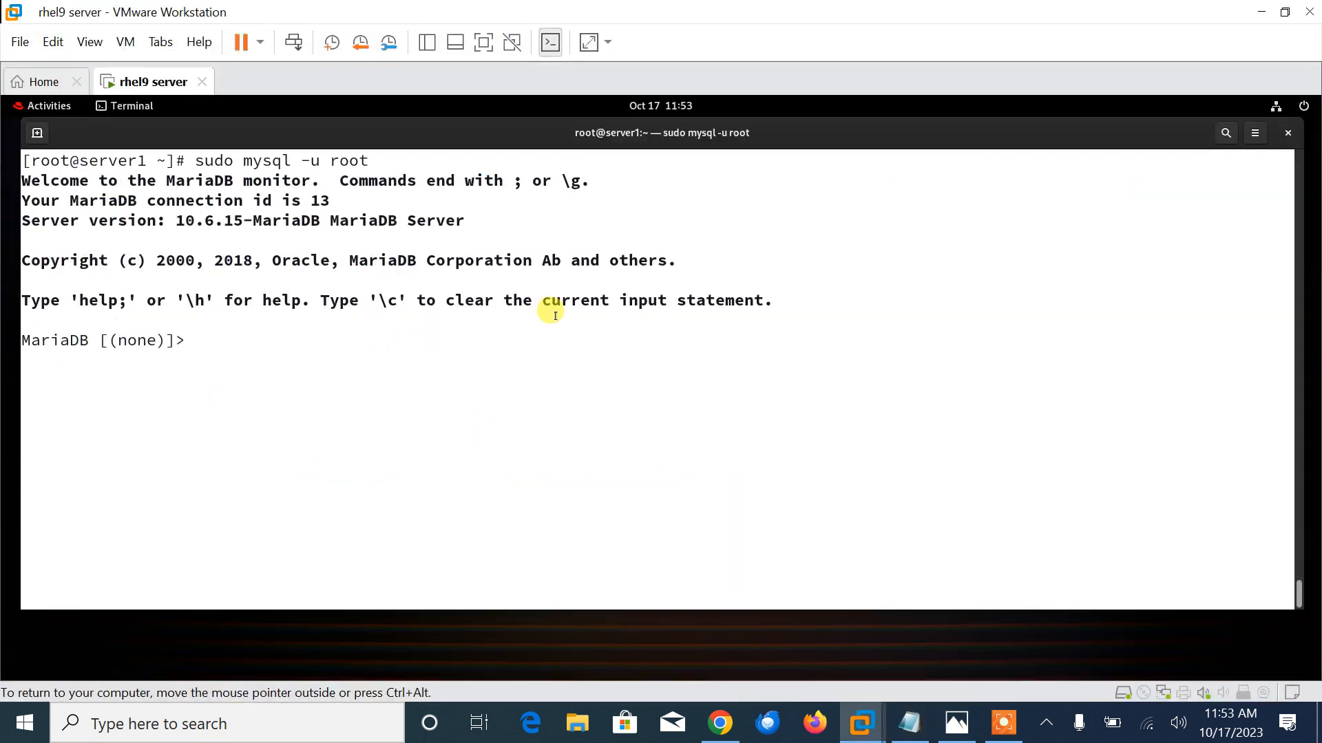
{"action": "type", "text": "CREATE DATABASE zabbix character set utf8mb4 collate utf8mb4_bin;"}
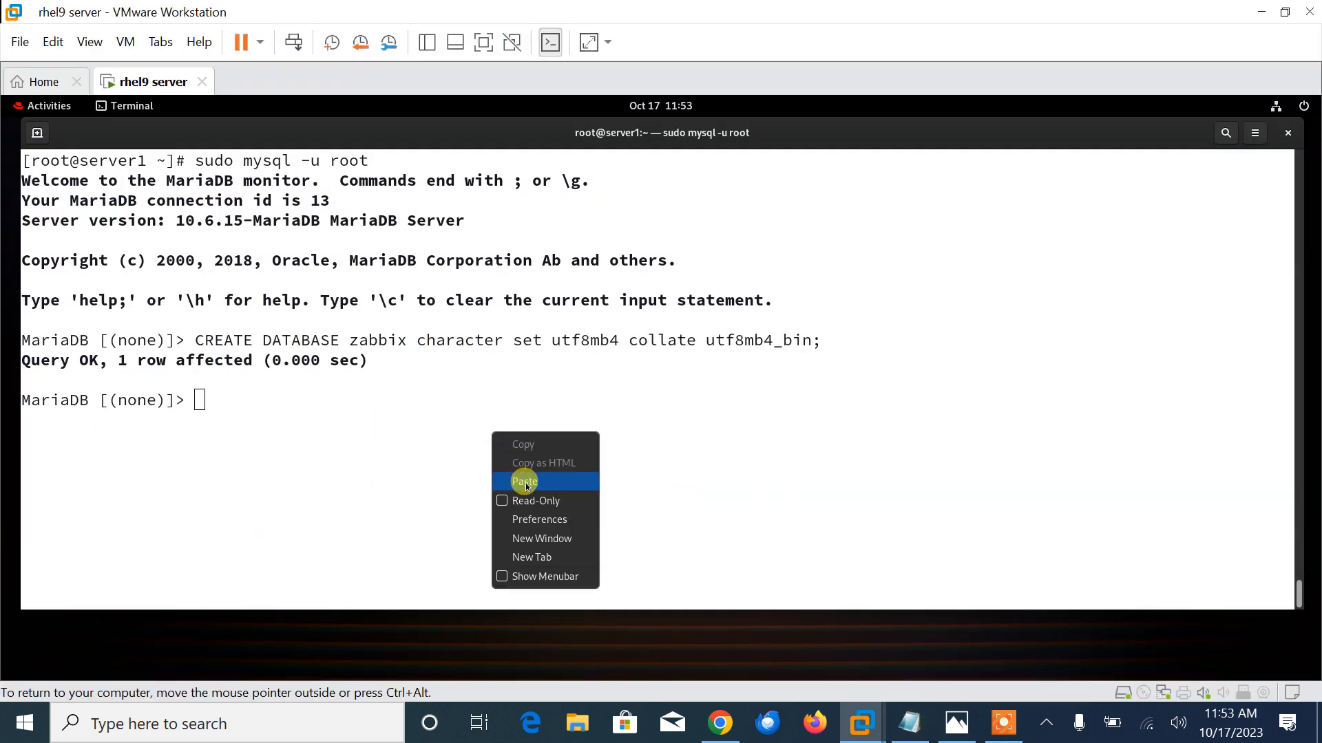
- Create the zabbix@localhost user and grant it all privileges on zabbix.*
{"action": "left_click", "coordinate": [524, 482]}
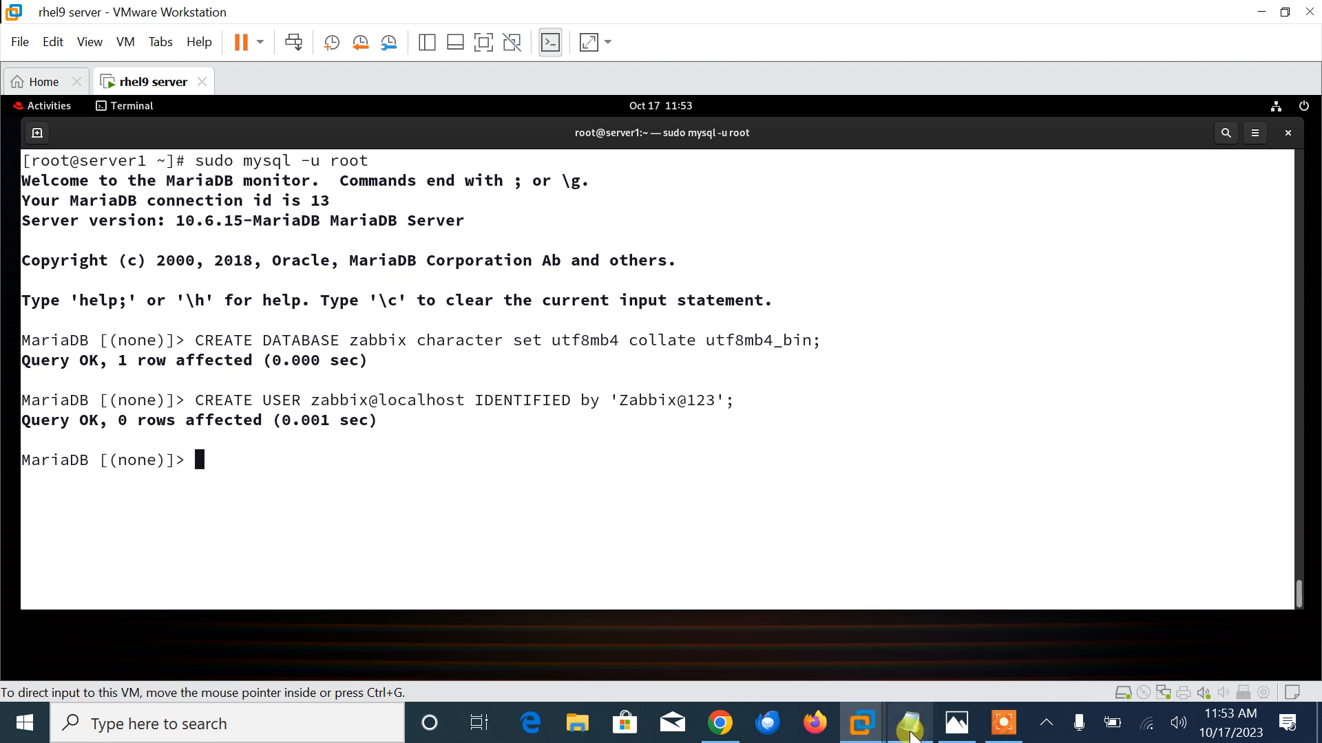
{"action": "left_click", "coordinate": [907, 723]}
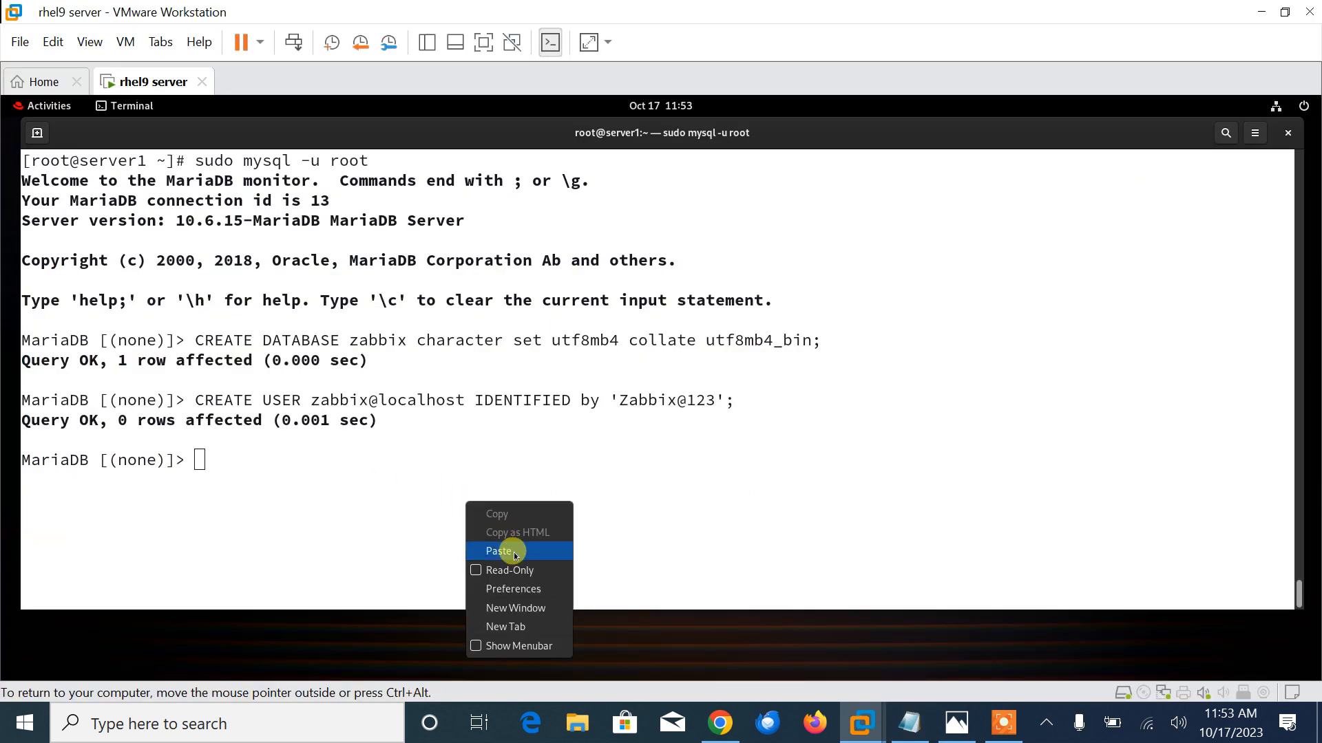
{"action": "left_click", "coordinate": [498, 551]}
{"action": "type", "text": "quit;"}
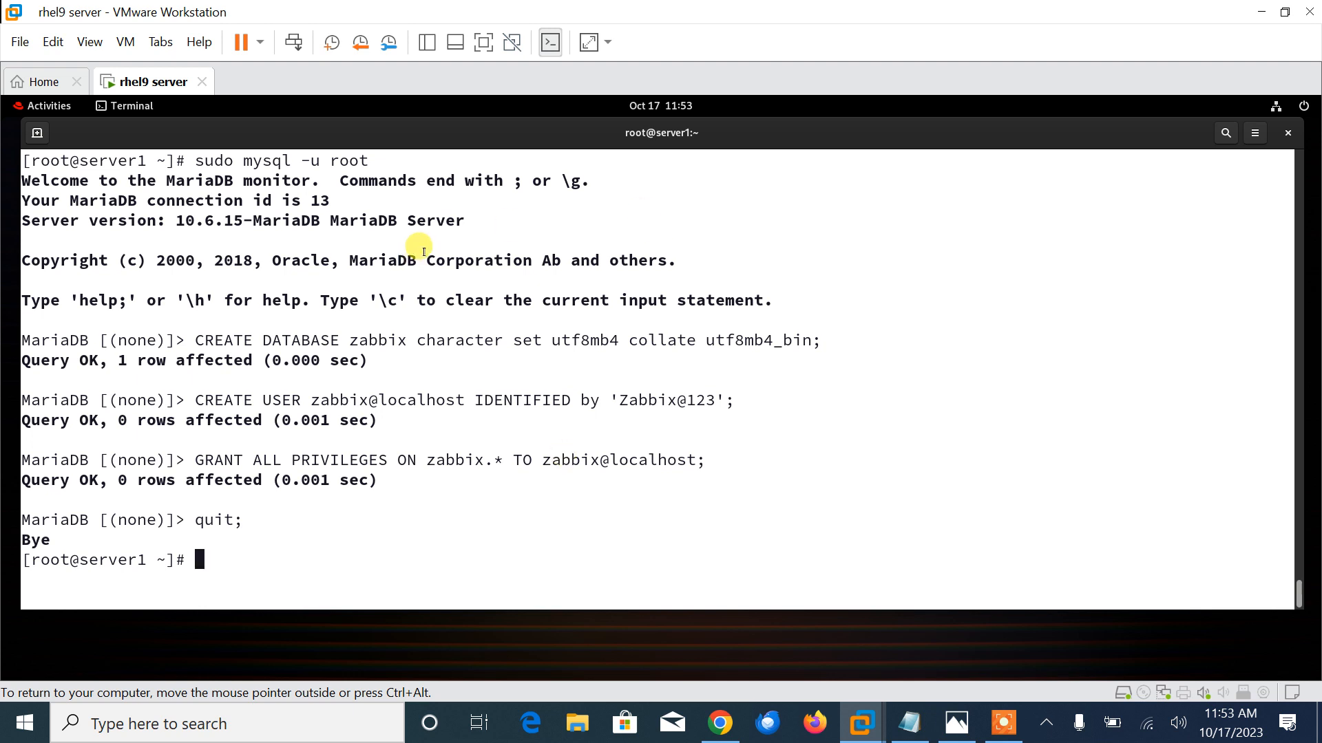
{"action": "left_click_drag", "start_coordinate": [259, 339], "coordinate": [446, 339]}
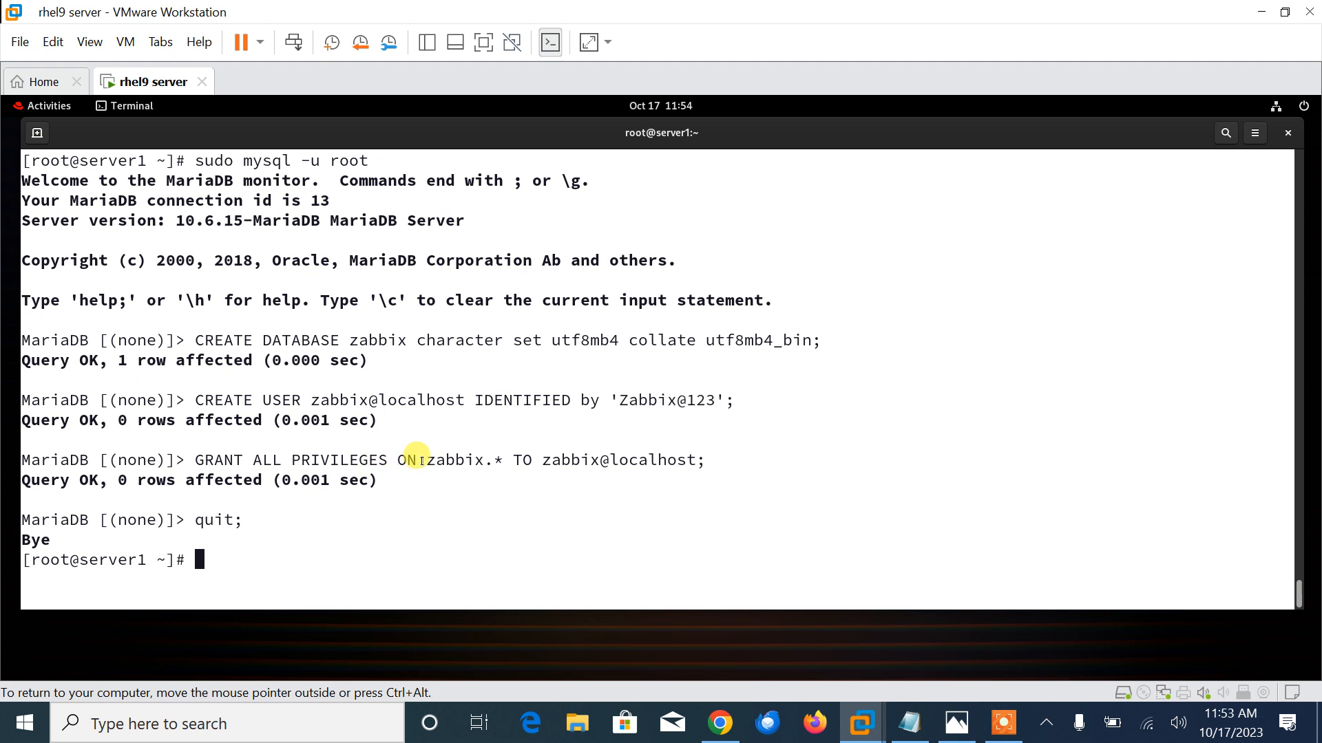
{"action": "left_click_drag", "start_coordinate": [425, 460], "coordinate": [516, 459]}
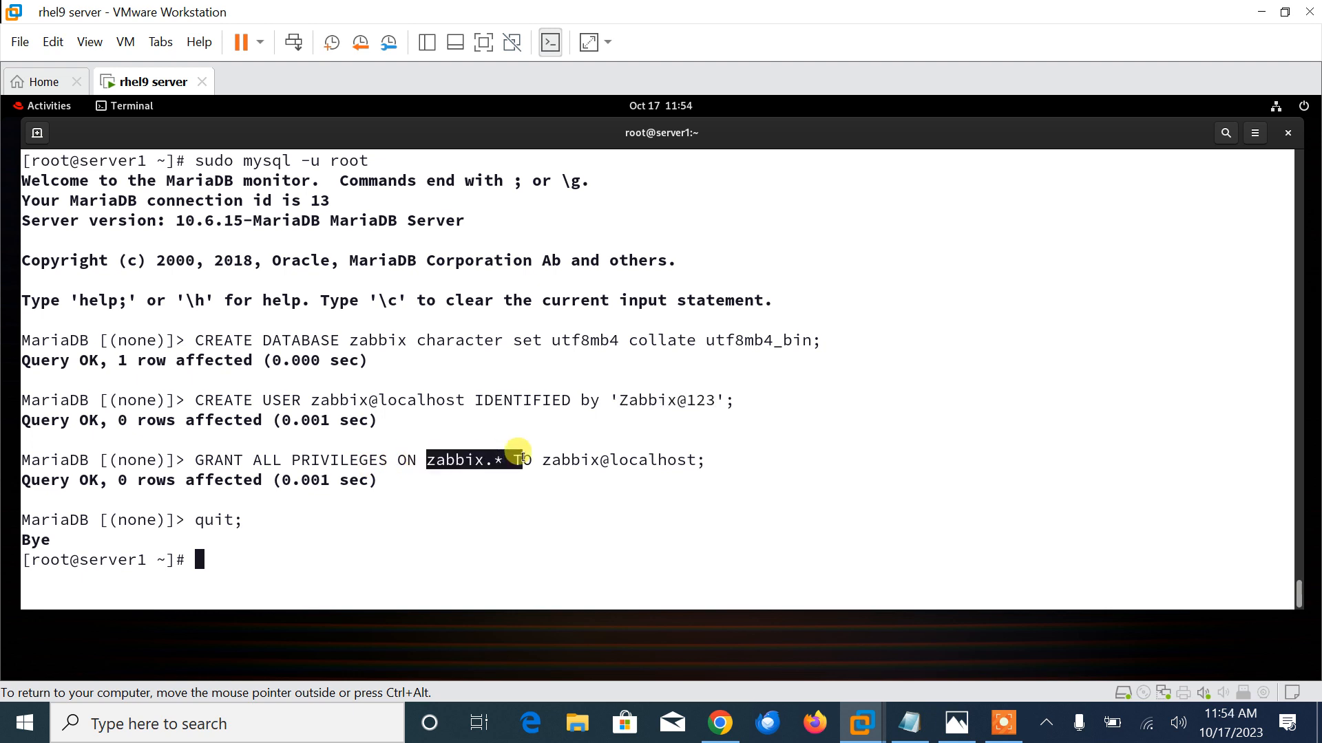
- Run show databases; and confirm zabbix appears in the list
{"action": "type", "text": "mariadb-secure-installation"}
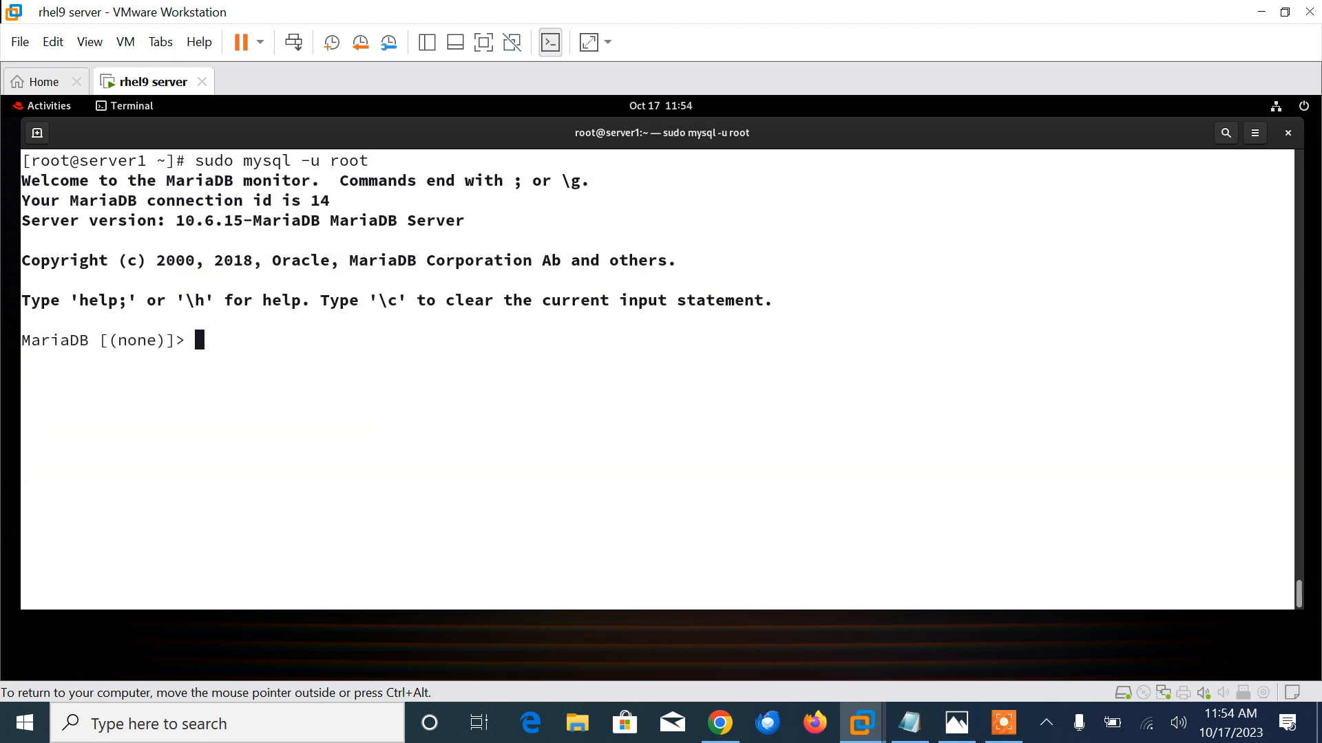
{"action": "type", "text": "shw"}
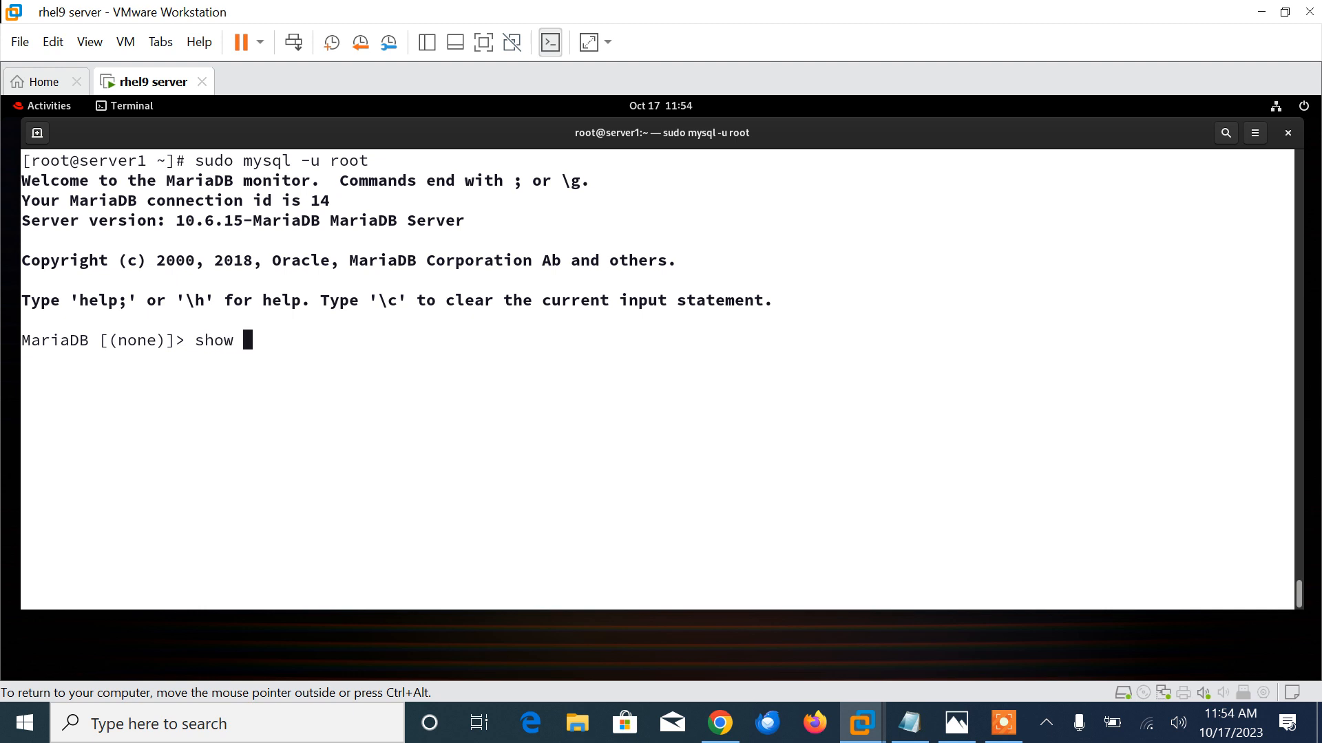
{"action": "type", "text": "databases;"}
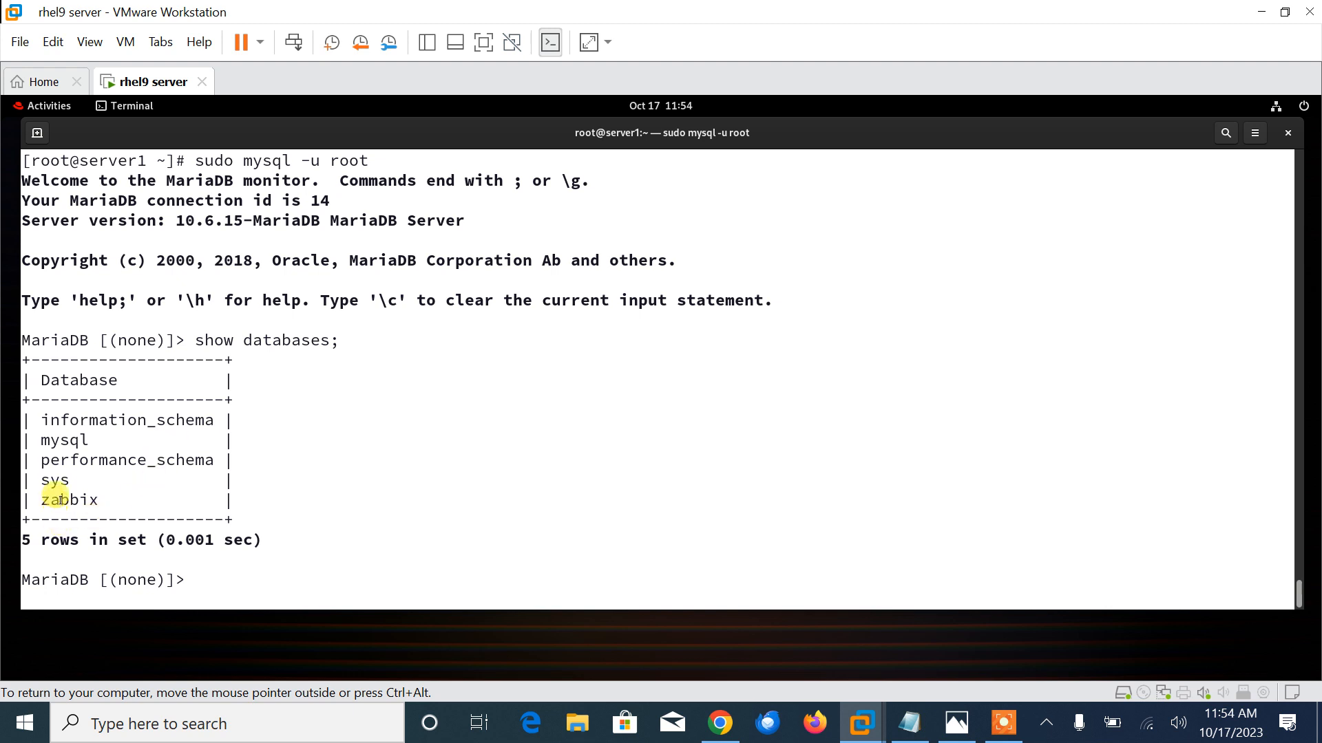
{"action": "double_click", "coordinate": [67, 499]}
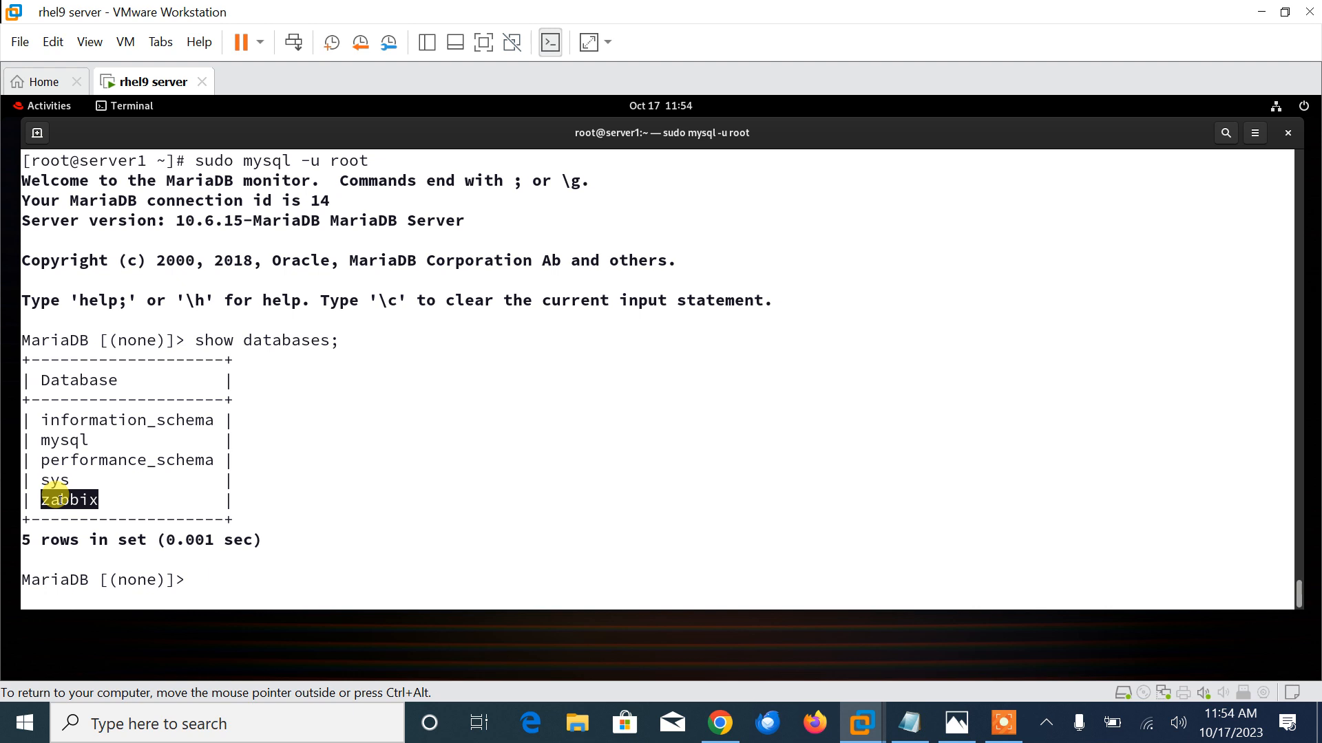
- Run select user from mysql.user; to confirm the zabbix user, then quit MariaDB
{"action": "type", "text": "select user"}
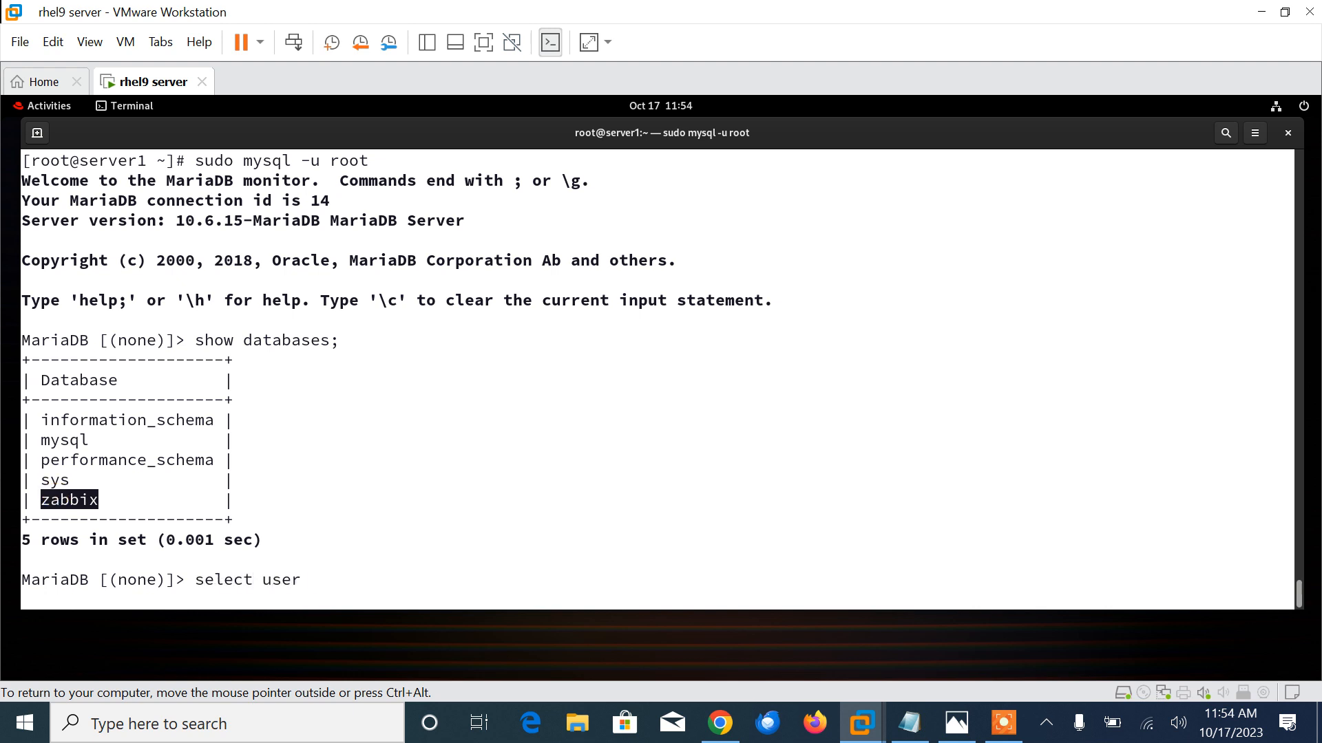
{"action": "type", "text": "from m"}
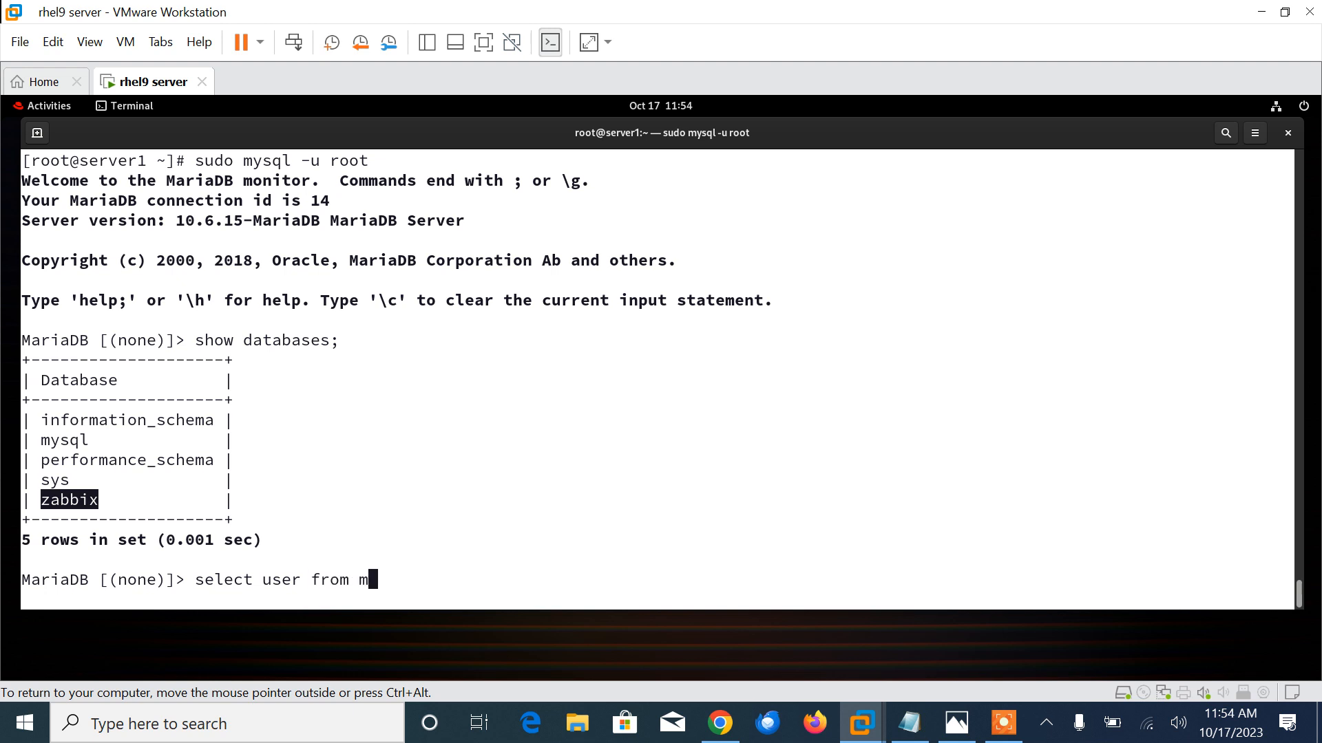
{"action": "type", "text": "ysql.u"}
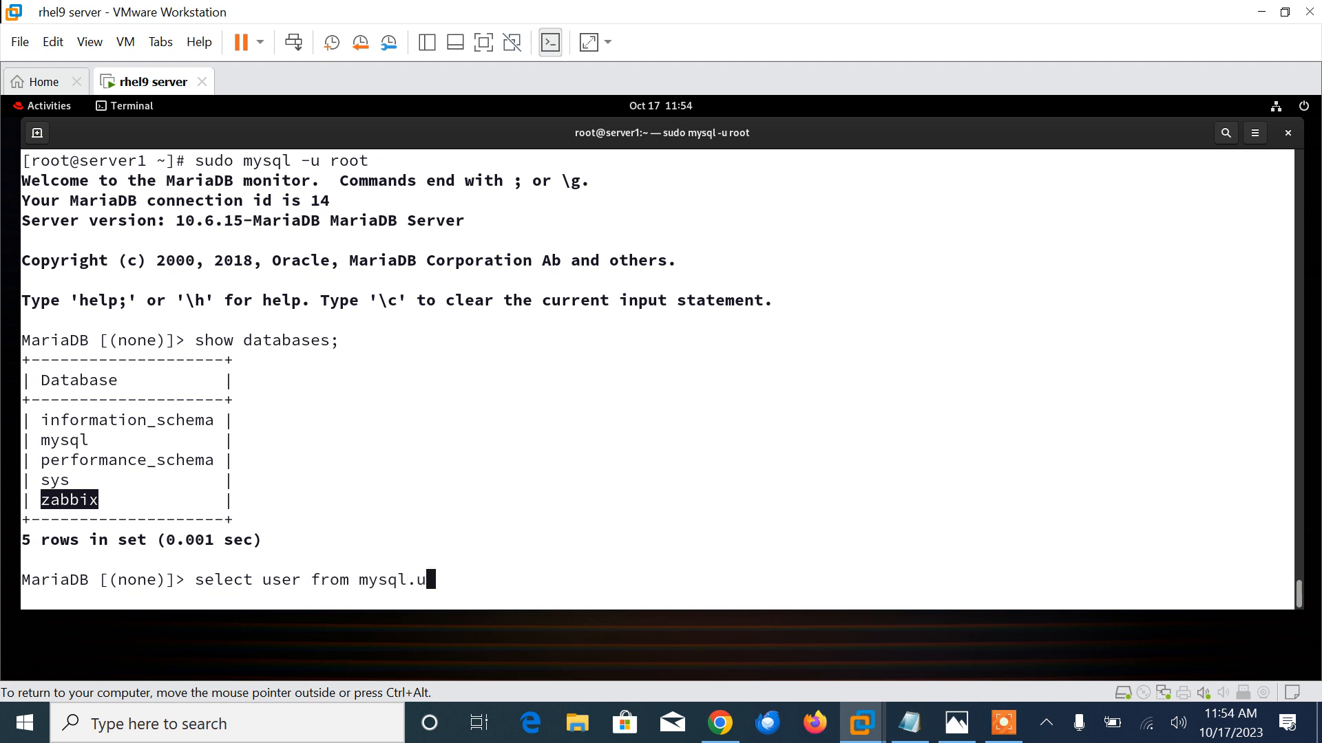
{"action": "key", "text": "Return"}
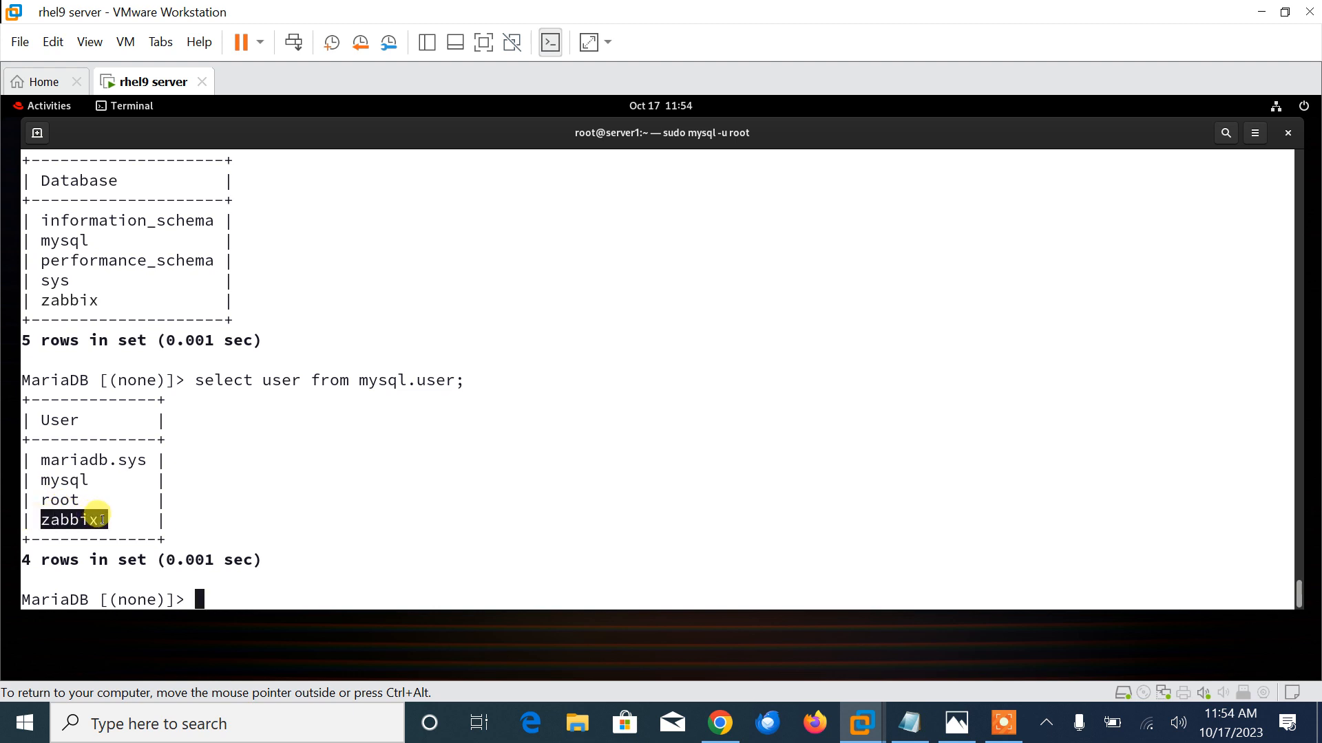
{"action": "type", "text": "quit;"}
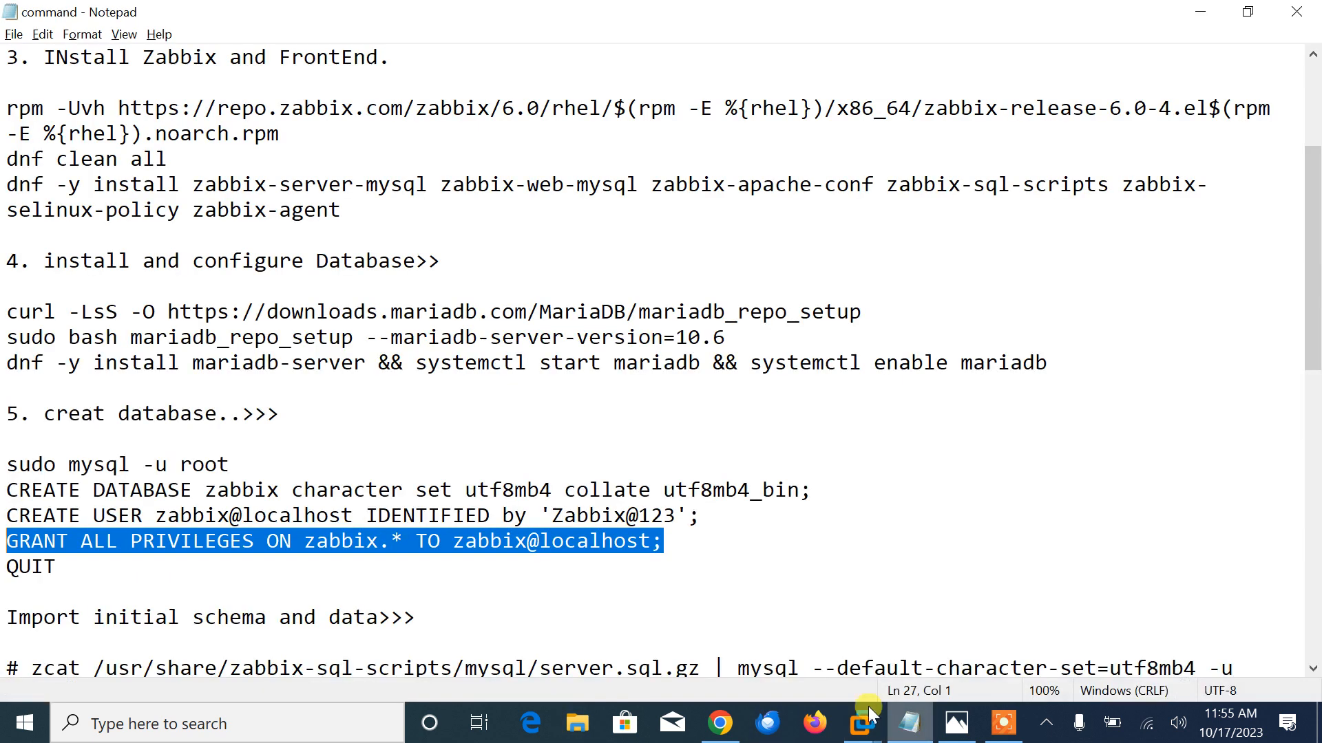
- Run the zcat server.sql.gz | mysql import into the zabbix database and wait for the prompt
{"action": "scroll", "scroll_direction": "down", "scroll_amount": 3}
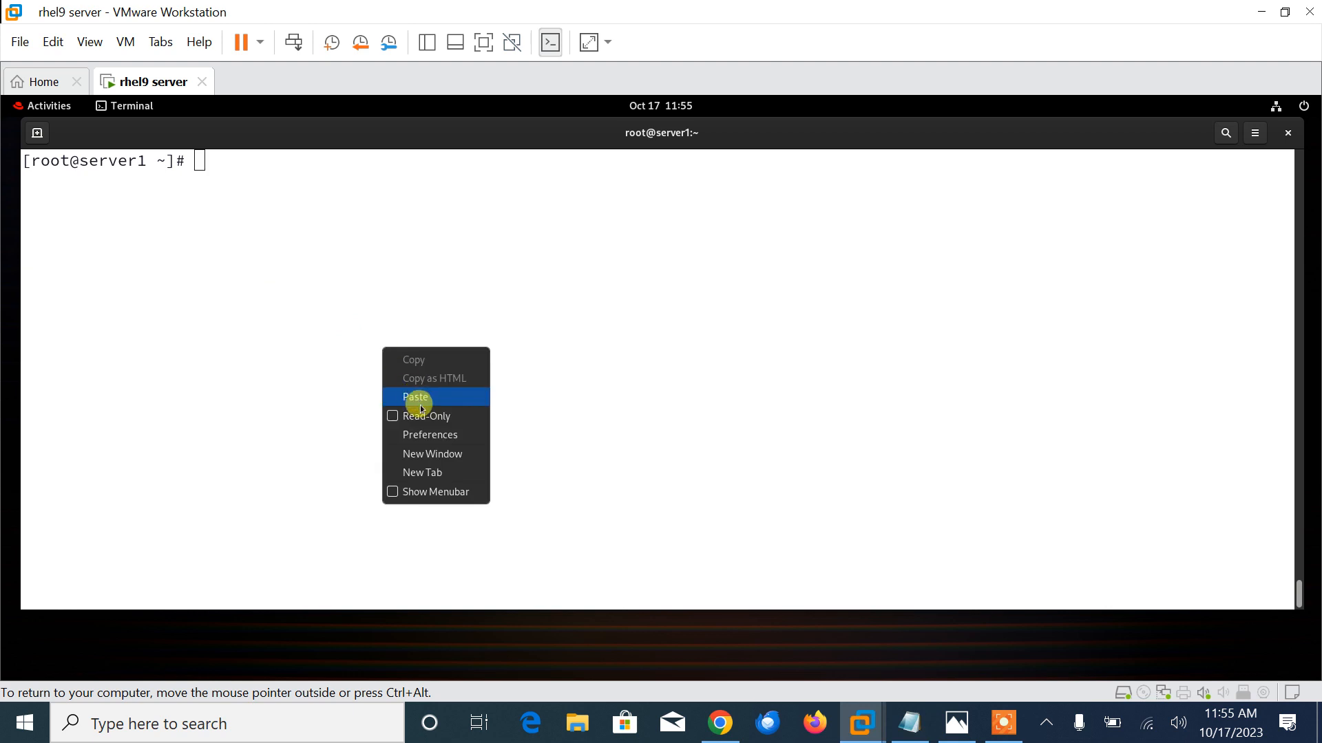
{"action": "left_click", "coordinate": [416, 397]}
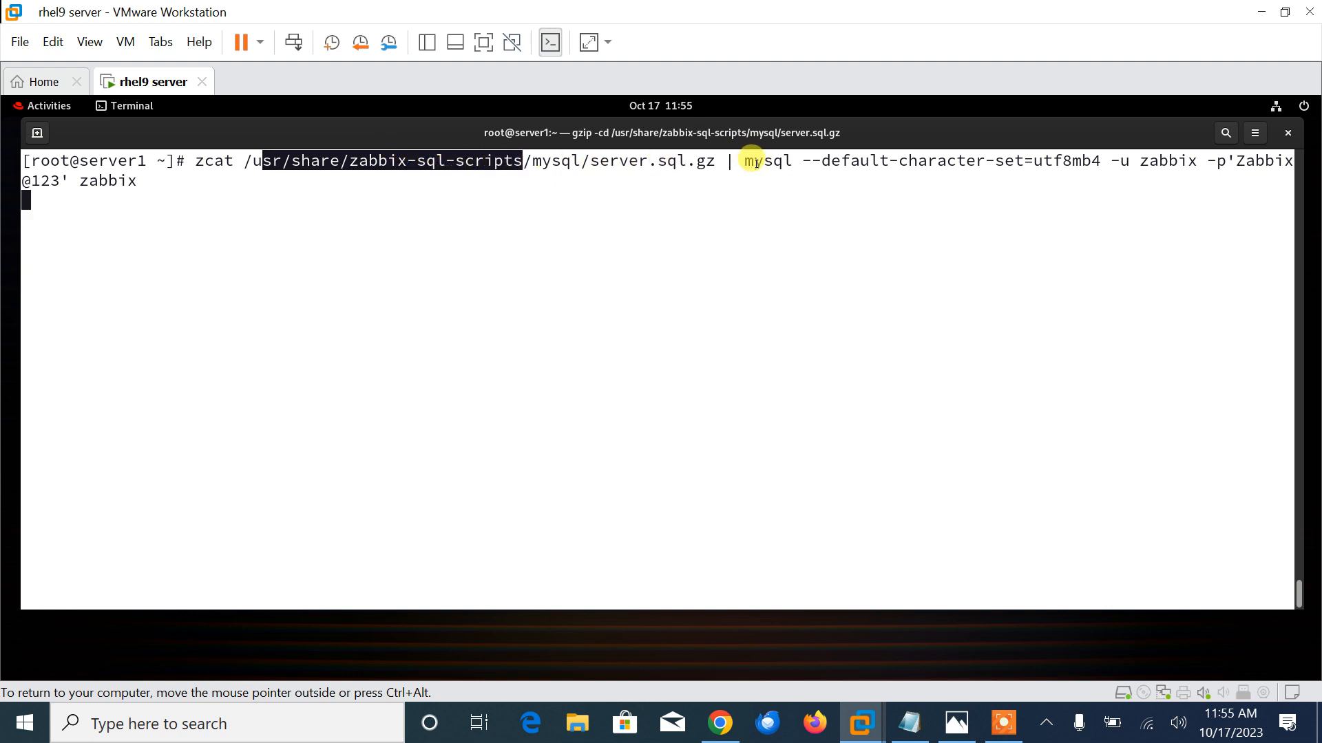
{"action": "double_click", "coordinate": [763, 160]}
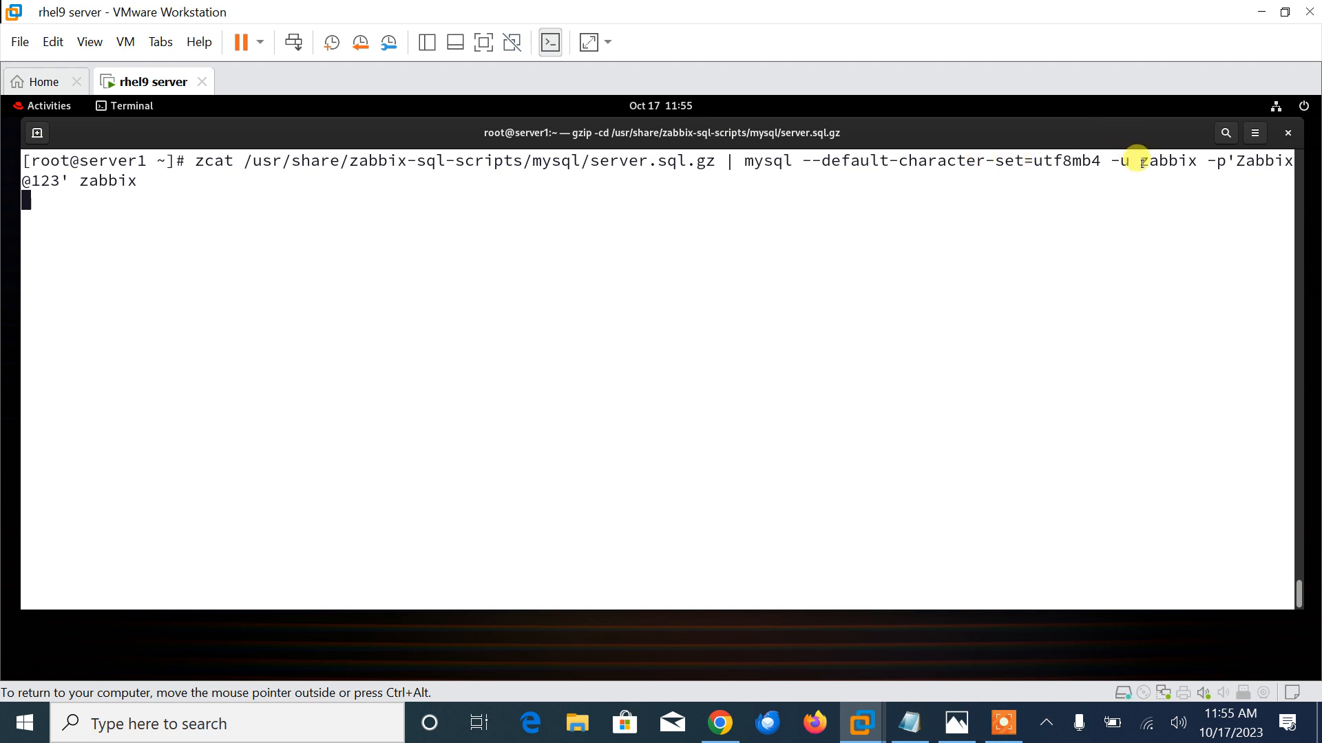
{"action": "double_click", "coordinate": [1156, 160]}
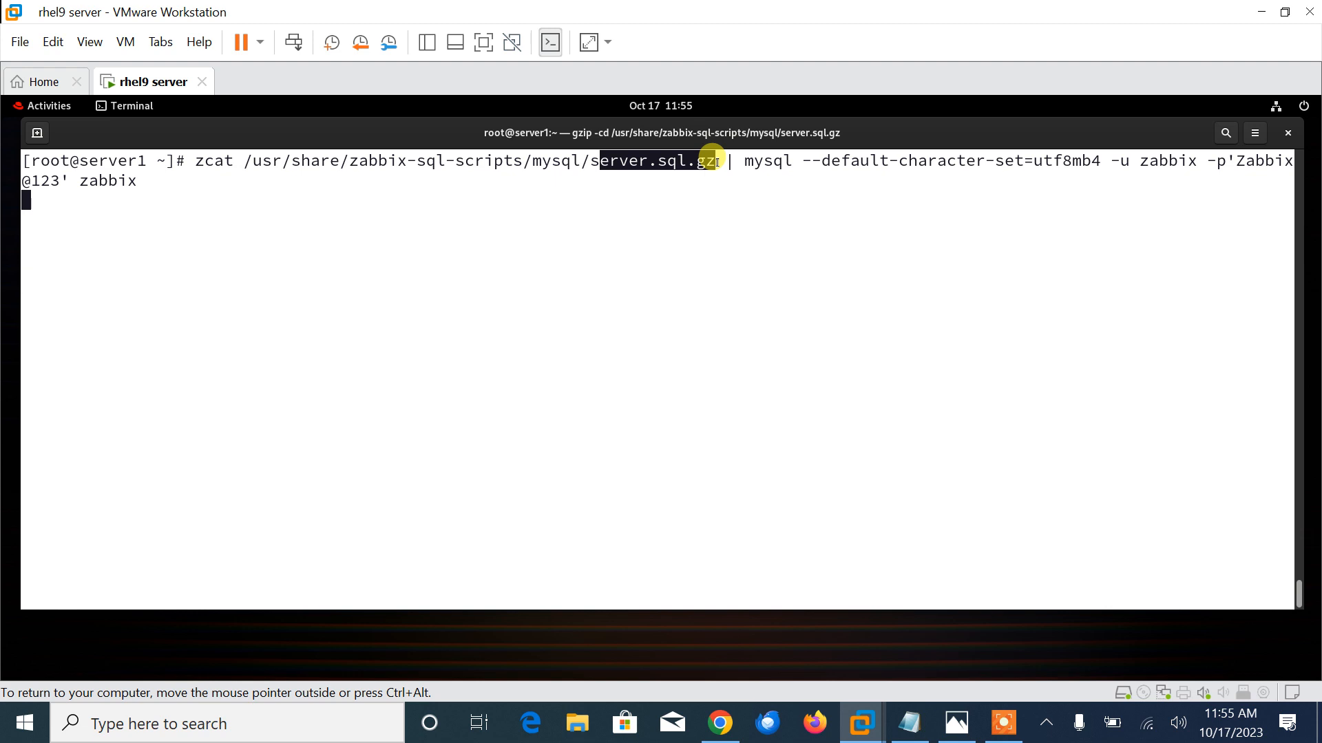
{"action": "key", "text": "Return"}
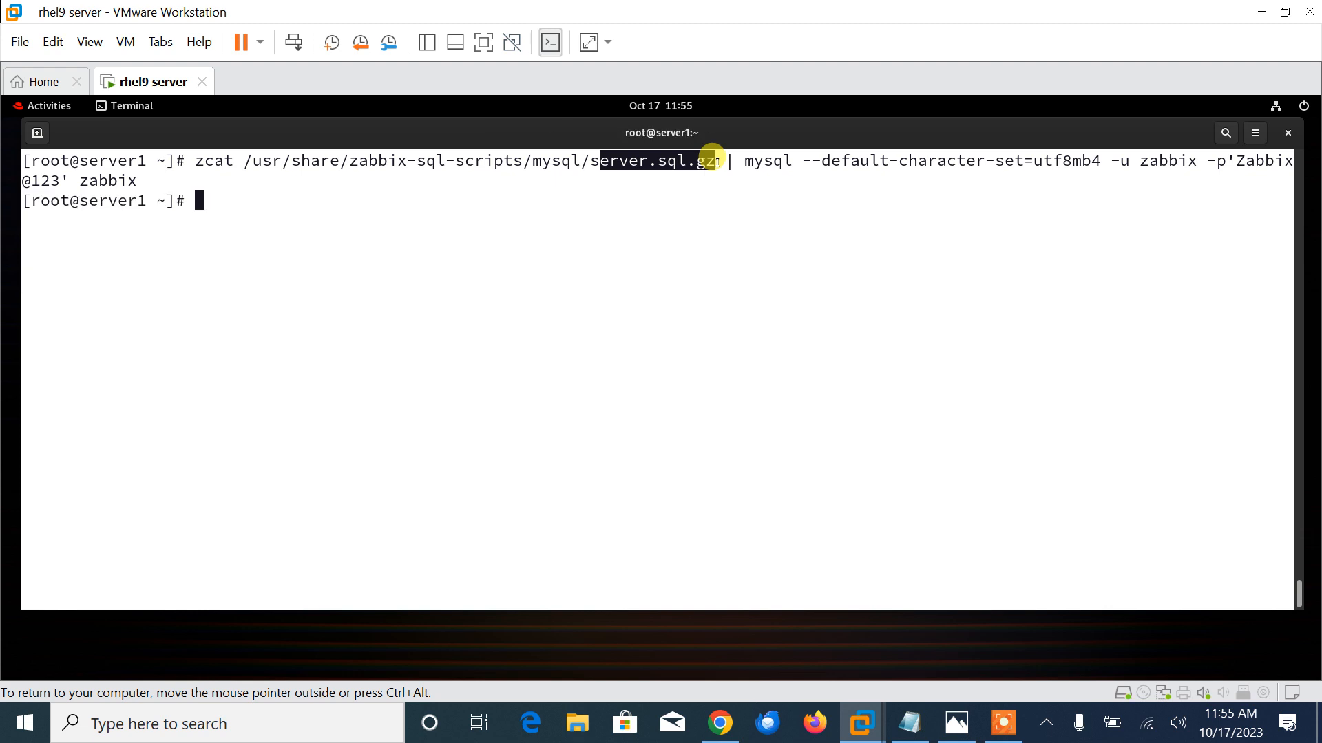
- In sudo mysql as root, use zabbix and show tables to see 173 rows, then quit
{"action": "type", "text": "sudo mysql -u root"}
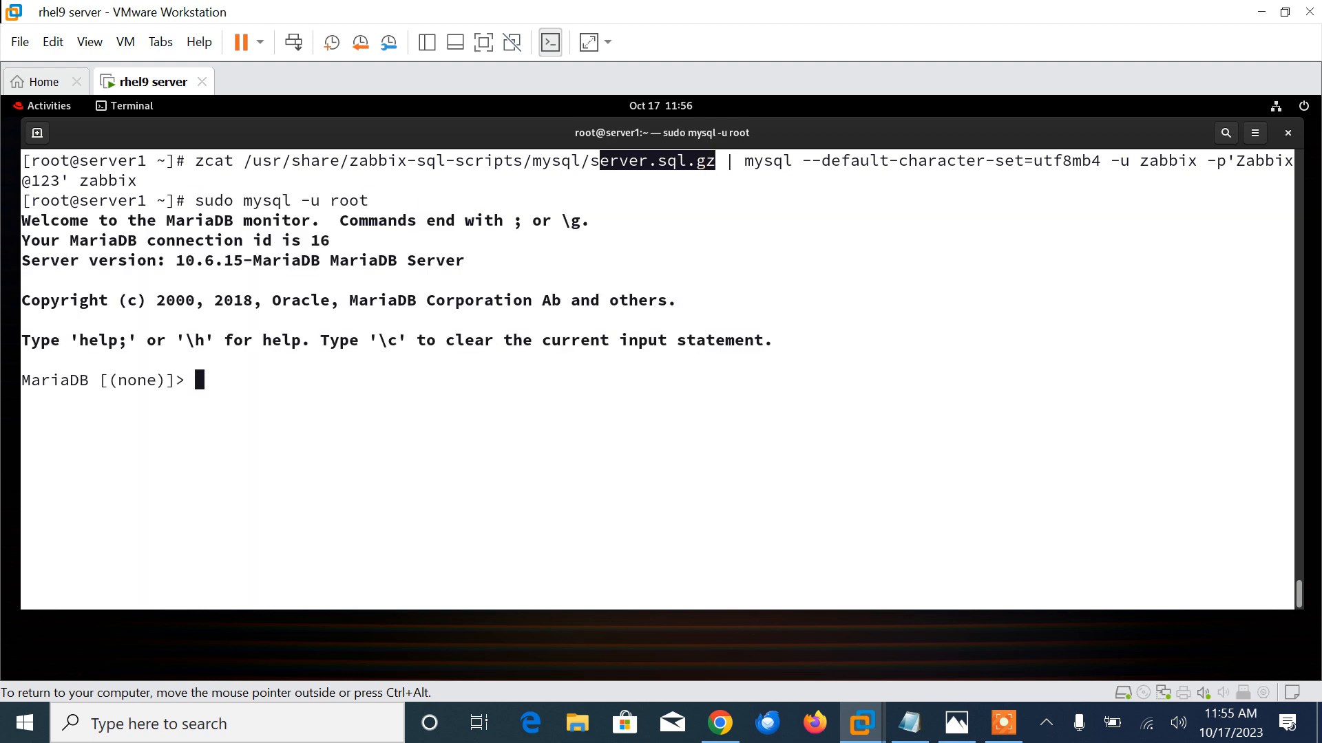
{"action": "type", "text": "use"}
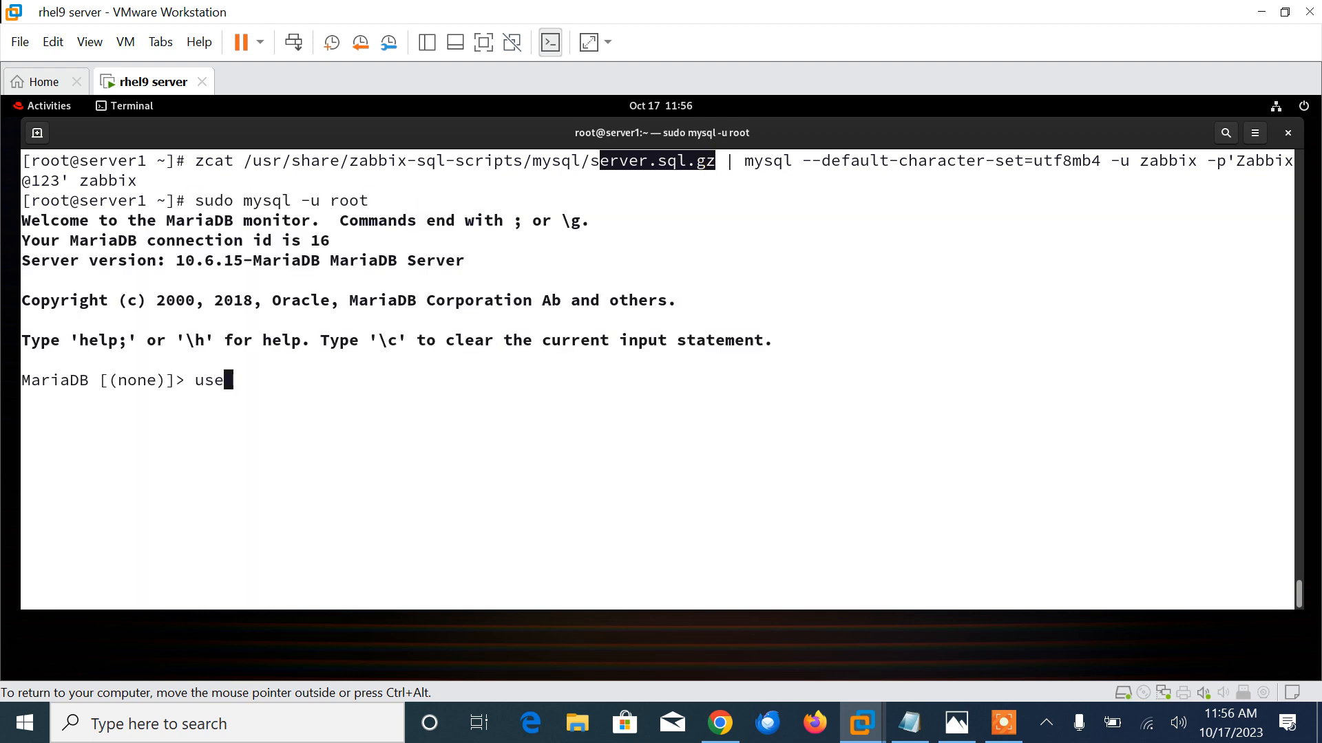
{"action": "type", "text": "zabbix;"}
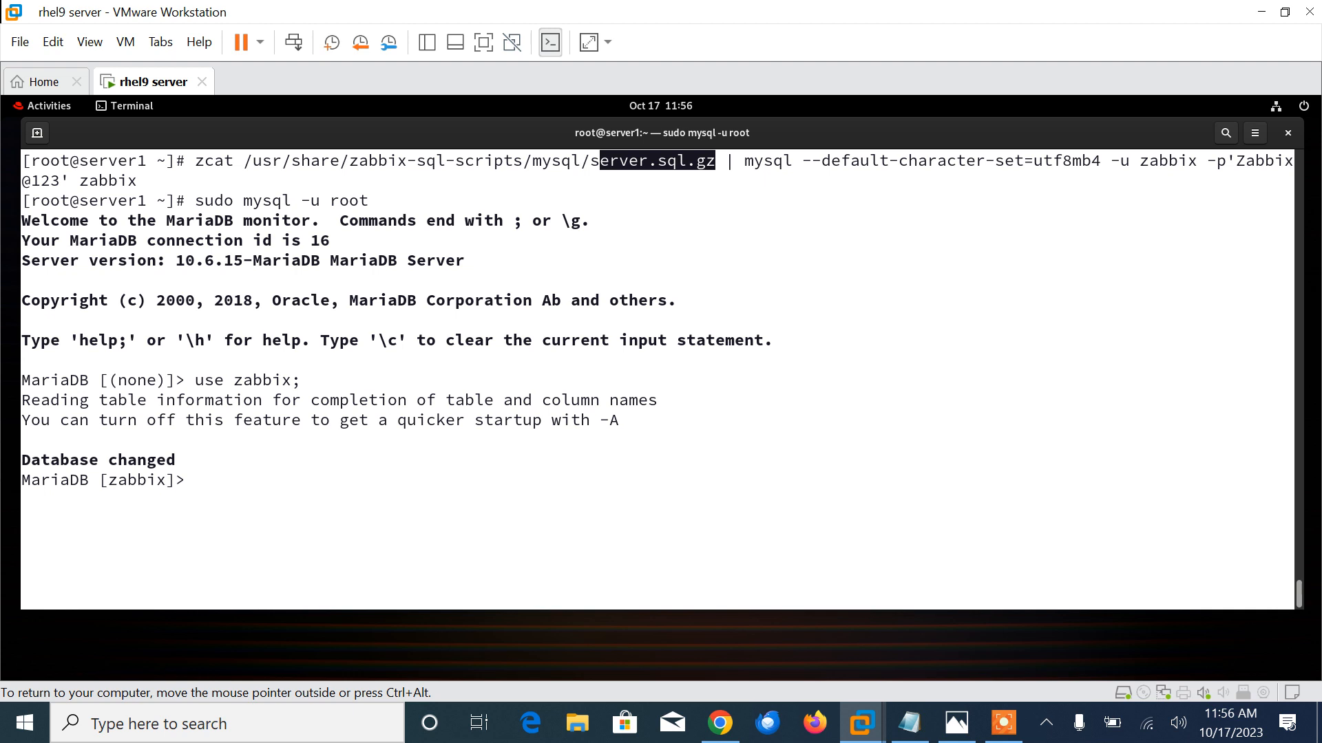
{"action": "type", "text": "show tabes"}
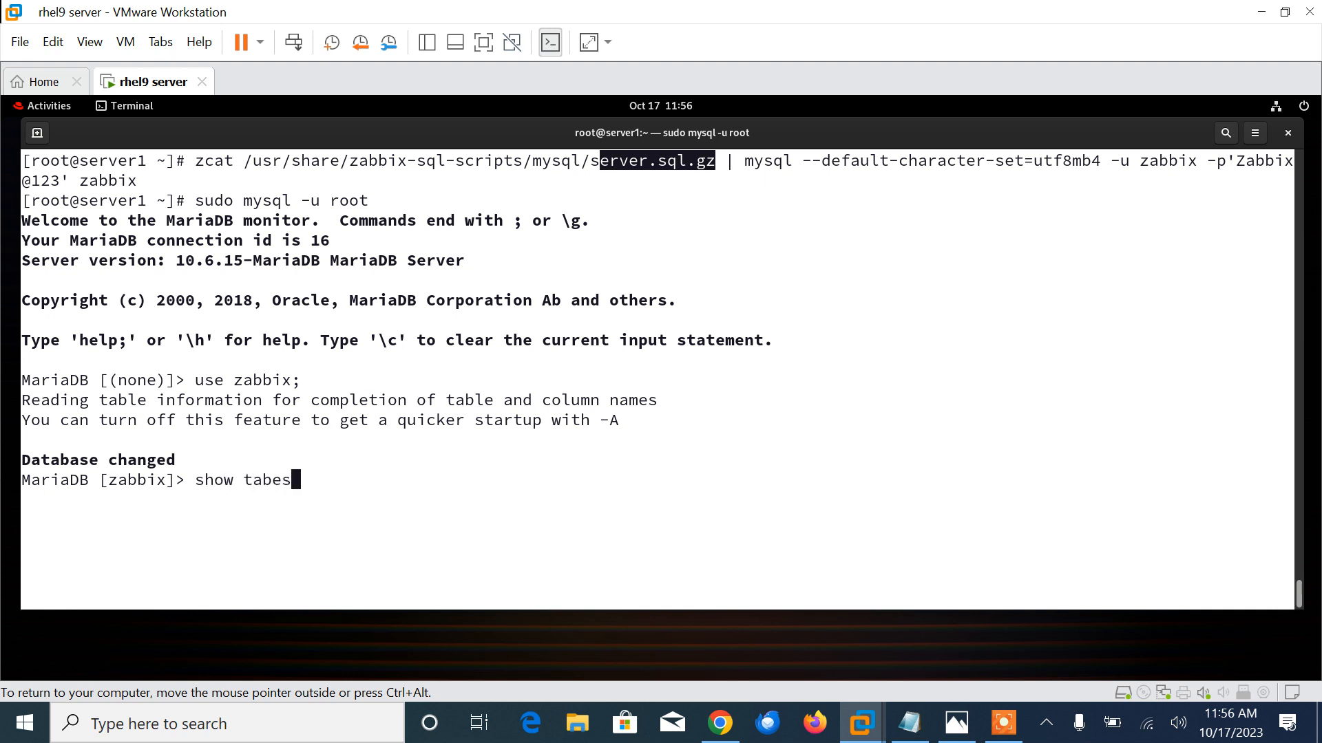
{"action": "type", "text": "les;"}
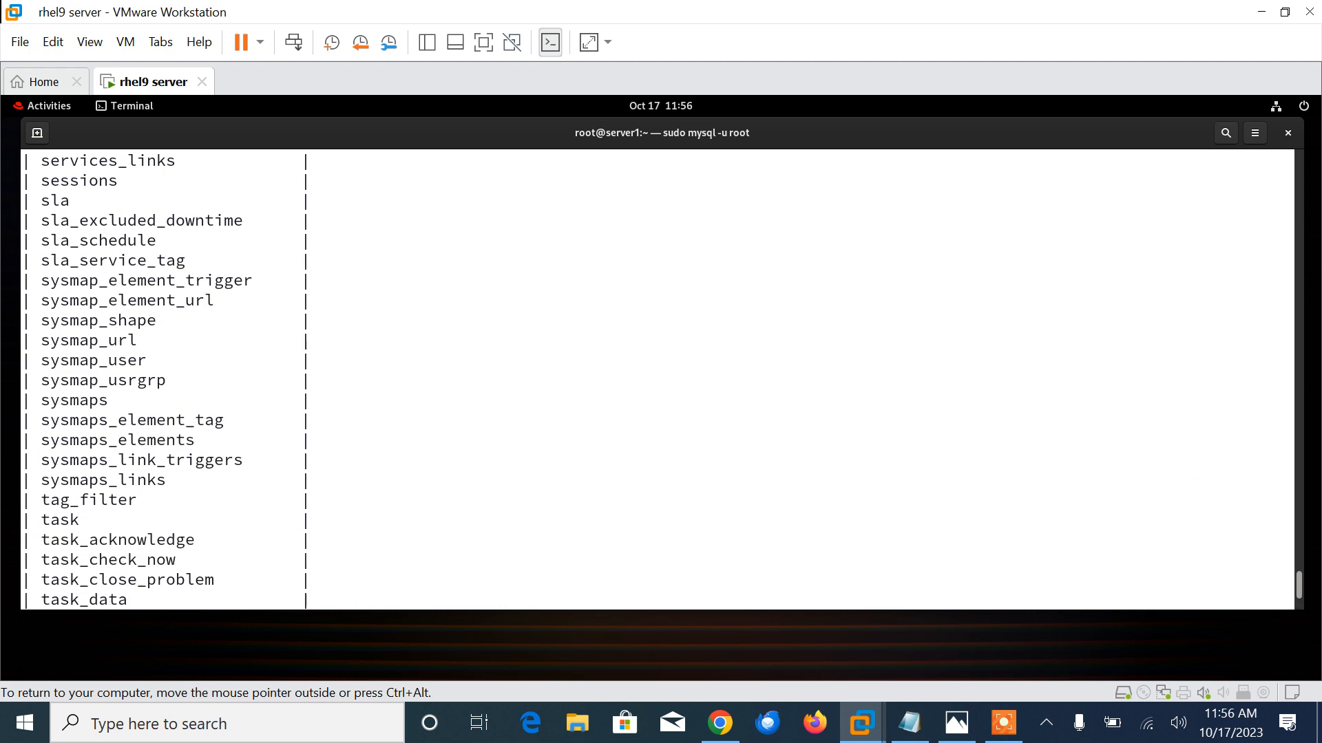
{"action": "scroll", "scroll_direction": "up", "scroll_amount": 3}
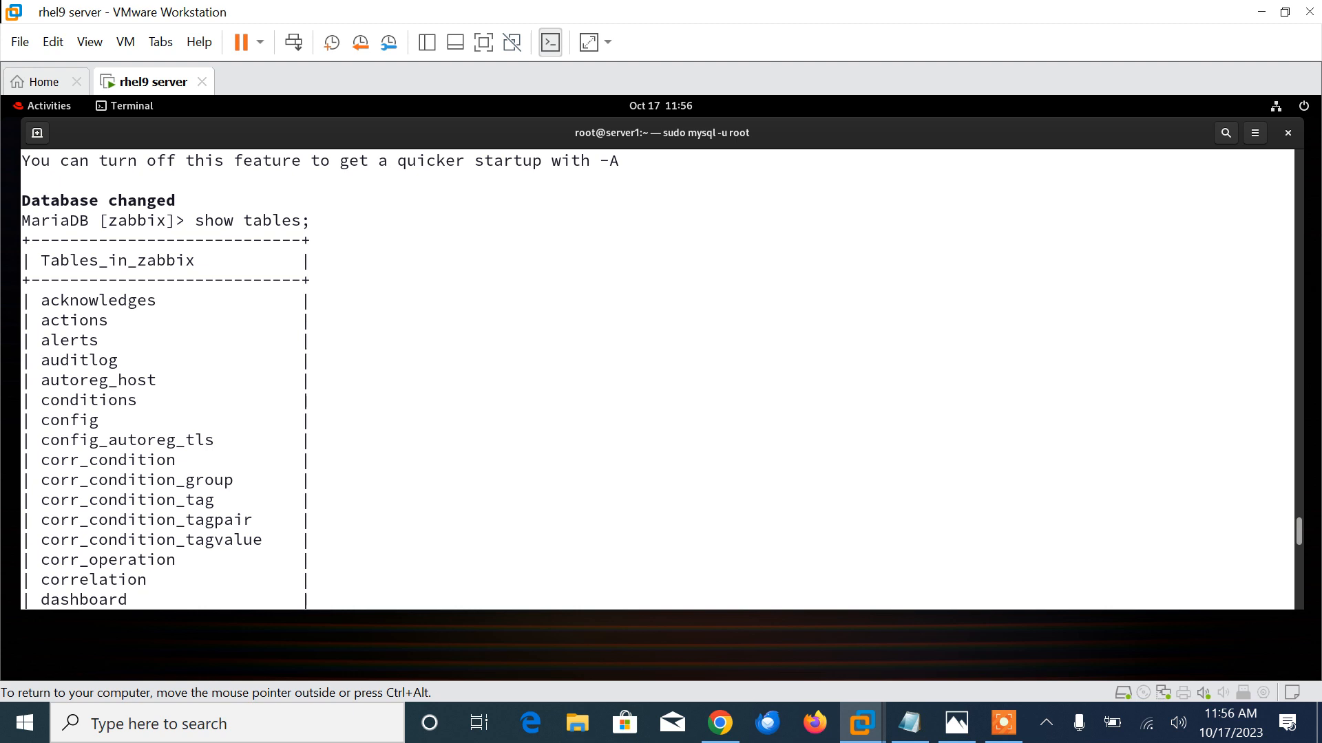
{"action": "type", "text": "quit;"}
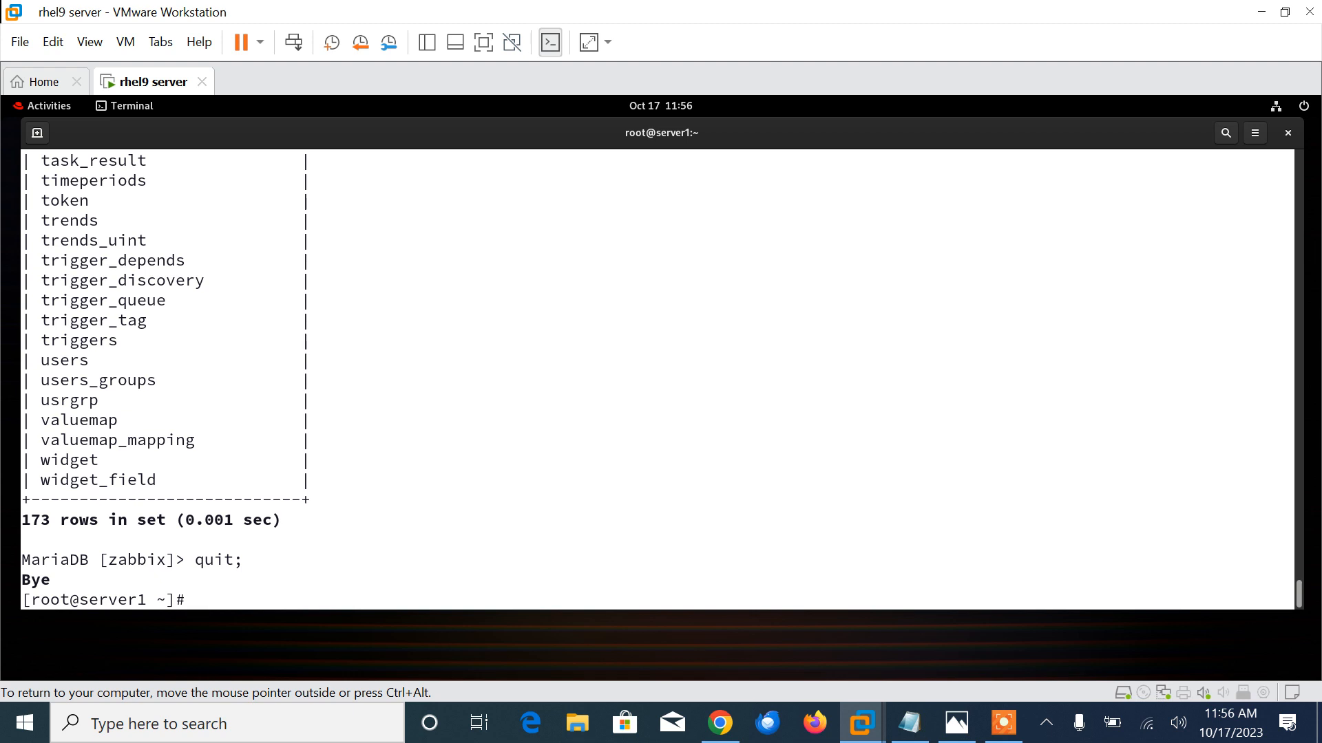
- Open /etc/zabbix/zabbix_server.conf in vim and scroll down to the DBPassword line
{"action": "type", "text": "vim /etc/"}
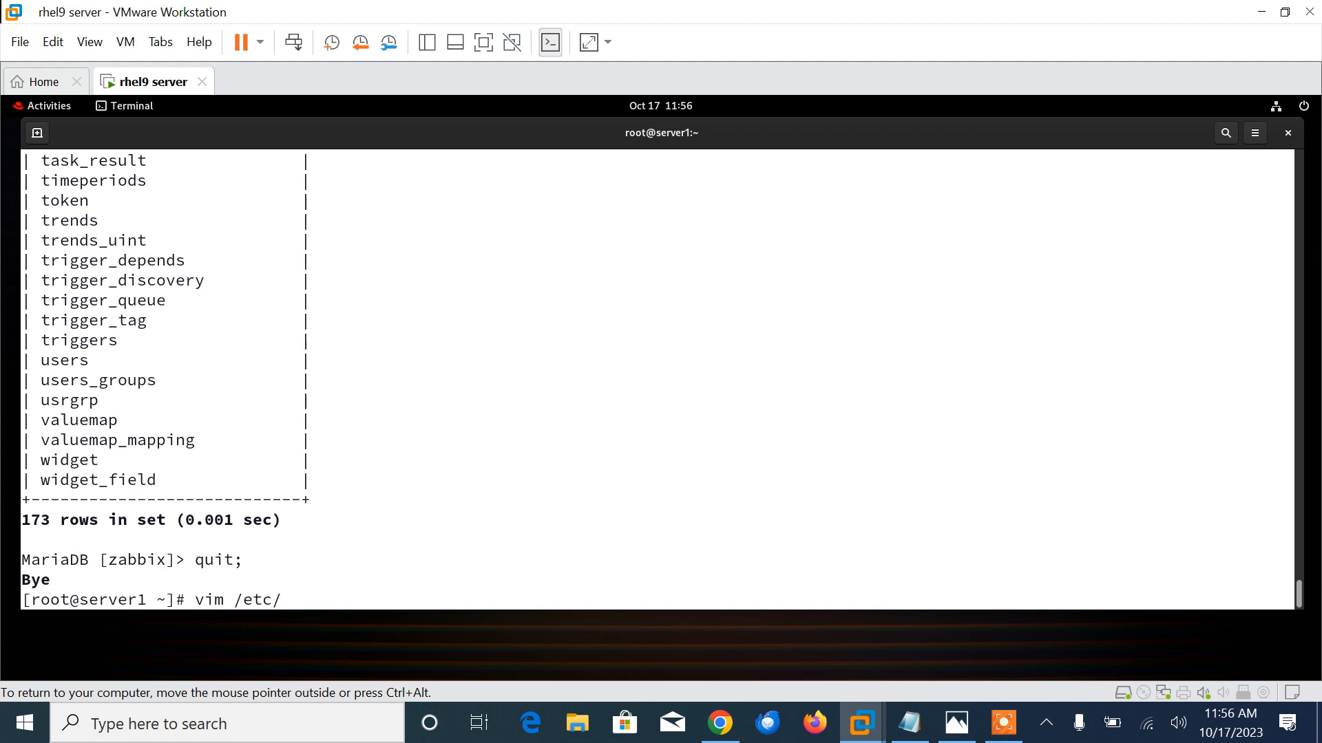
{"action": "type", "text": "zabbix/zabbix_server.conf"}
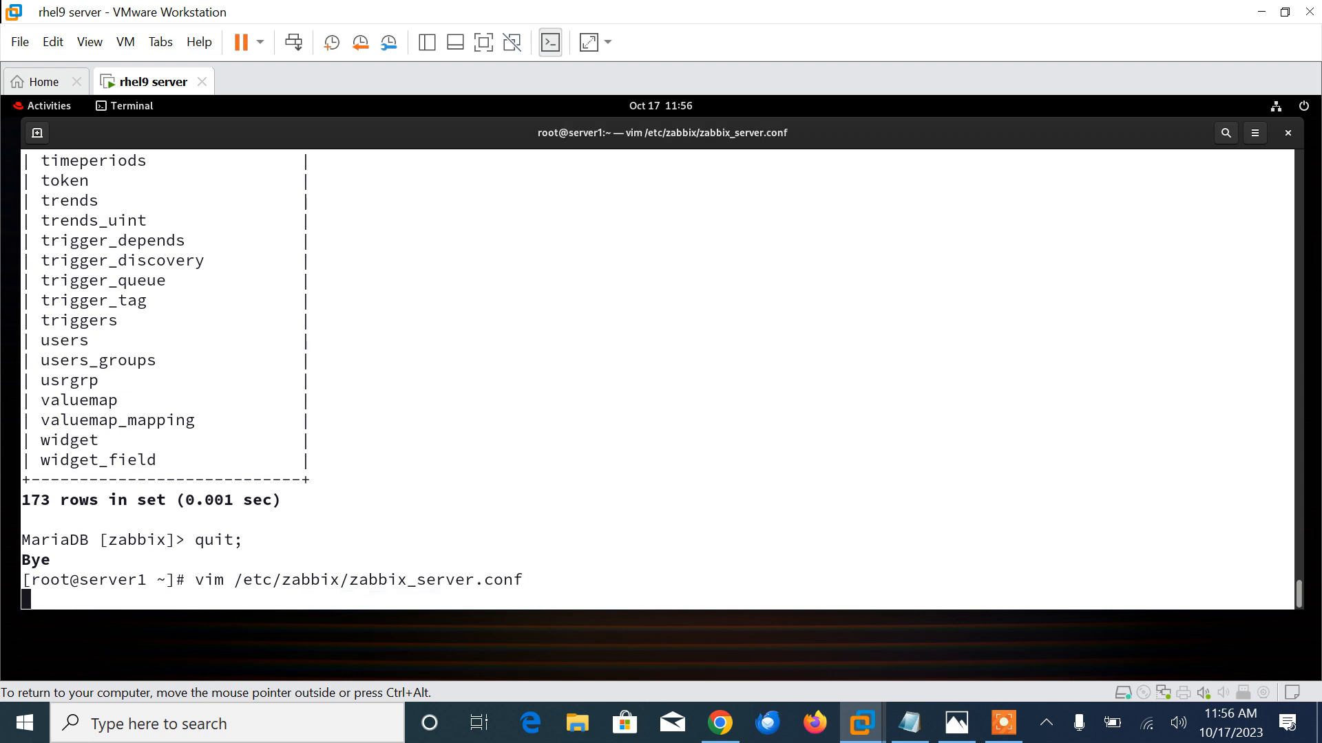
{"action": "key", "text": "Return"}
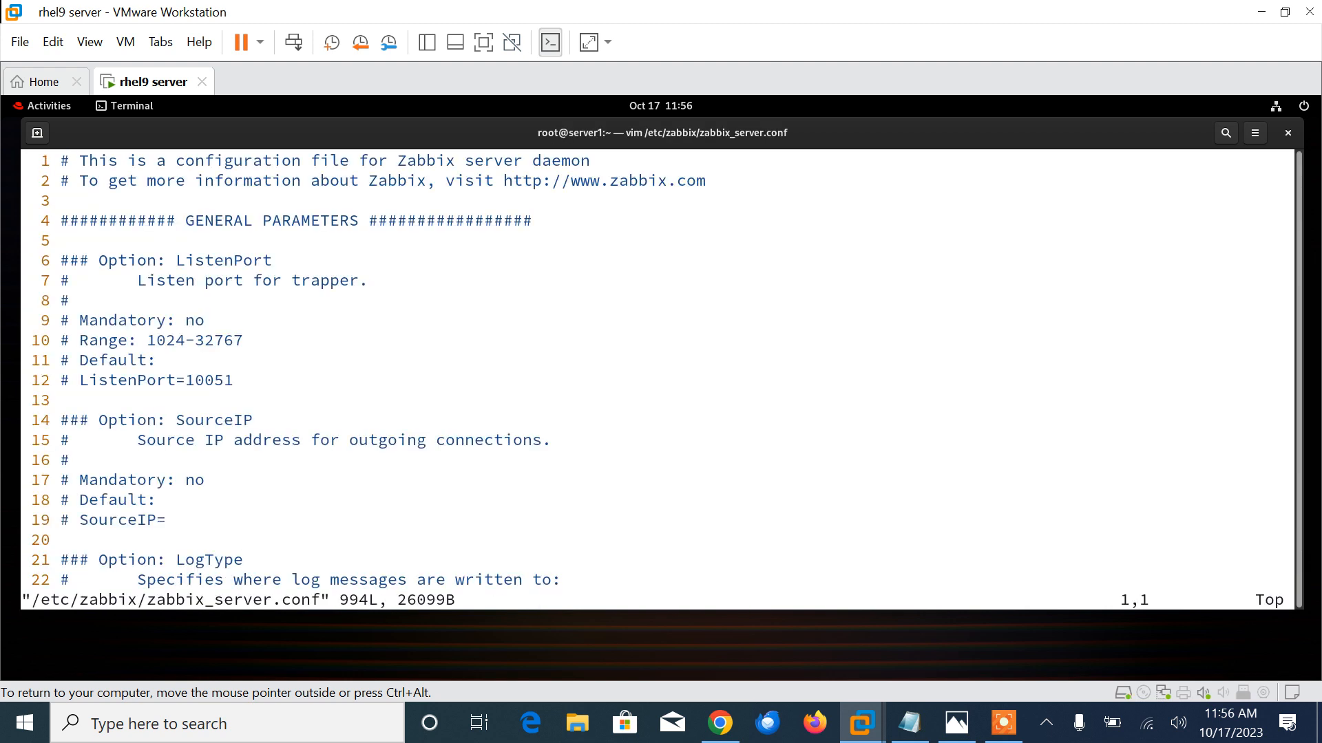
{"action": "key", "text": "Down"}
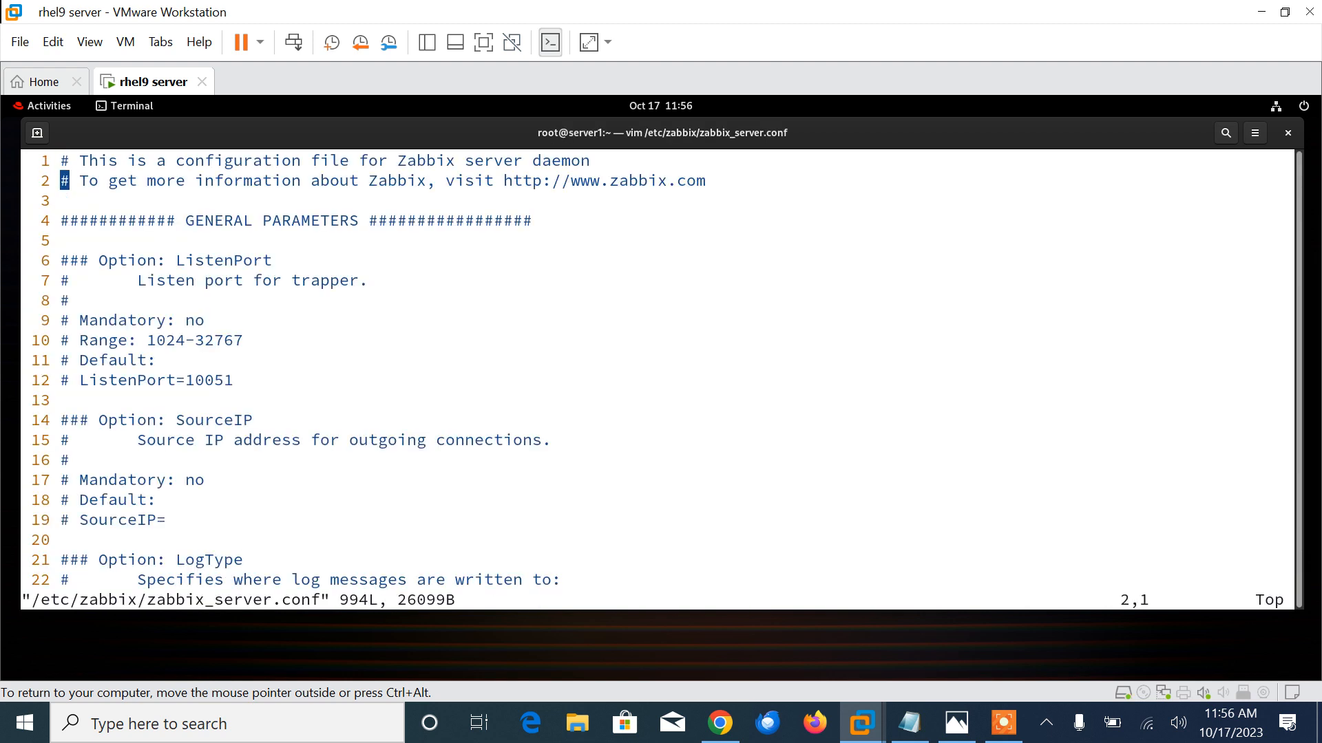
{"action": "scroll", "scroll_direction": "down", "scroll_amount": 3}
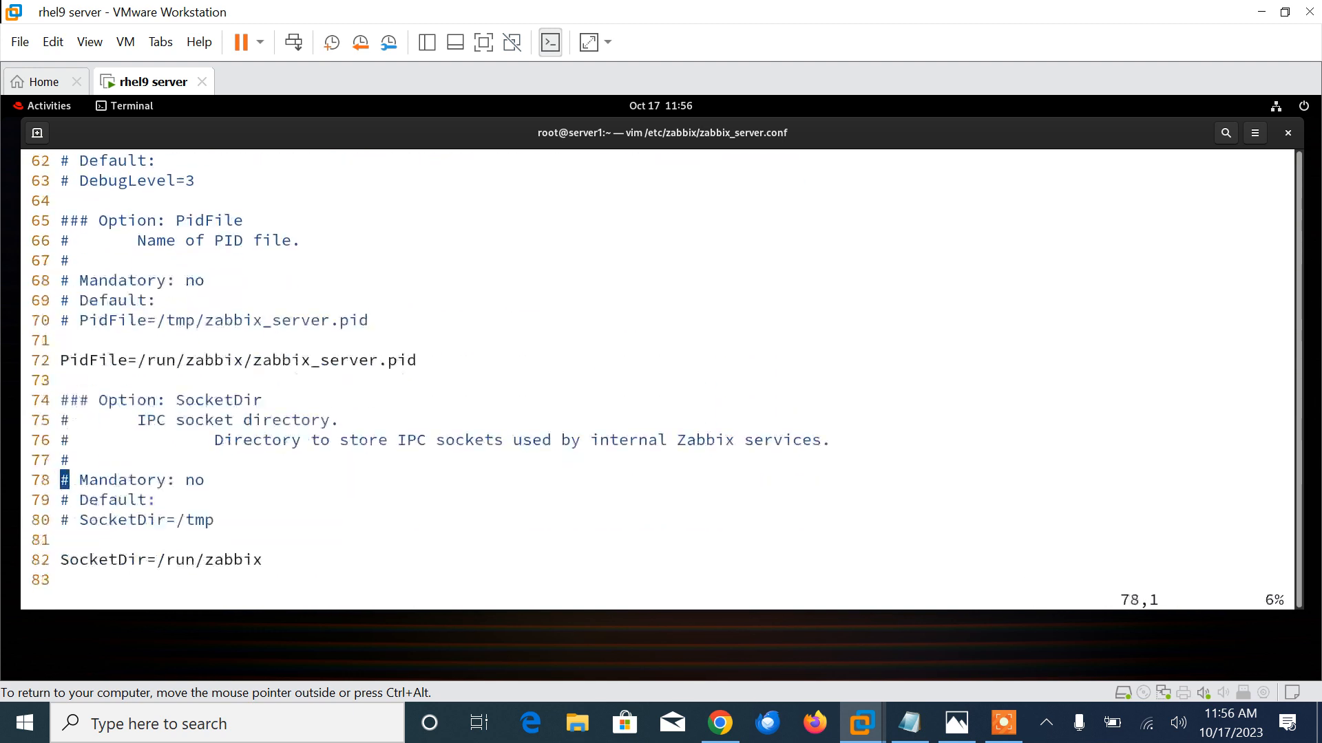
{"action": "scroll", "scroll_direction": "down", "scroll_amount": 3}
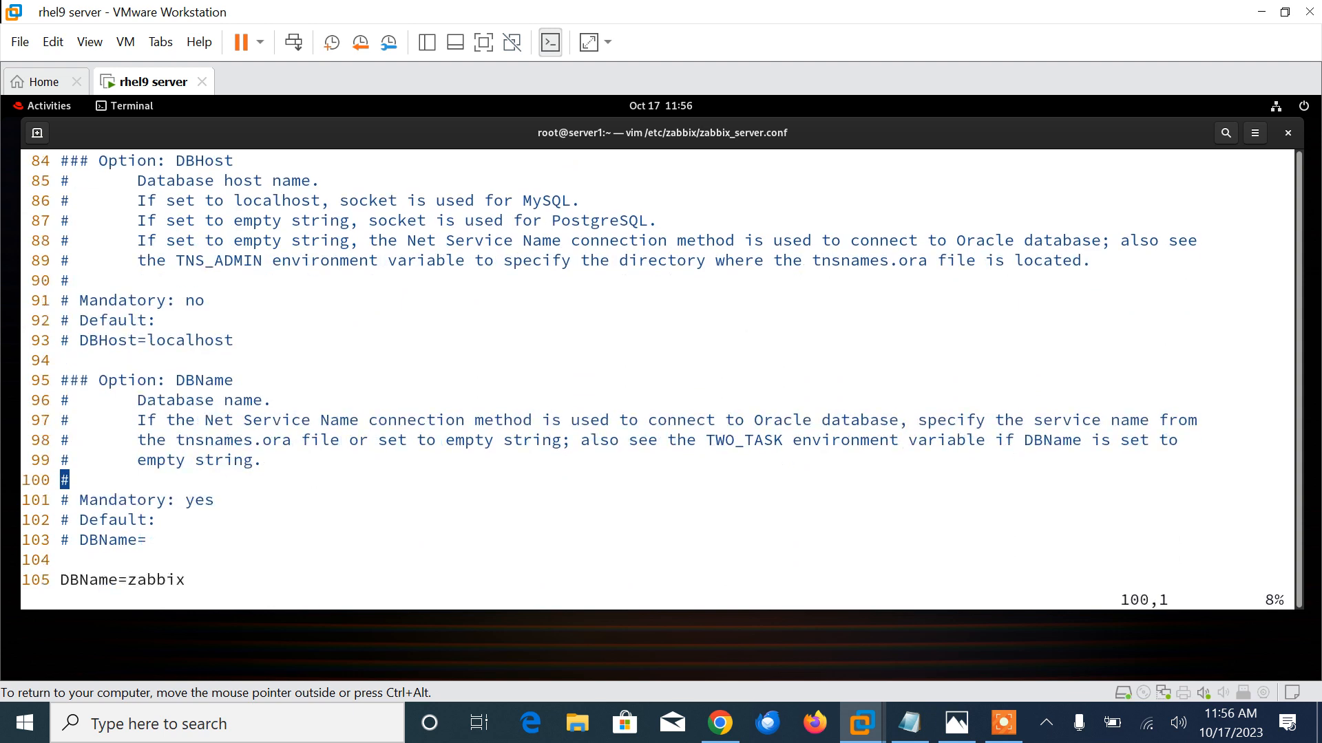
{"action": "scroll", "scroll_direction": "down", "scroll_amount": 3}
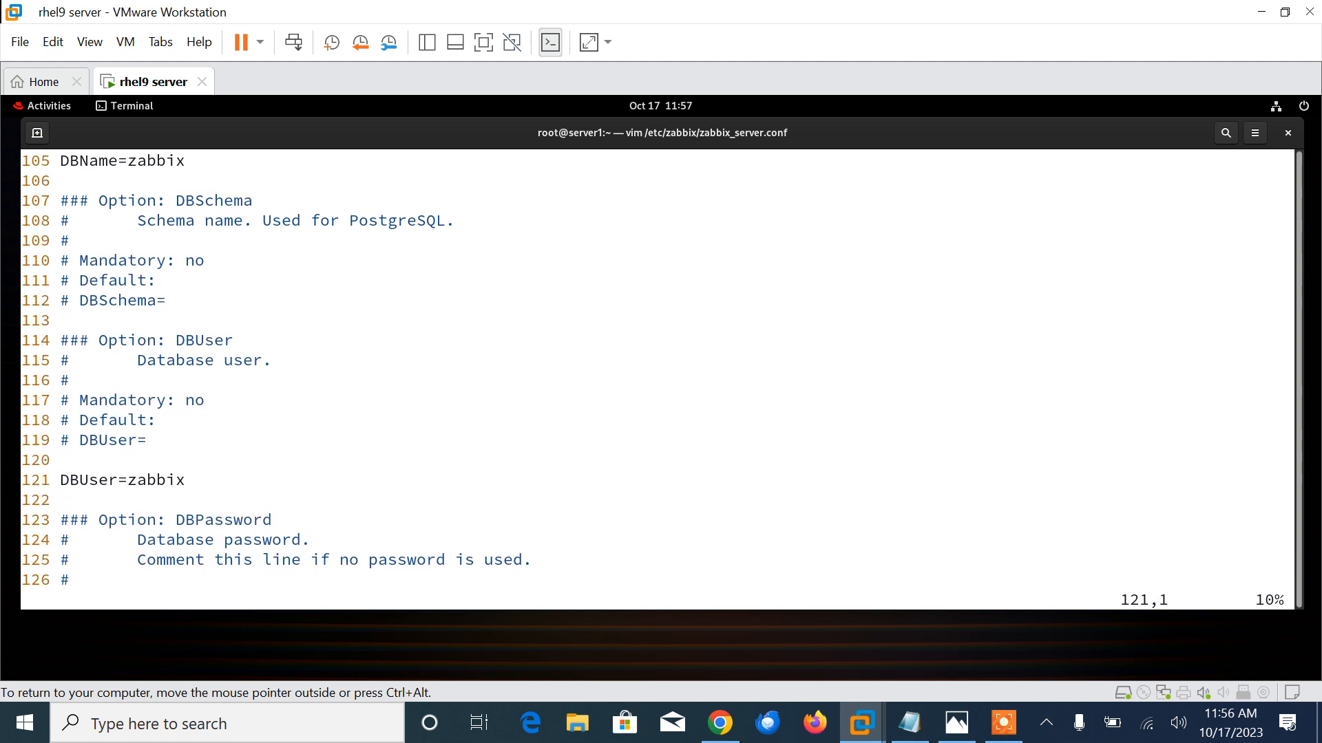
{"action": "scroll", "scroll_direction": "down", "scroll_amount": 3}
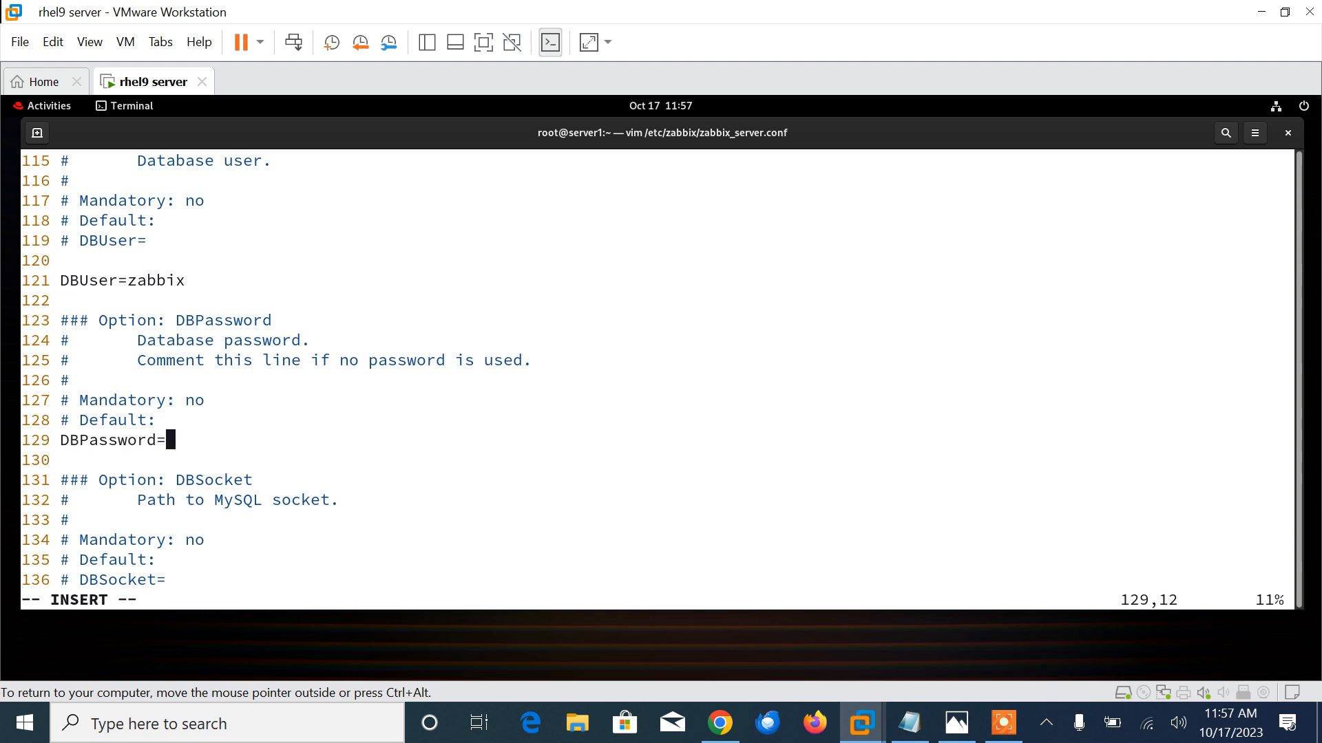
{"action": "type", "text": "Zabbi"}
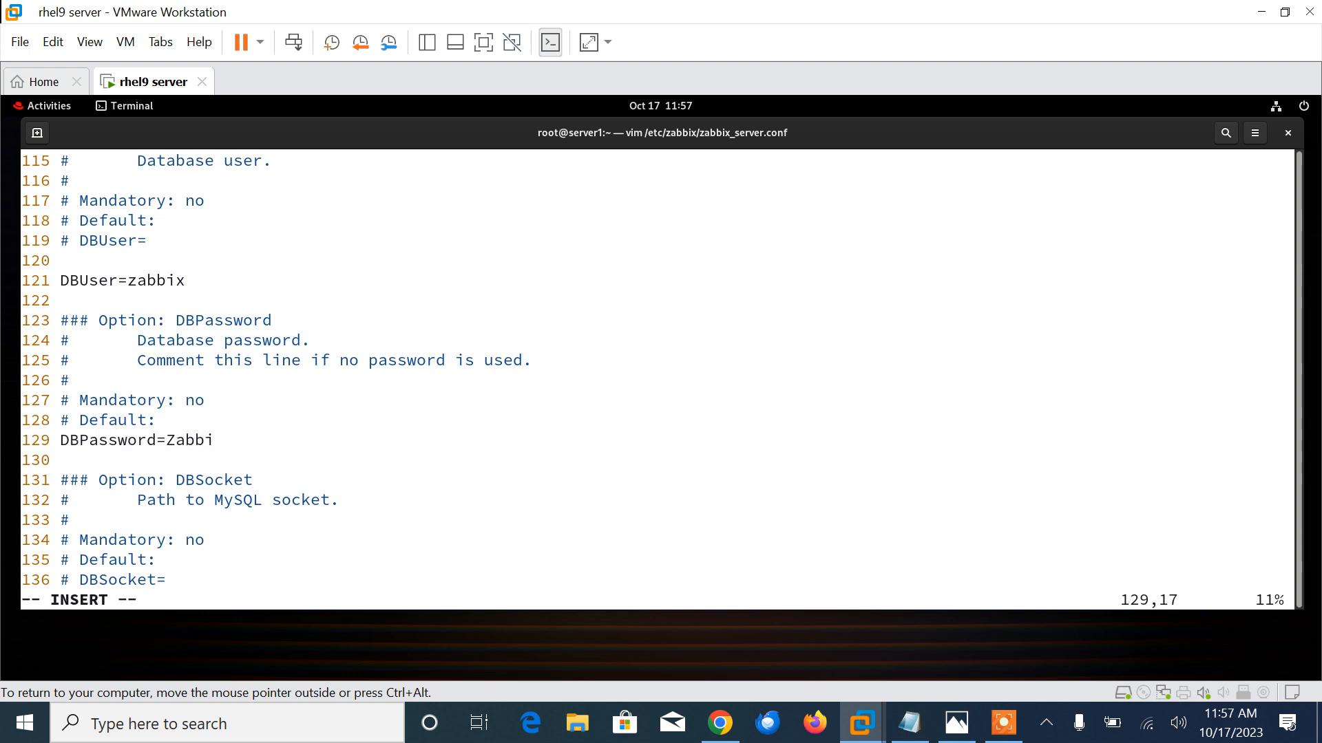
{"action": "key", "text": "BackSpace"}
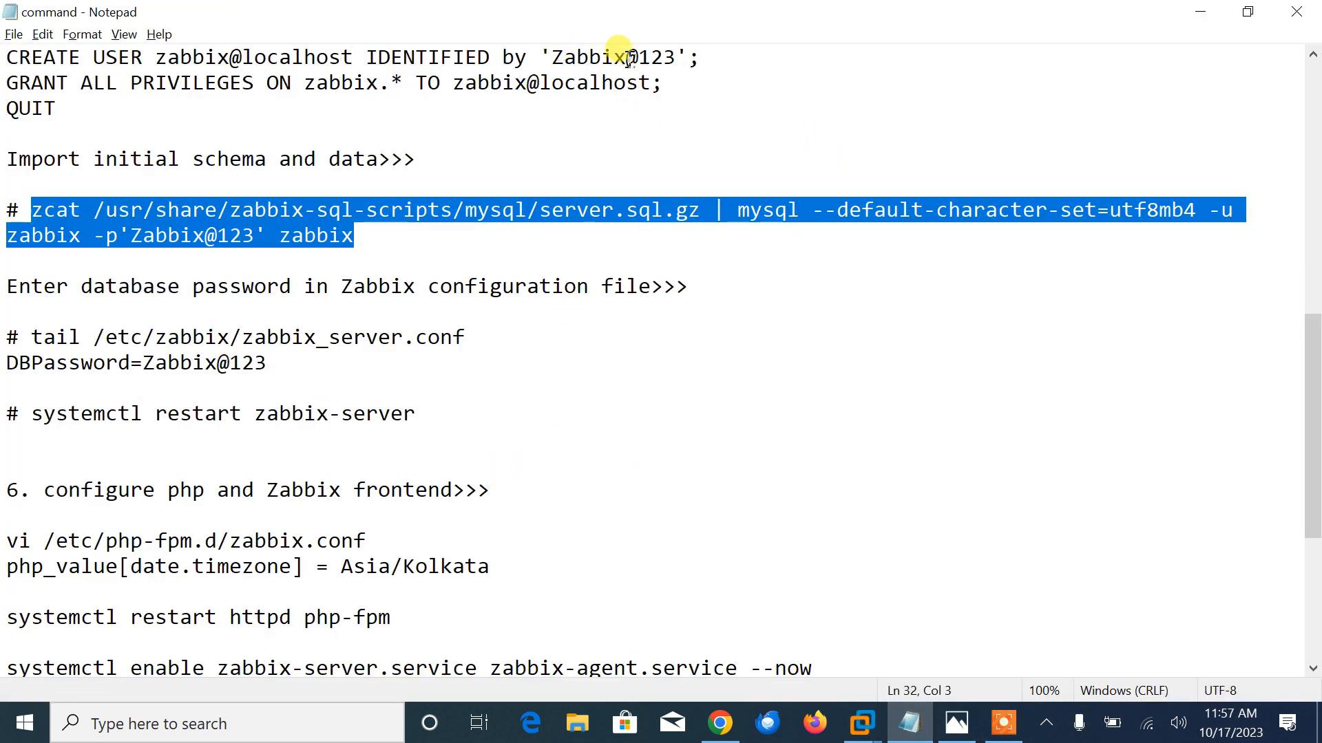
{"action": "left_click", "coordinate": [860, 722]}
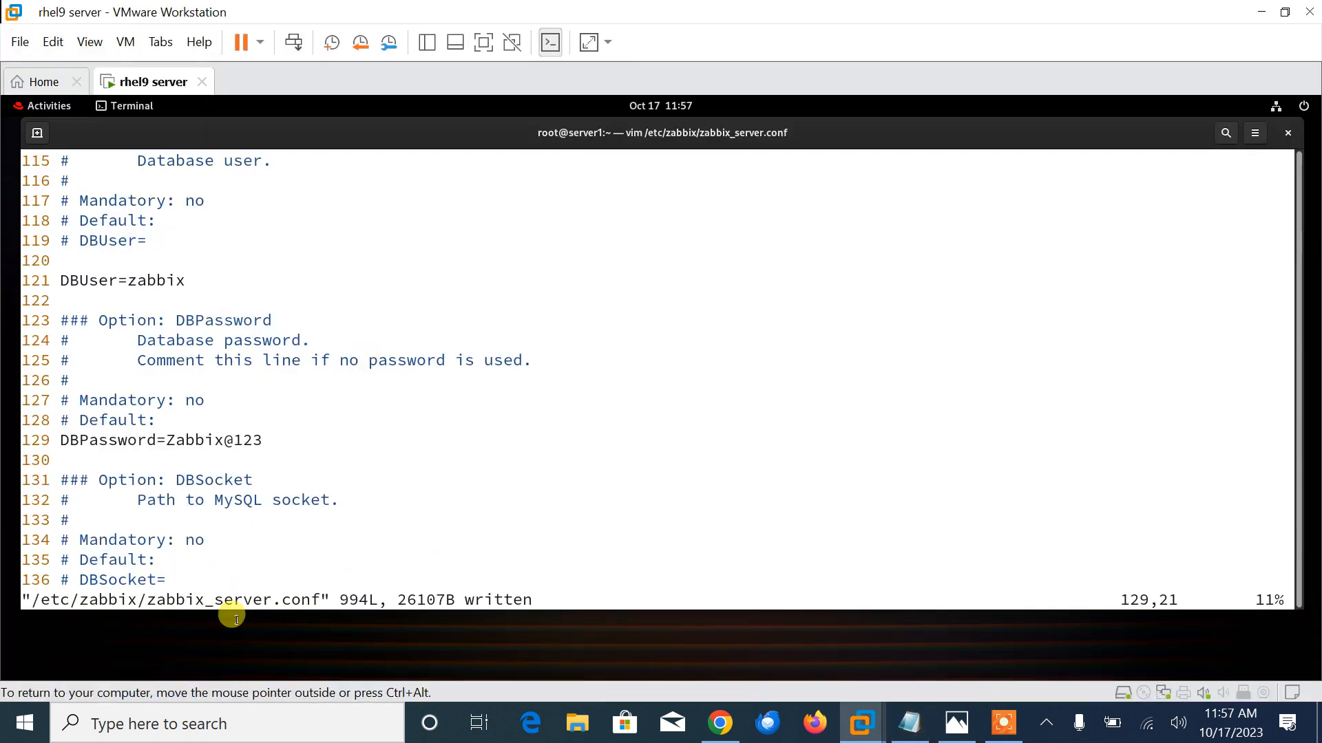
{"action": "type", "text": ":w"}
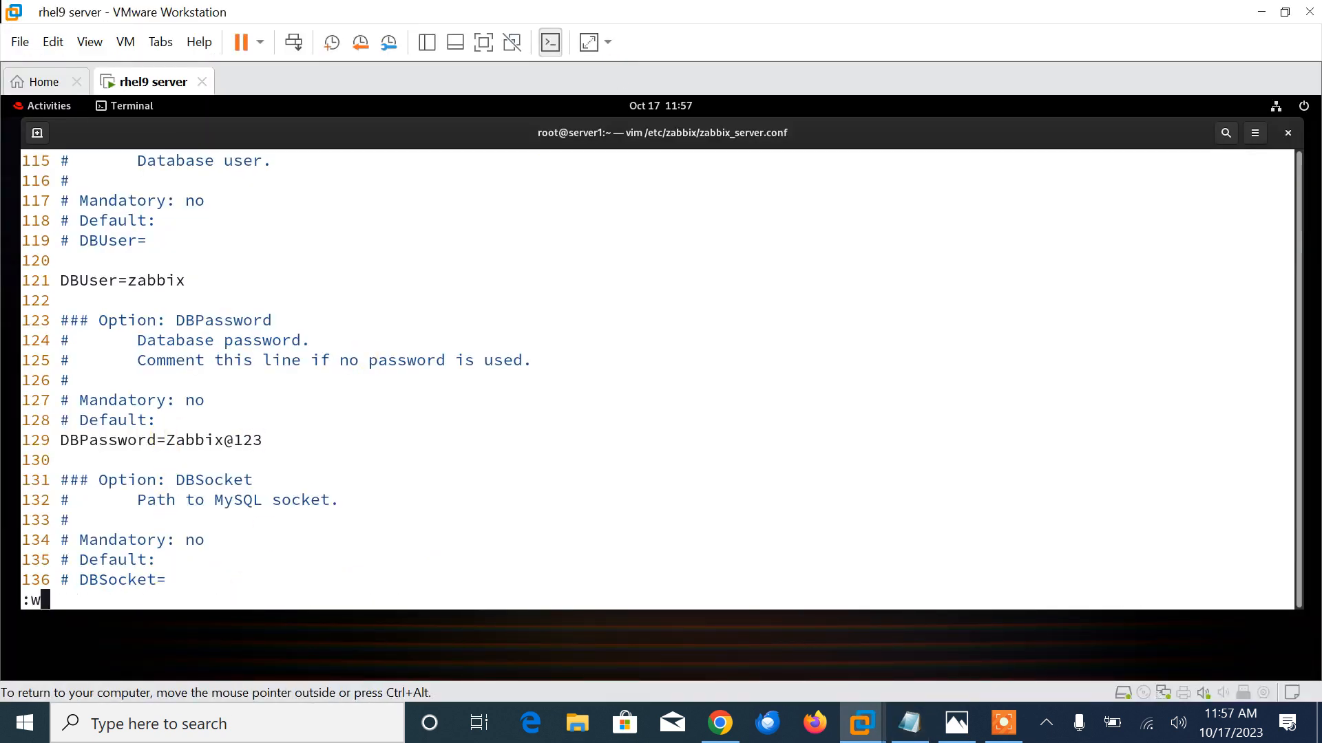
{"action": "key", "text": "Return"}
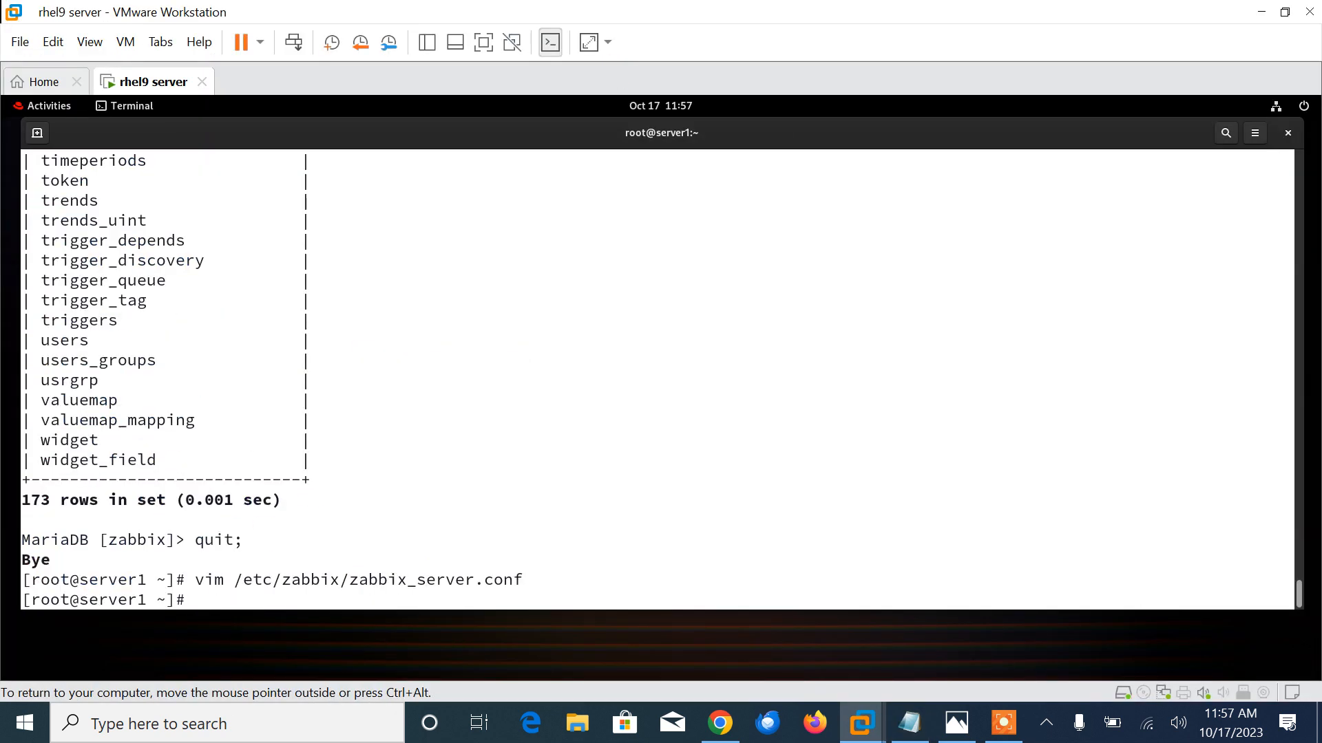
- Run systemctl restart zabbix-server to apply the new configuration
{"action": "type", "text": "systemctl"}
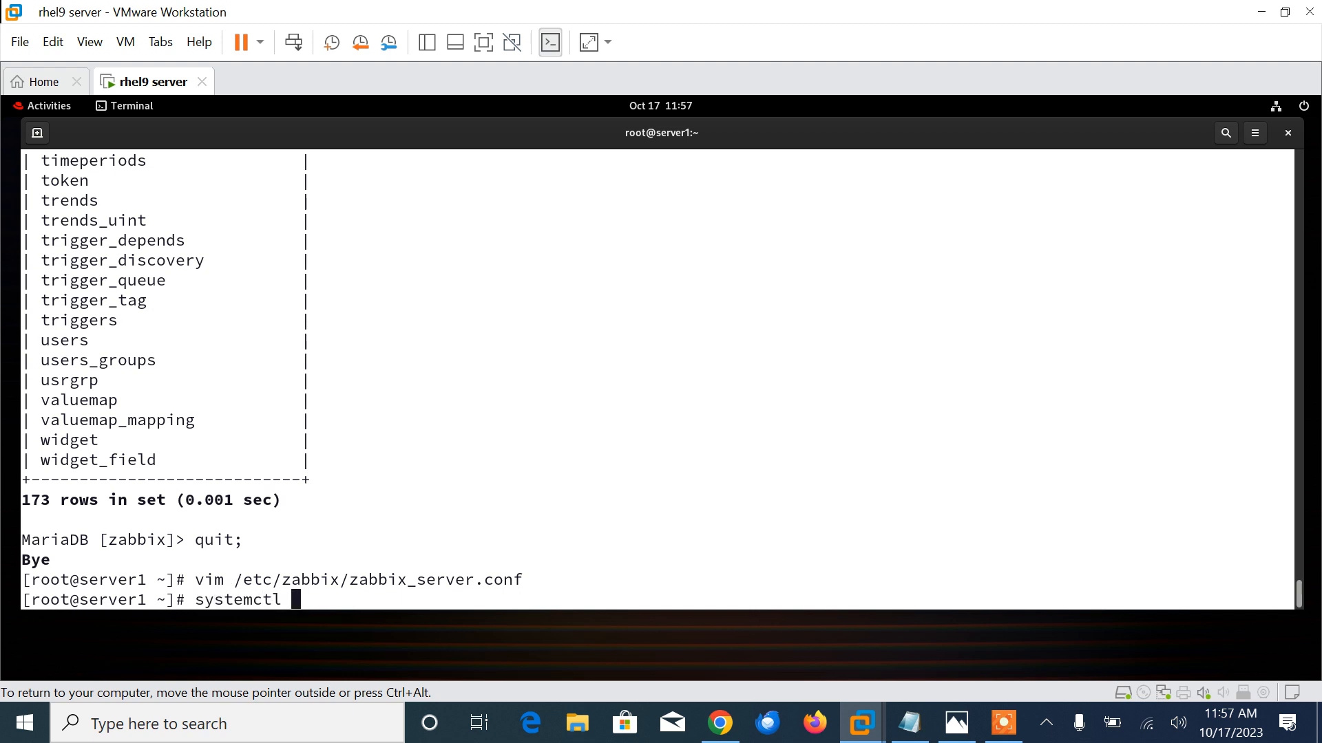
{"action": "type", "text": "restart zabbix-"}
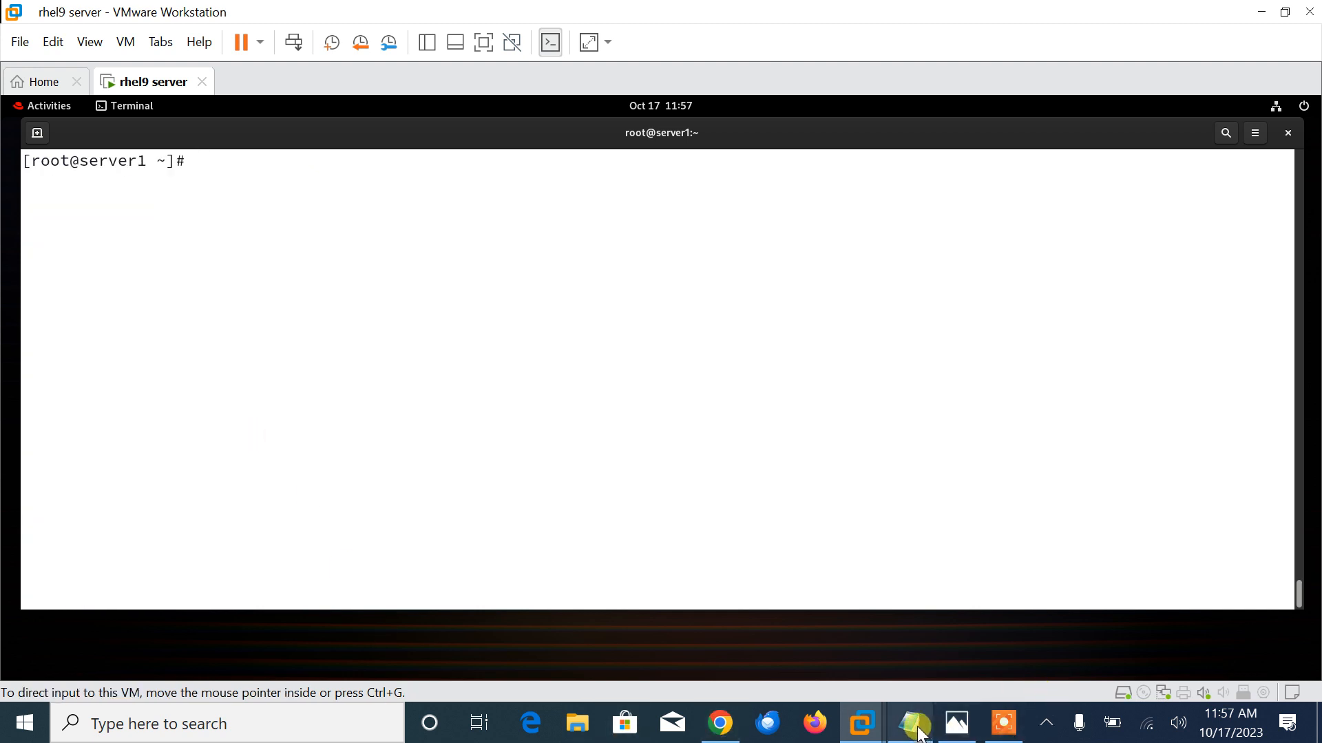
- Copy the vi /etc/php-fpm.d/zabbix.conf line from the notes and return to the server VM
{"action": "left_click", "coordinate": [908, 724]}
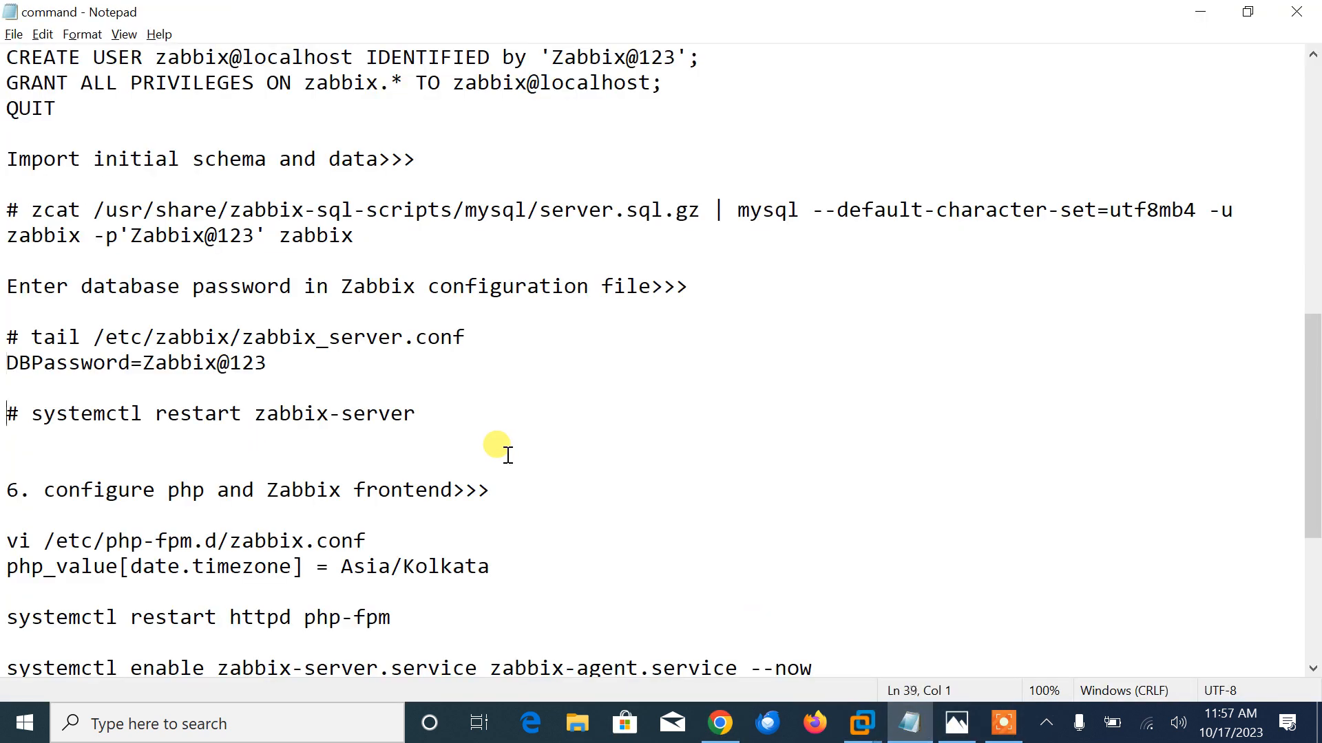
{"action": "scroll", "scroll_direction": "down", "scroll_amount": 3}
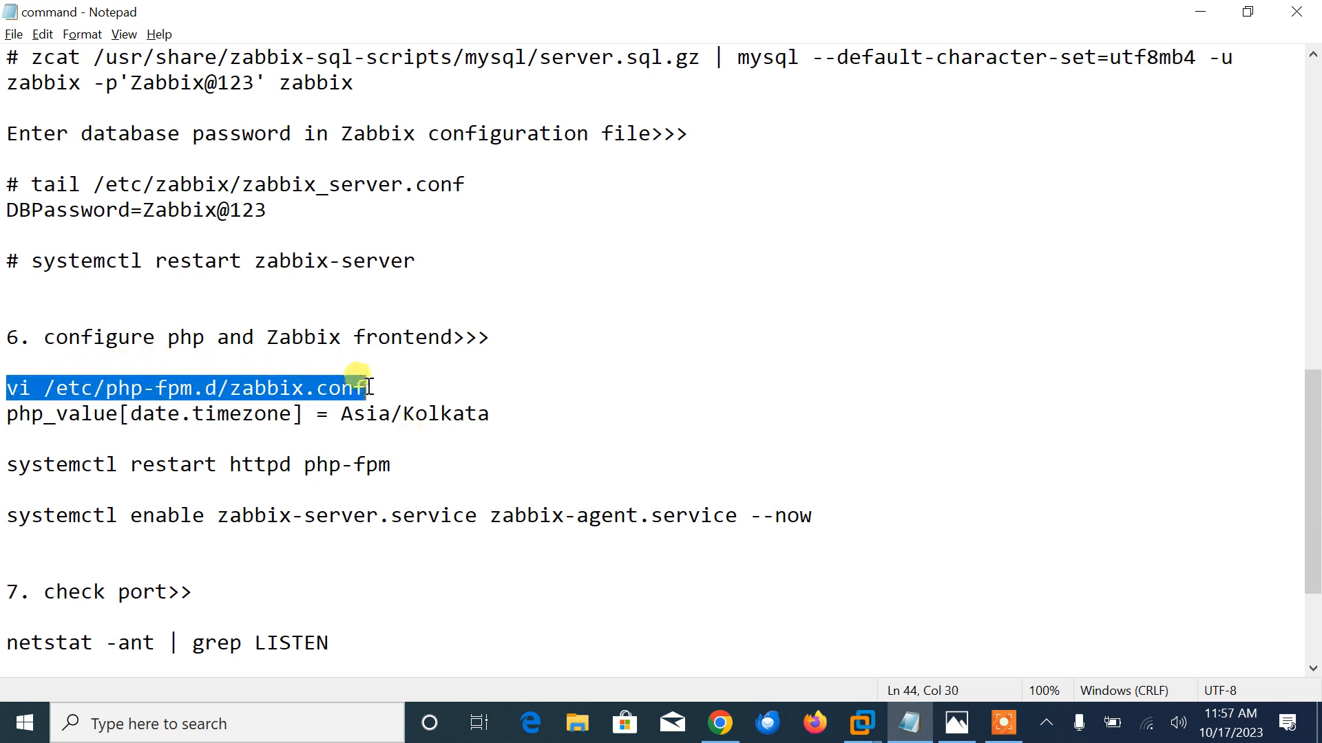
{"action": "right_click", "coordinate": [428, 421]}
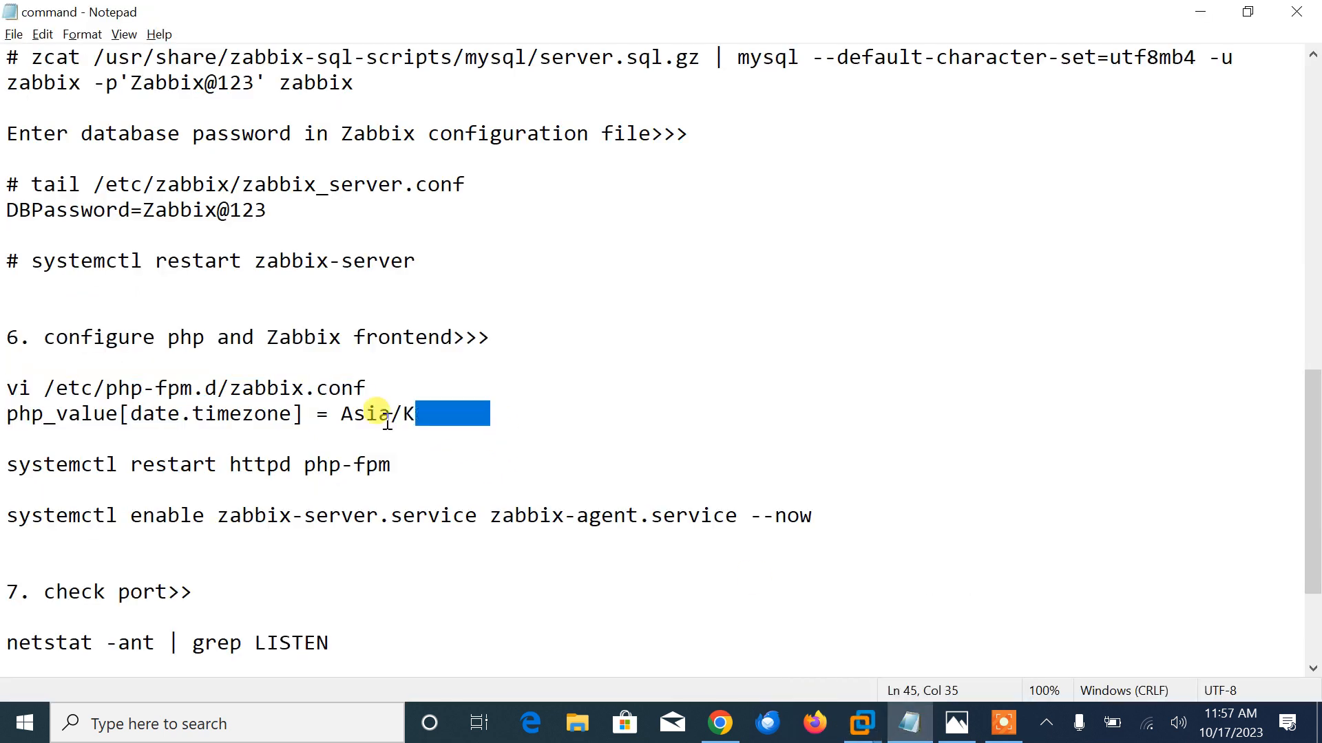
{"action": "key", "text": "alt+tab"}
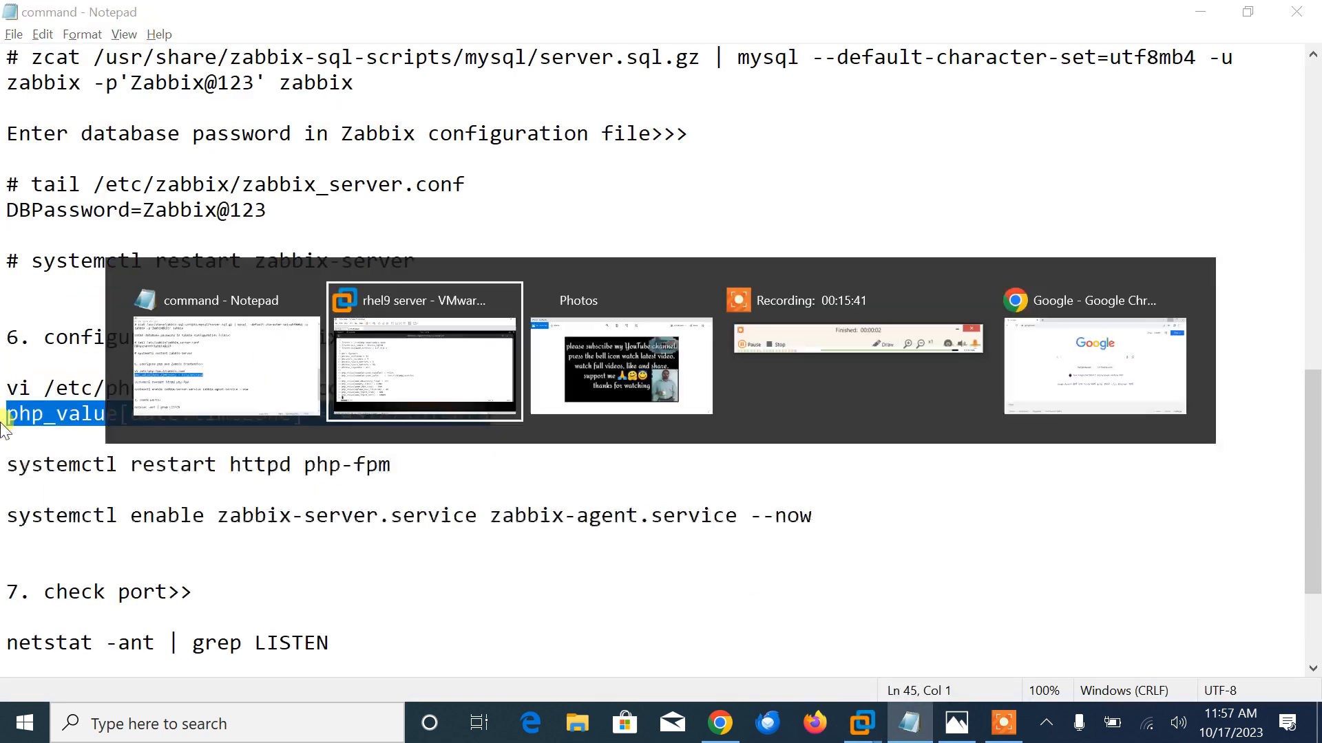
{"action": "left_click", "coordinate": [423, 300]}
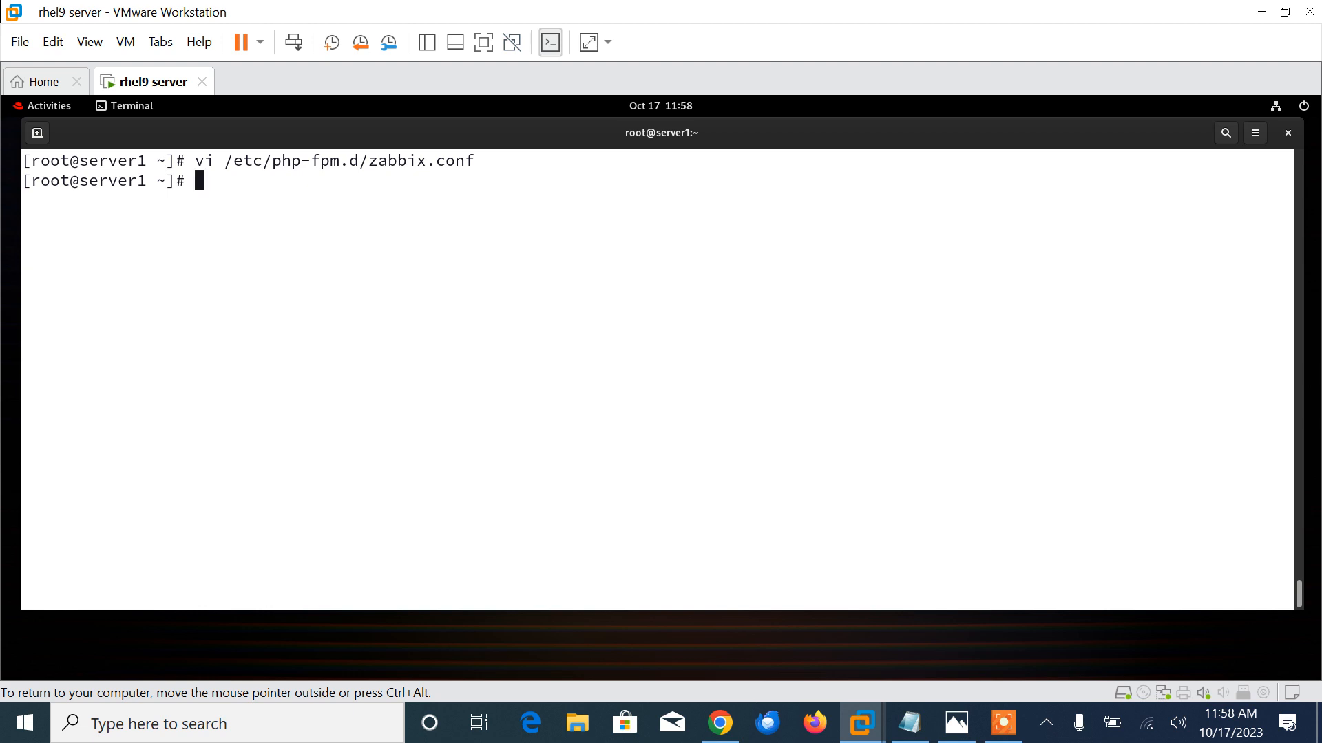
- Restart the httpd and php-fpm services with systemctl
{"action": "type", "text": "sys"}
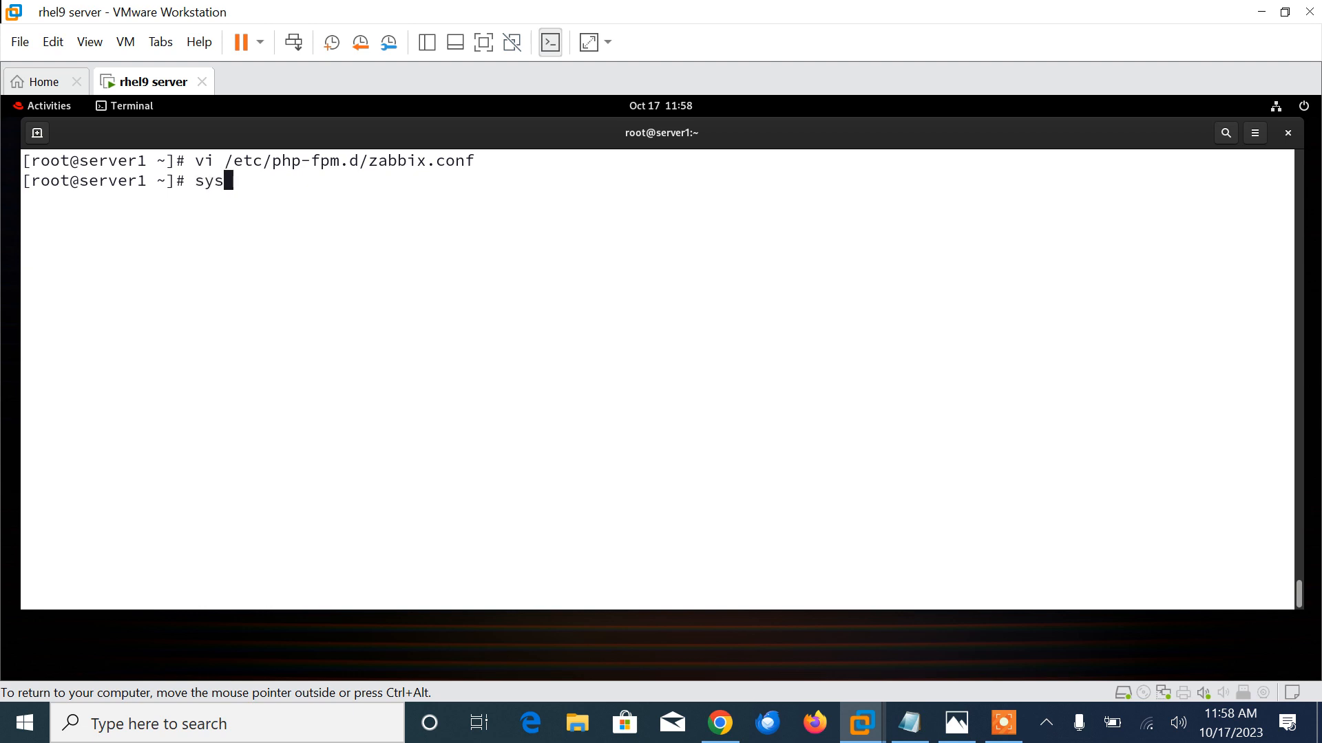
{"action": "type", "text": "temctl restart"}
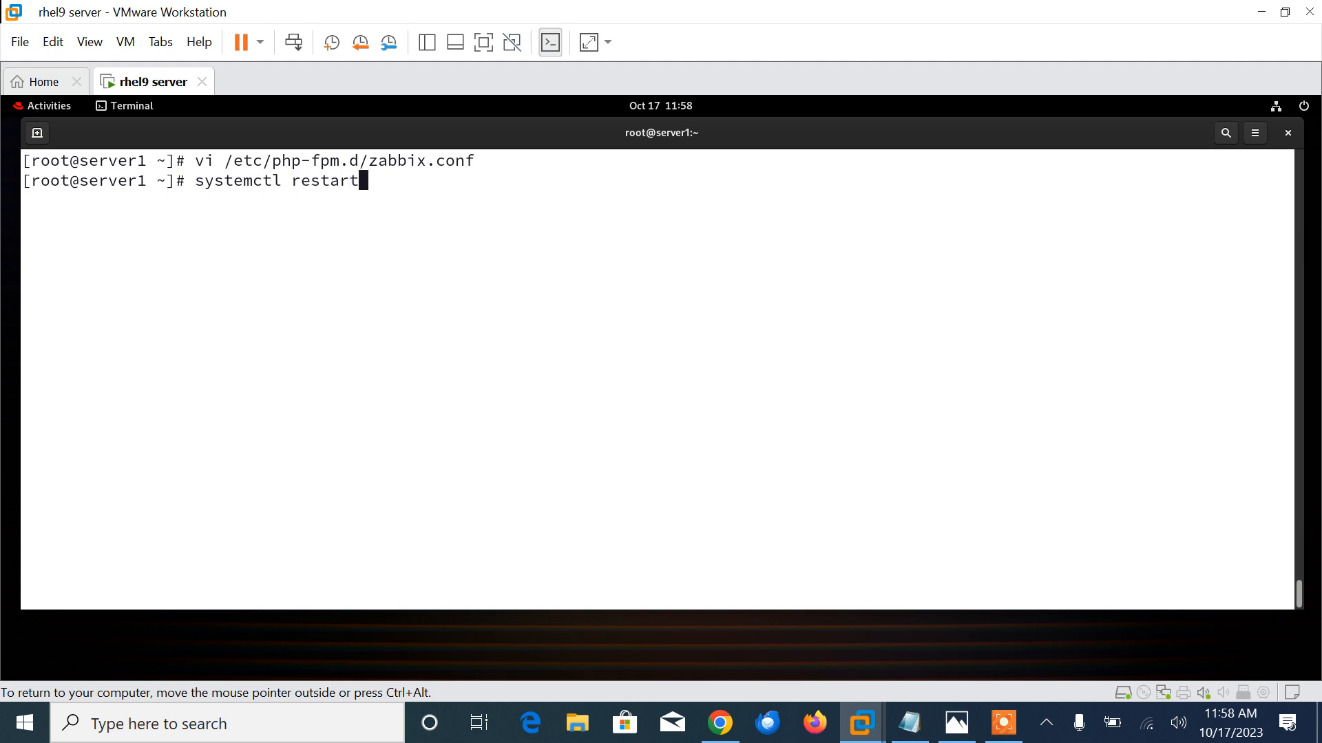
{"action": "type", "text": "httpd php-fpm.service"}
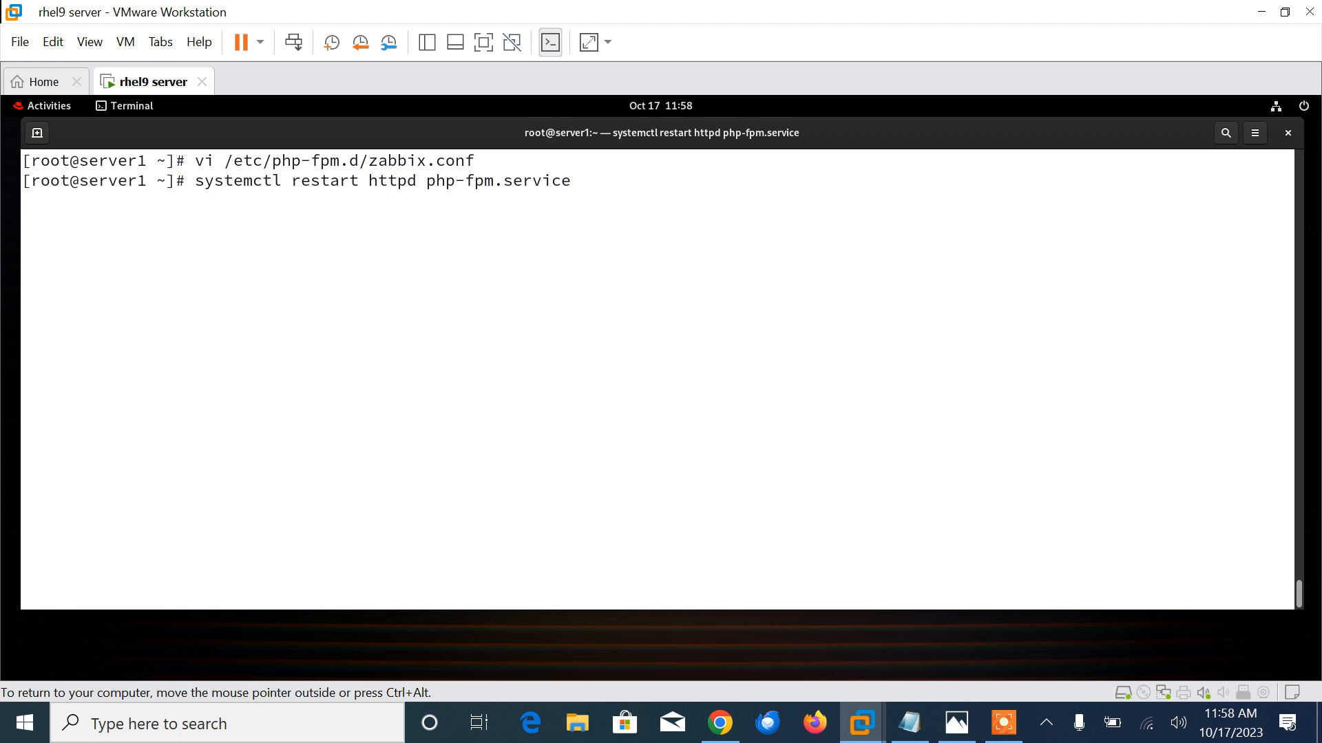
{"action": "key", "text": "Return"}
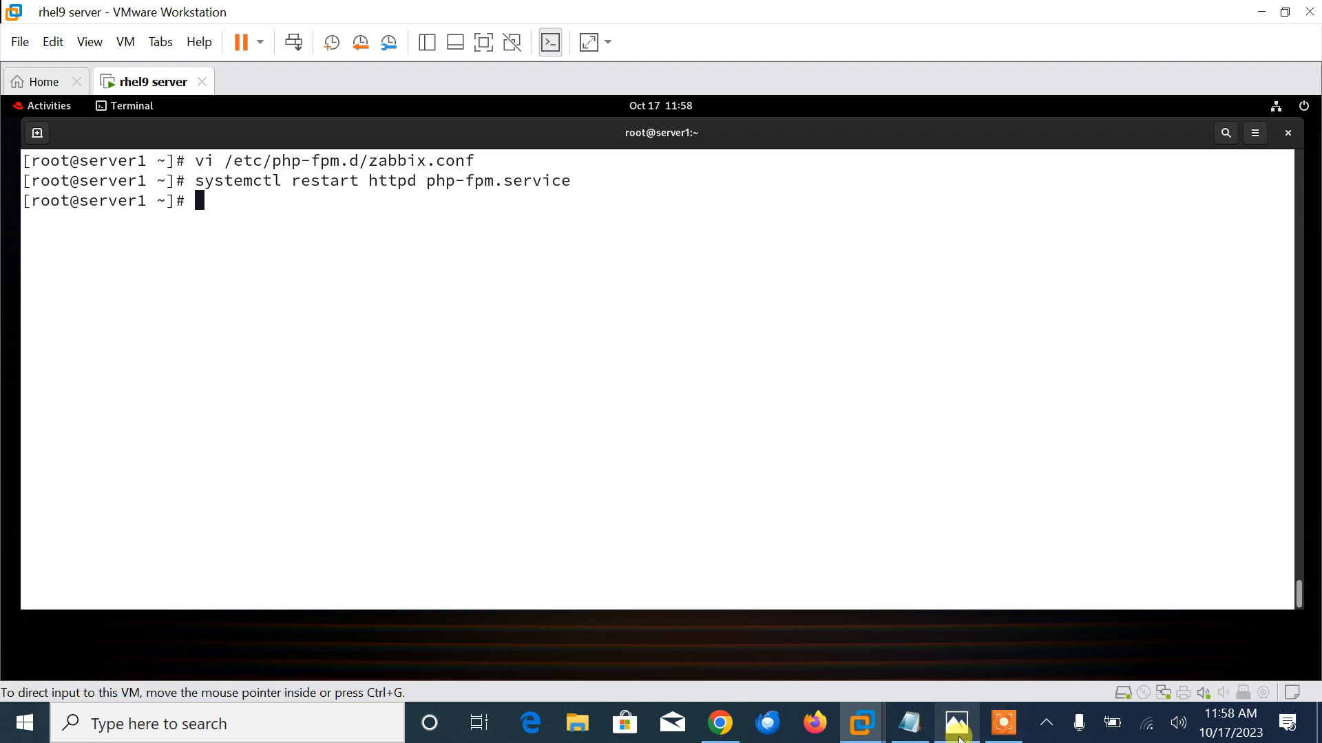
- Enable and start zabbix-server.service and zabbix-agent.service with --now
{"action": "left_click", "coordinate": [908, 724]}
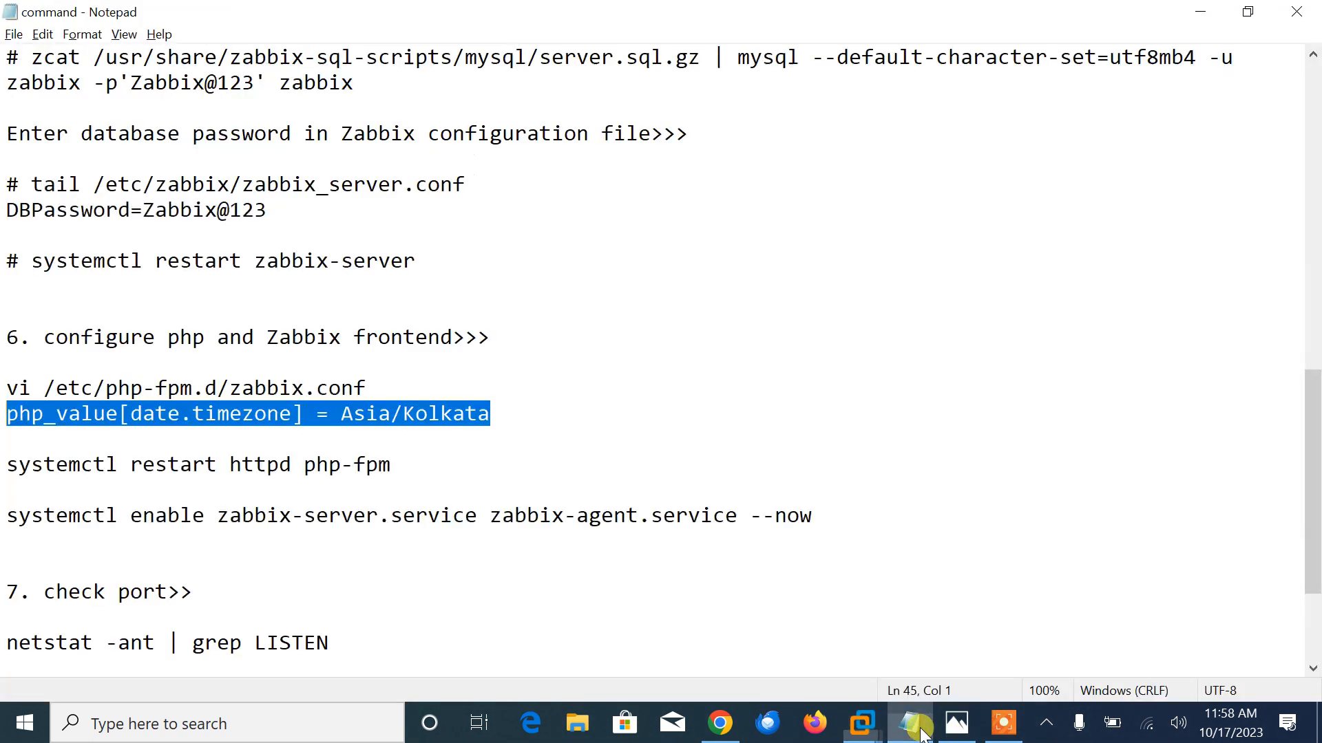
{"action": "left_click_drag", "start_coordinate": [4, 515], "coordinate": [301, 515]}
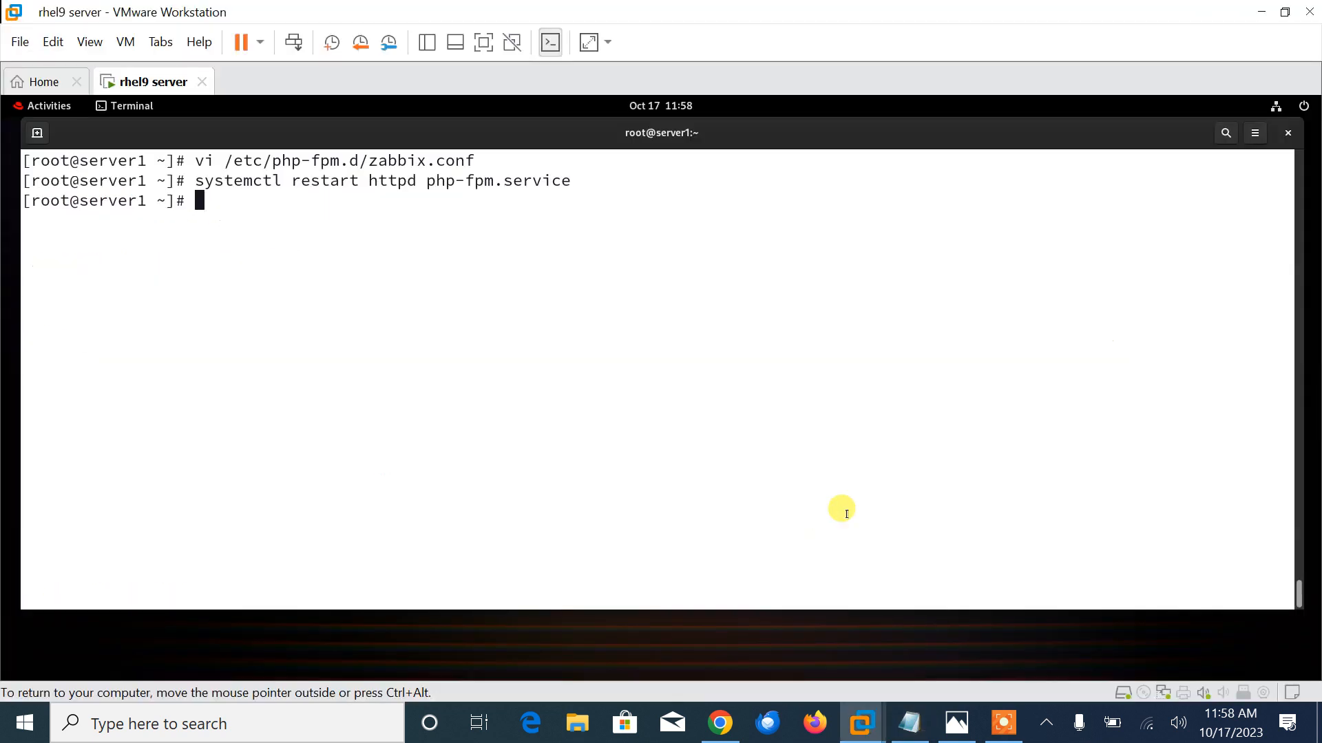
{"action": "type", "text": "systemctl enable zabbix-server.service zabbix-agent.service --now"}
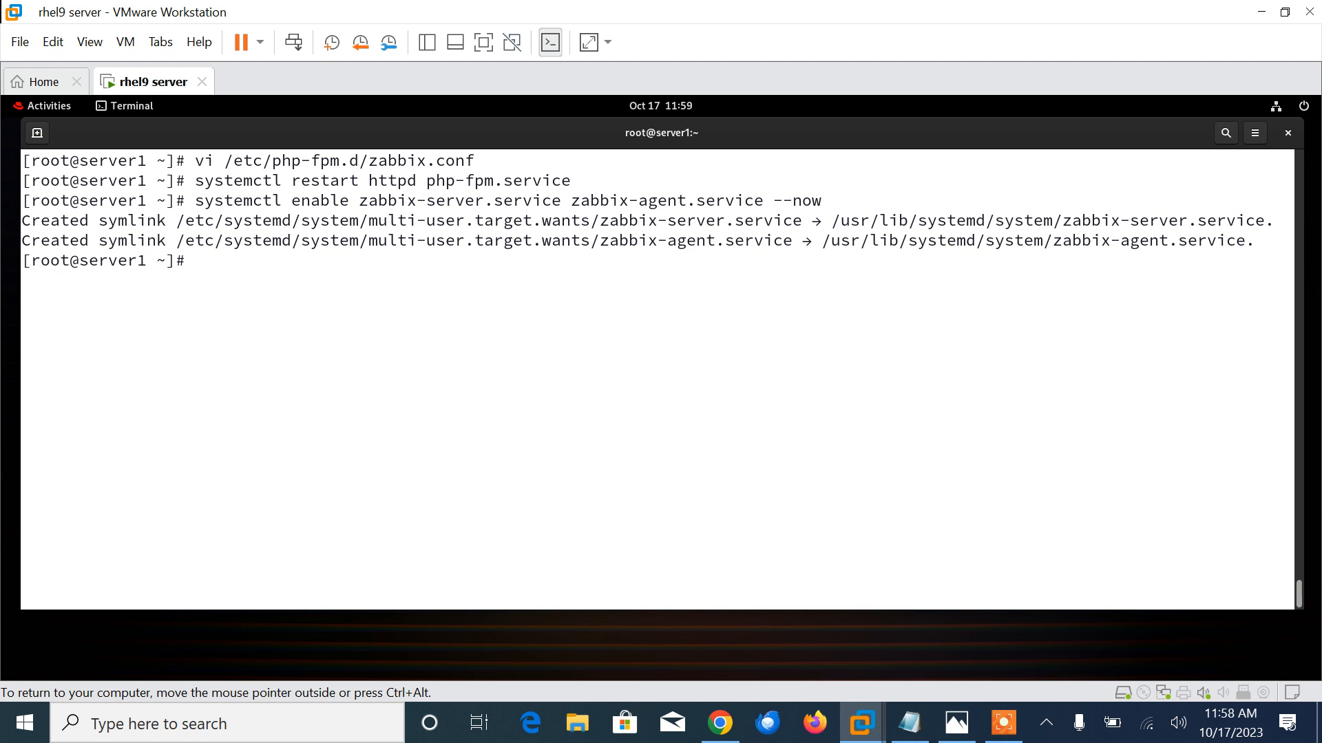
- Confirm ports 10050/10051 are listening via netstat | grep LISTEN, then show the address with ifconfig
{"action": "type", "text": "netstat -ant |"}
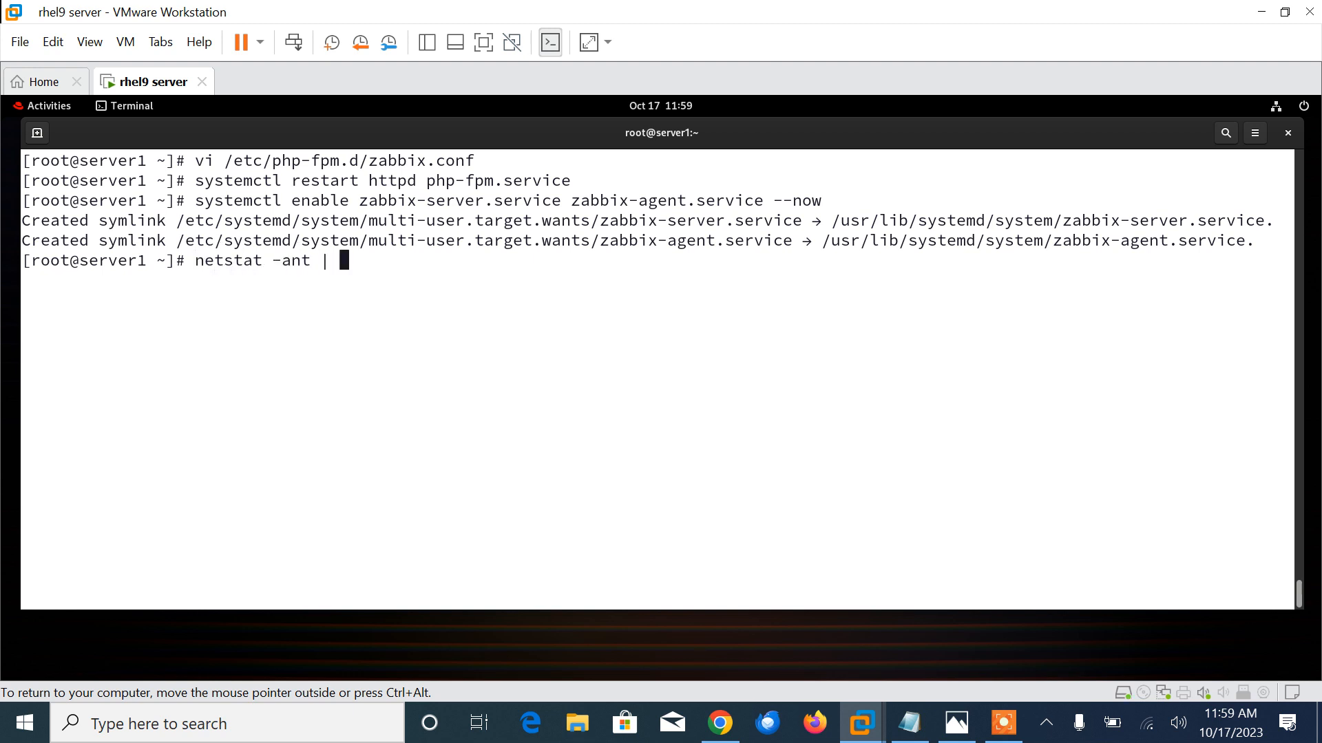
{"action": "type", "text": "grep LISTEN"}
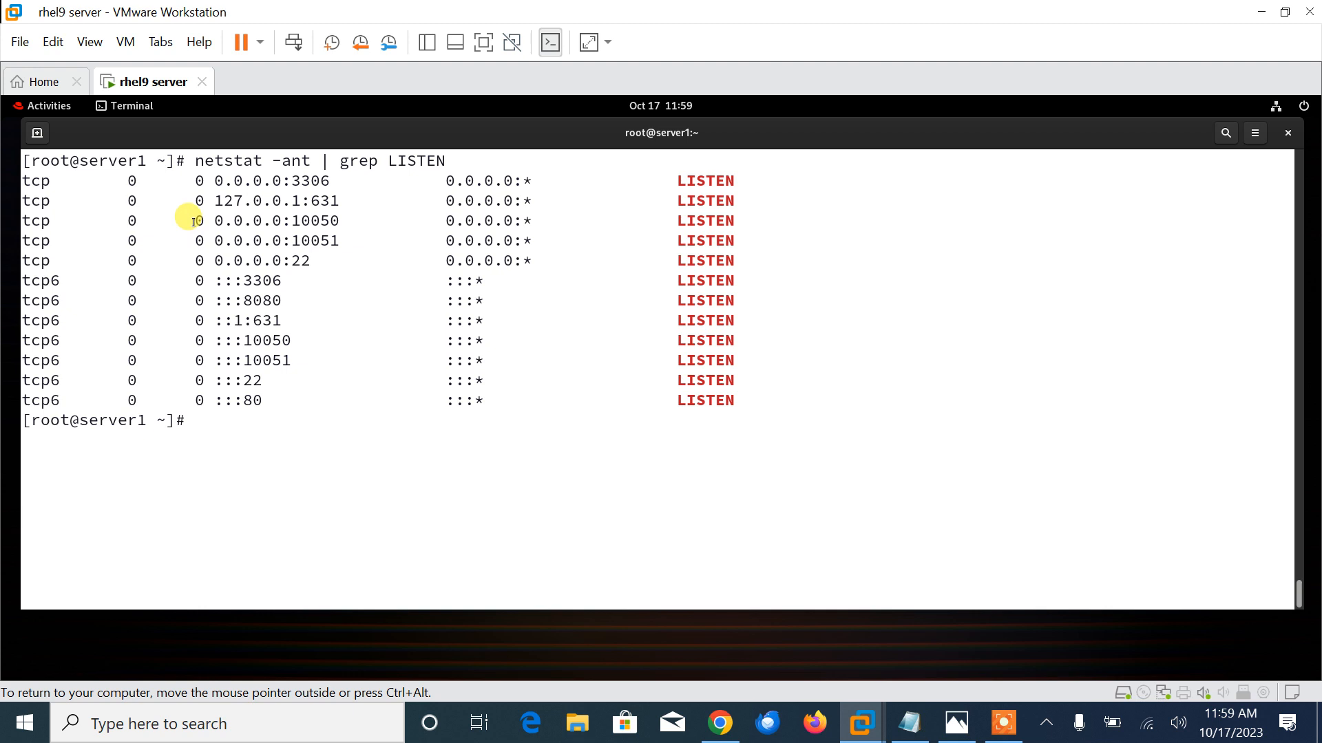
{"action": "left_click_drag", "start_coordinate": [187, 221], "coordinate": [375, 241]}
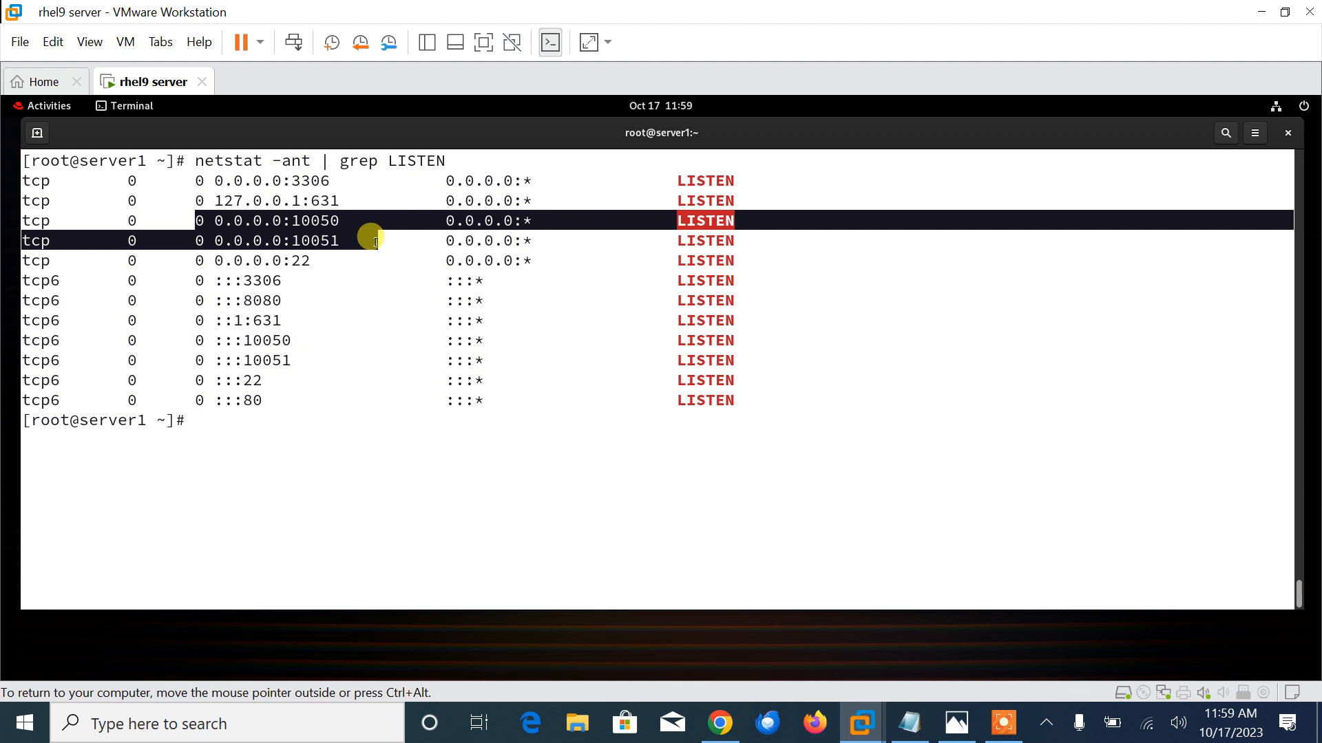
{"action": "type", "text": "i"}
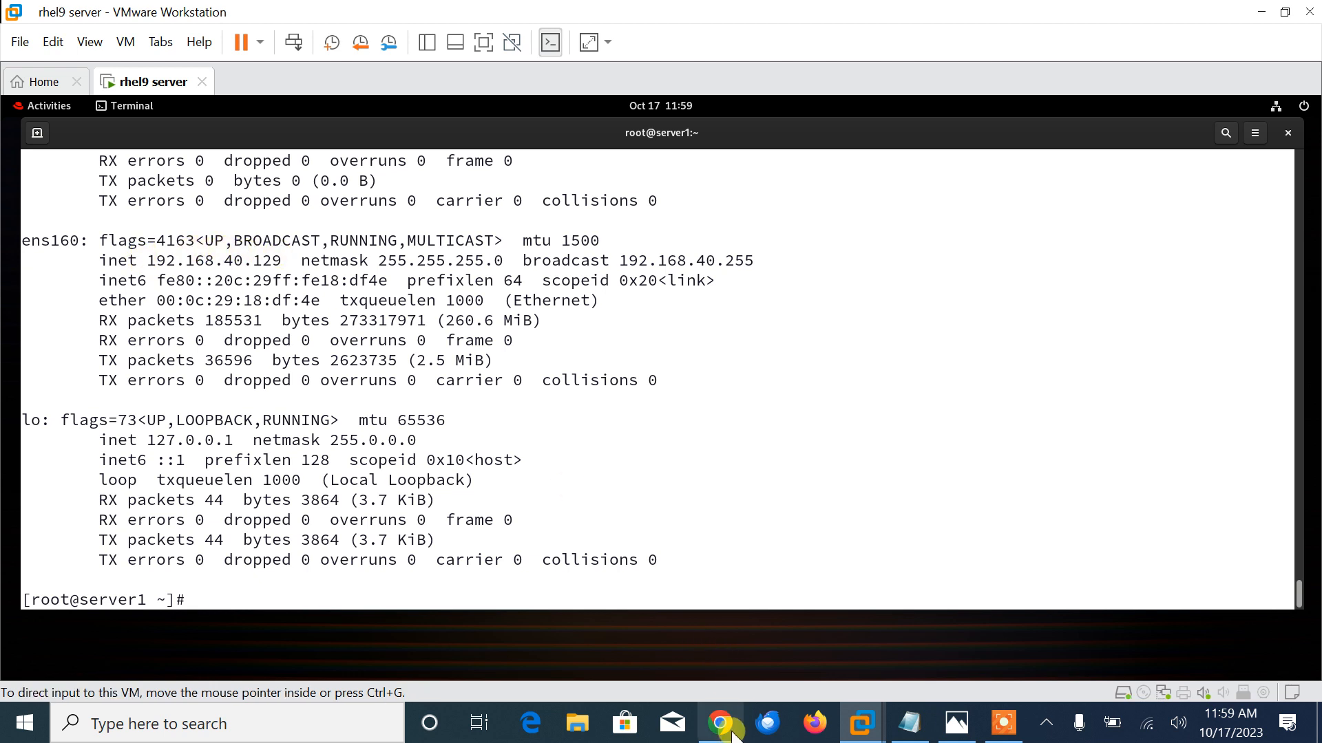
- Load 192.168.40.129/zabbix in Chrome to start the setup wizard
{"action": "left_click", "coordinate": [718, 724]}
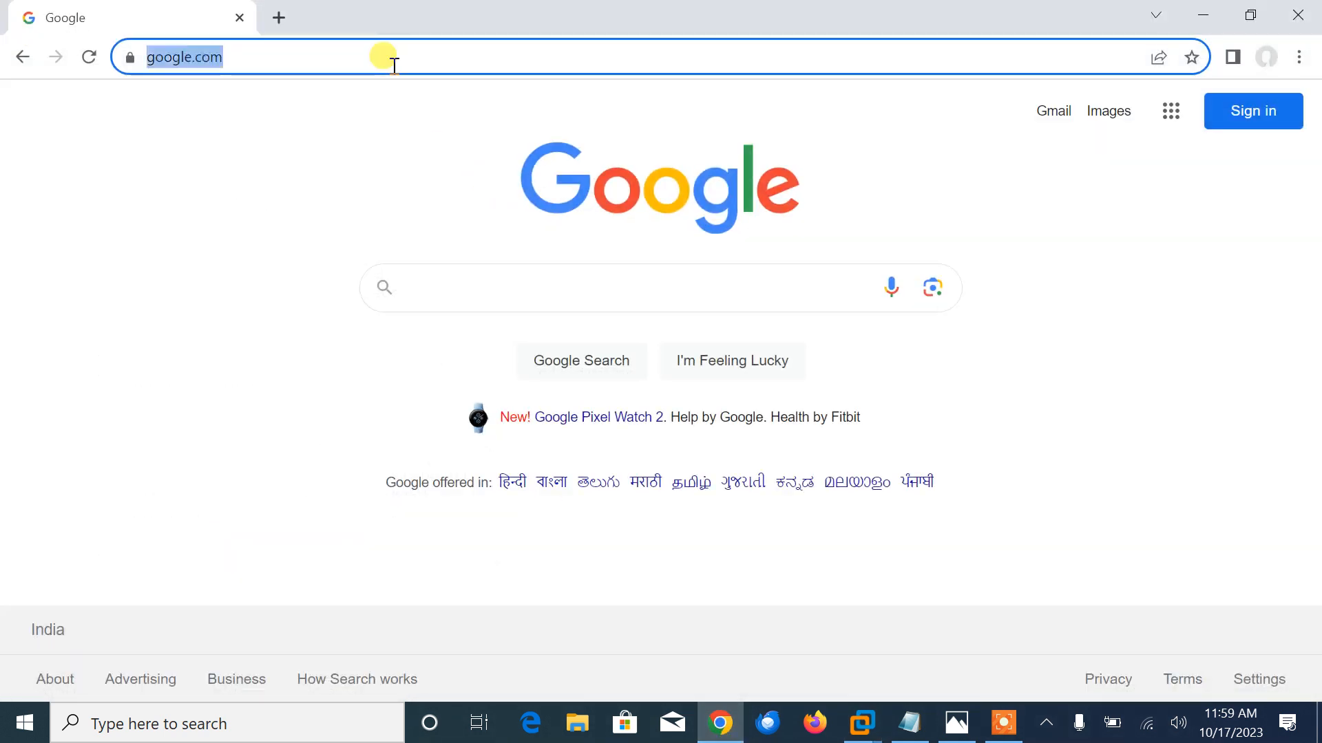
{"action": "type", "text": "192.168.40.129/zabbix"}
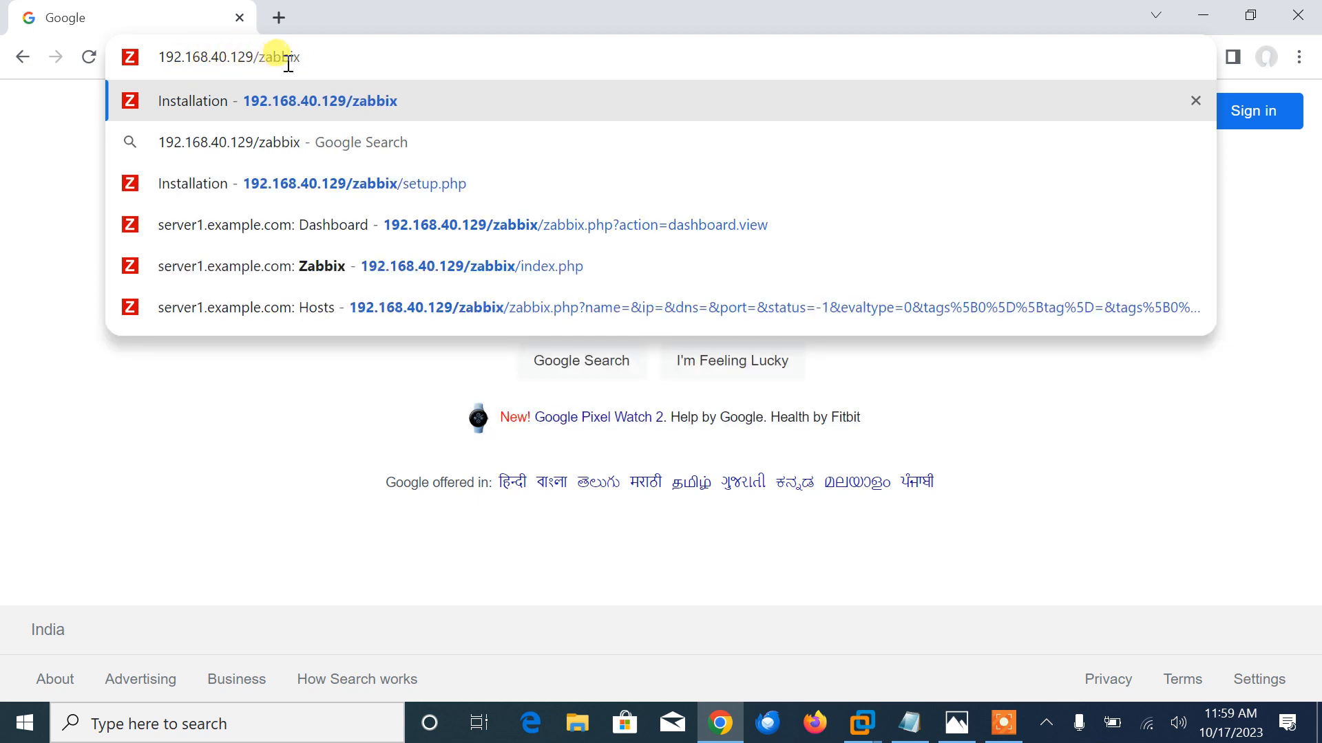
{"action": "left_click", "coordinate": [354, 184]}
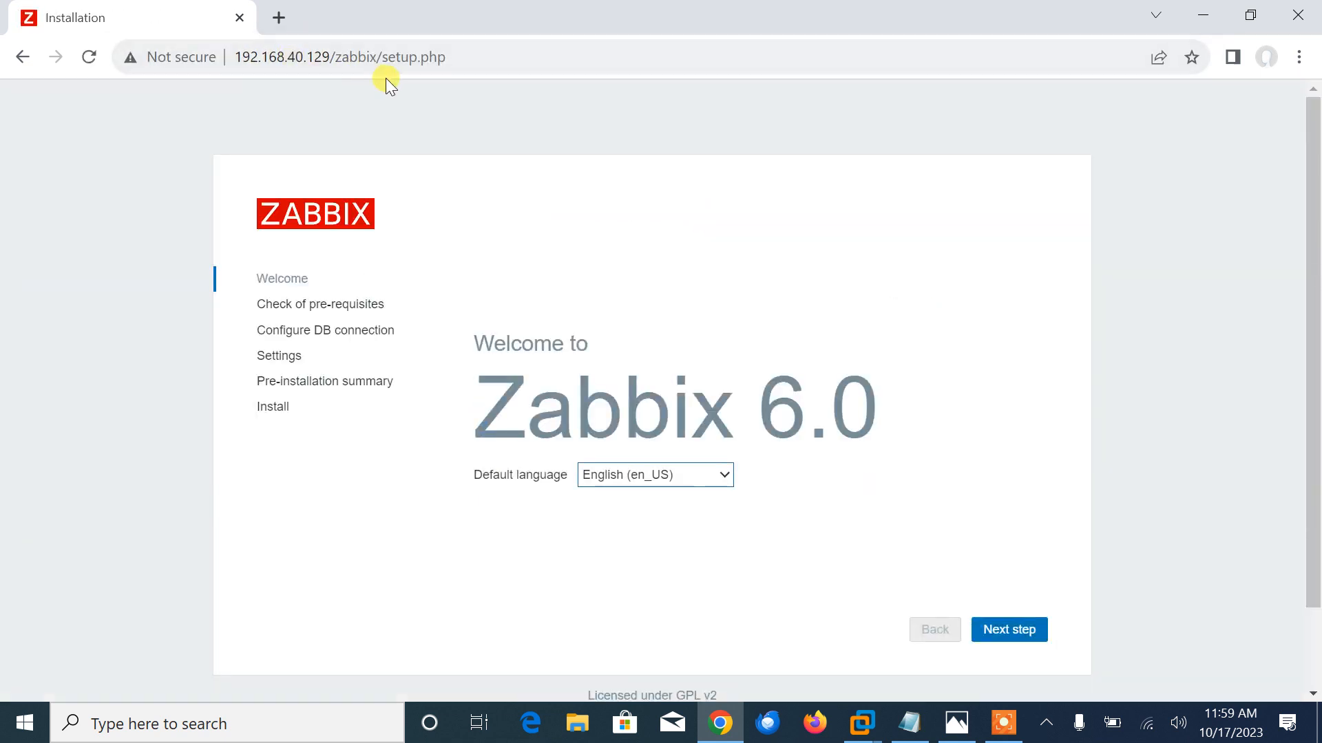
{"action": "mouse_move", "coordinate": [963, 422]}
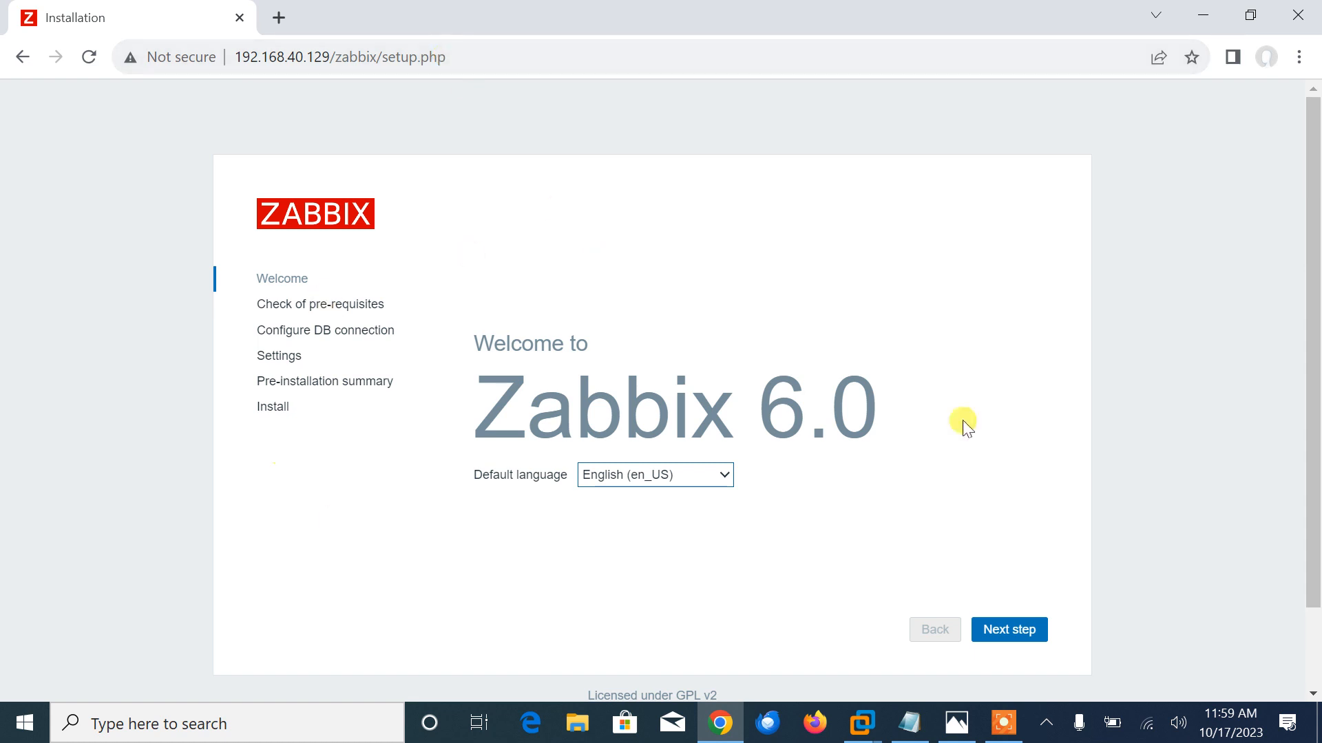
{"action": "mouse_move", "coordinate": [593, 357]}
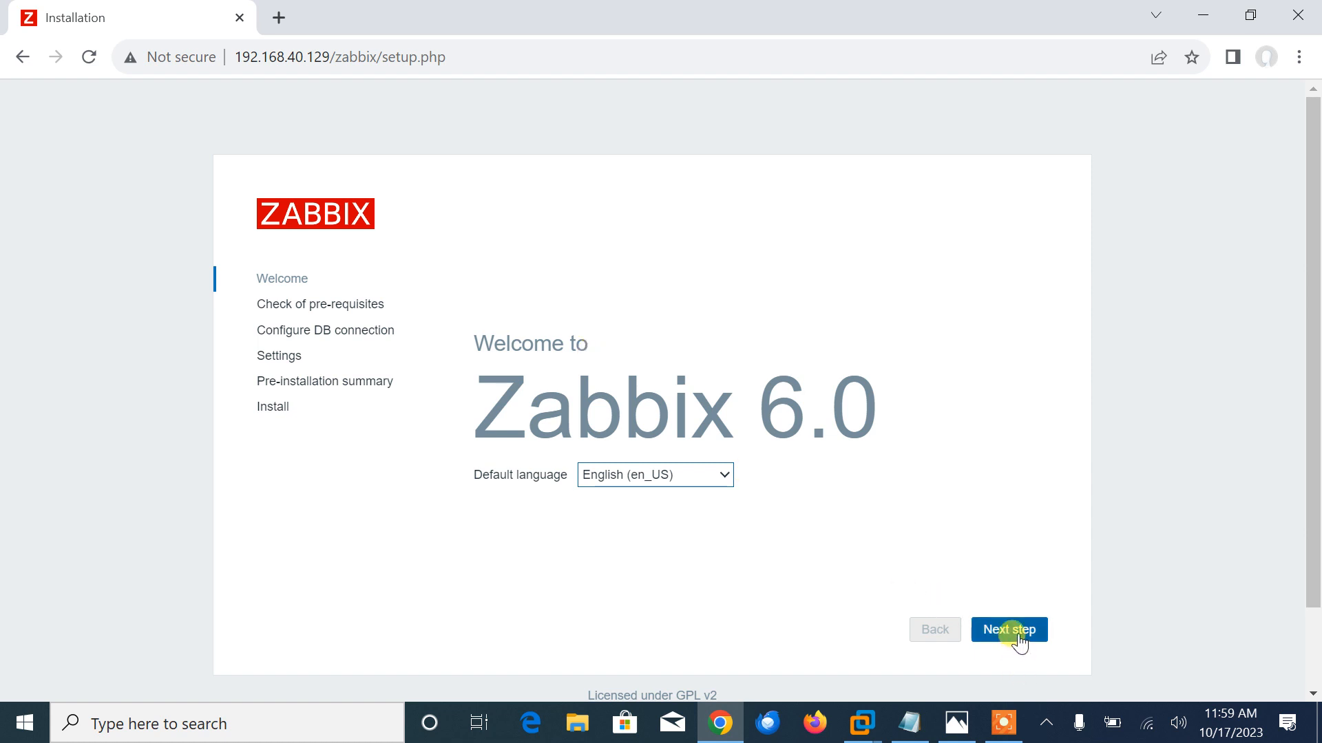
- Advance through prerequisites, DB connection and settings pages to Install, dismissing Chrome's password alert
{"action": "left_click", "coordinate": [1008, 630]}
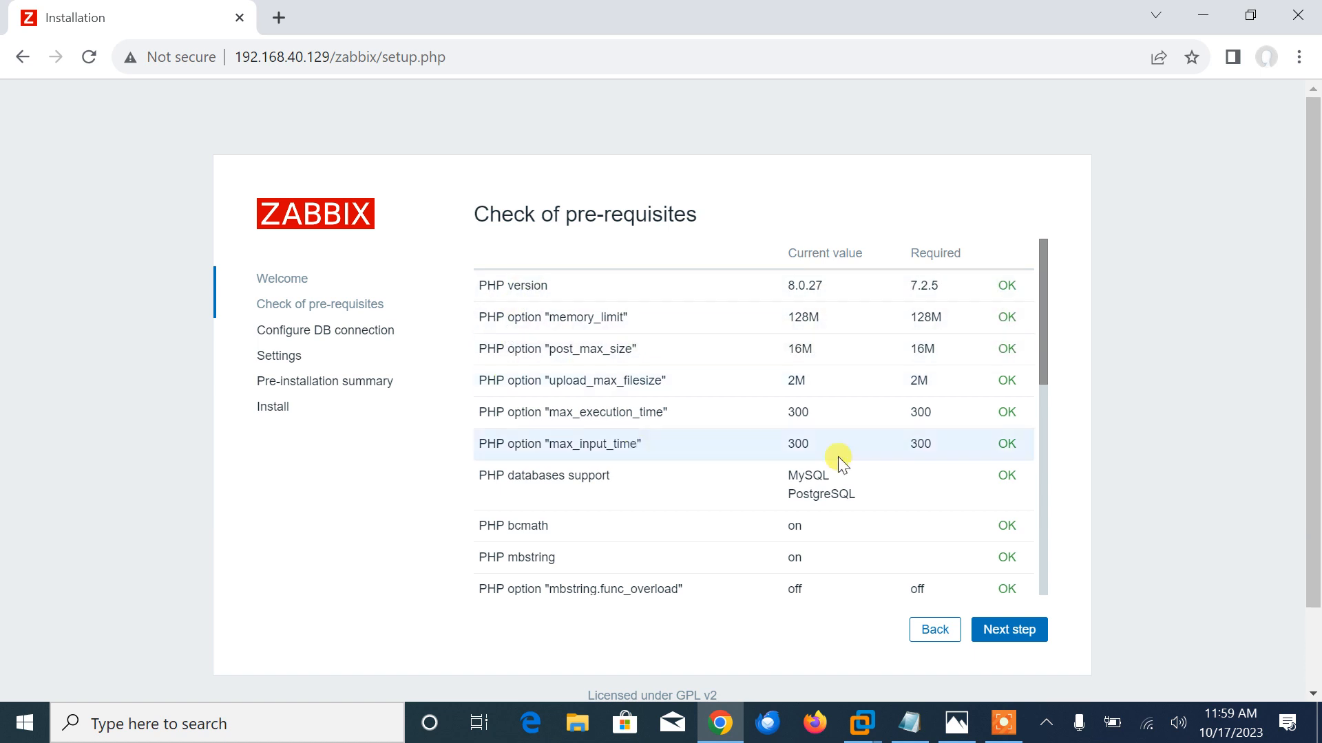
{"action": "scroll", "scroll_direction": "down", "scroll_amount": 3}
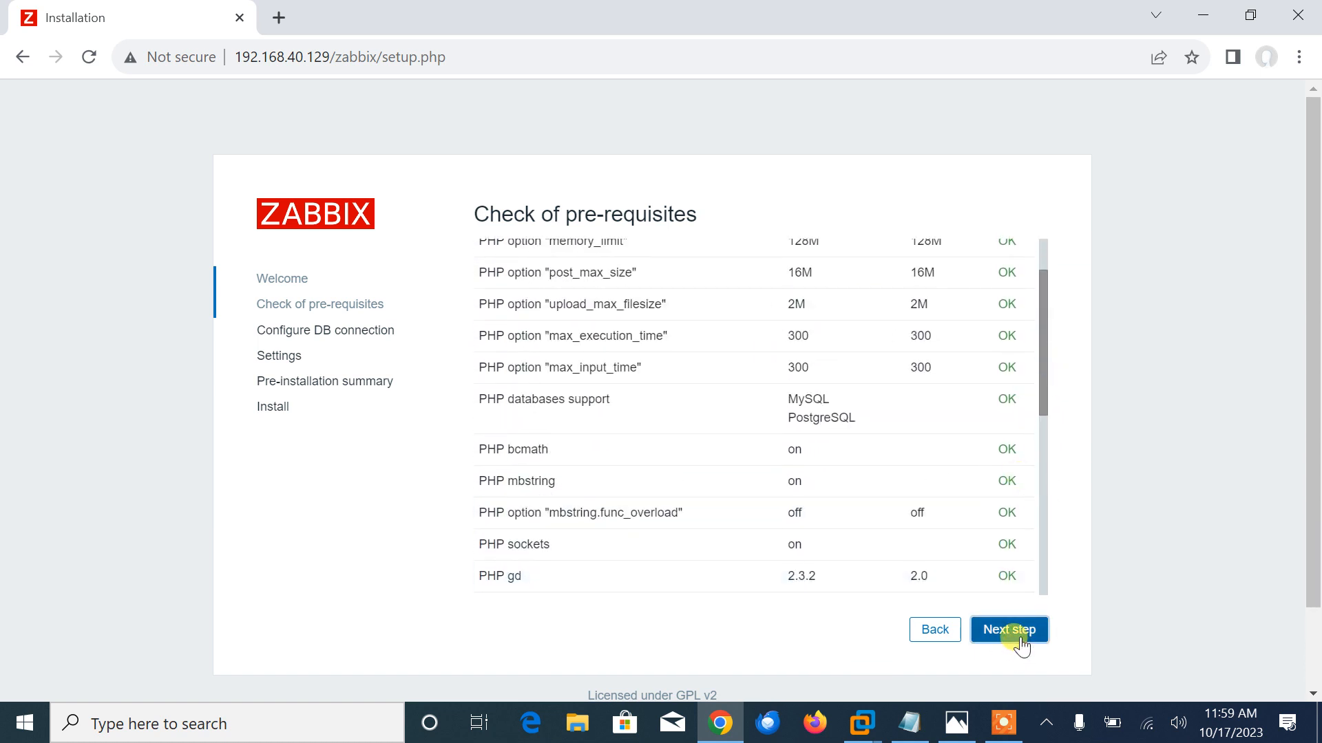
{"action": "left_click", "coordinate": [1008, 630]}
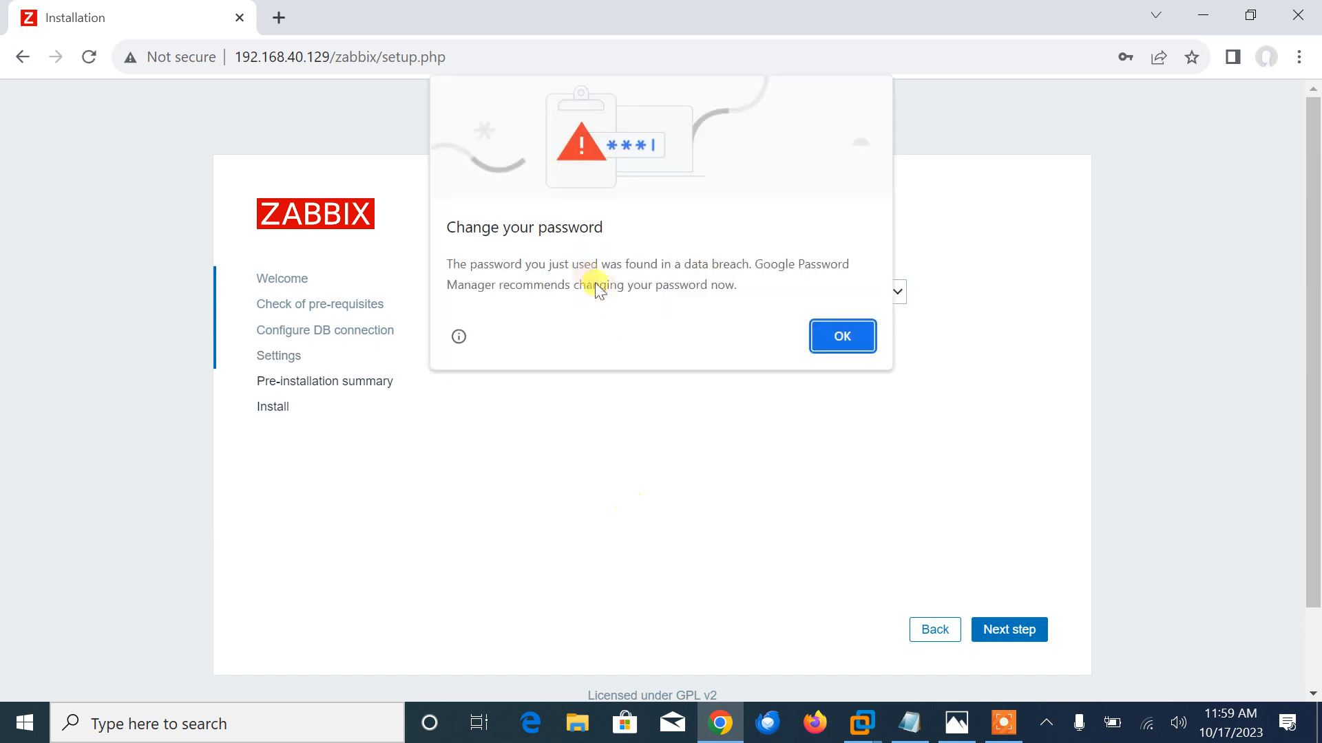
{"action": "left_click", "coordinate": [841, 335]}
{"action": "type", "text": "server1.example.com"}
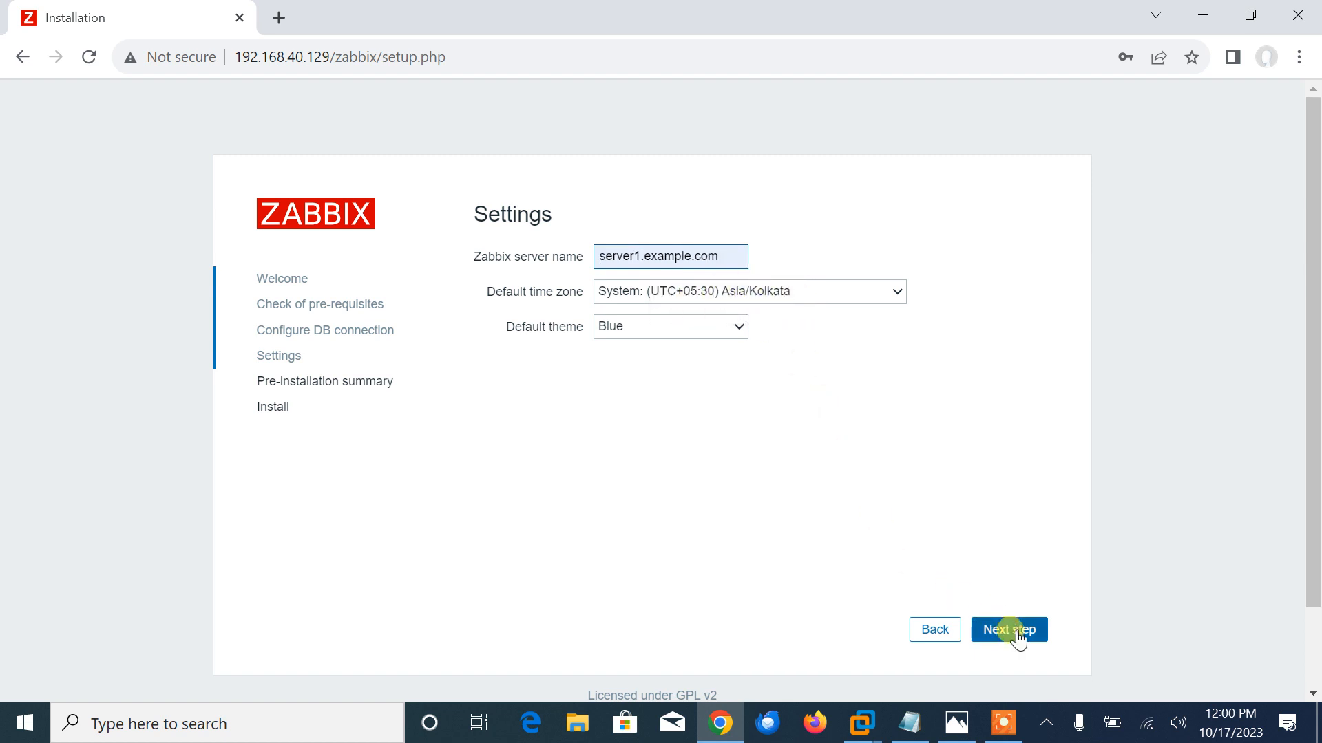
{"action": "left_click", "coordinate": [1008, 630]}
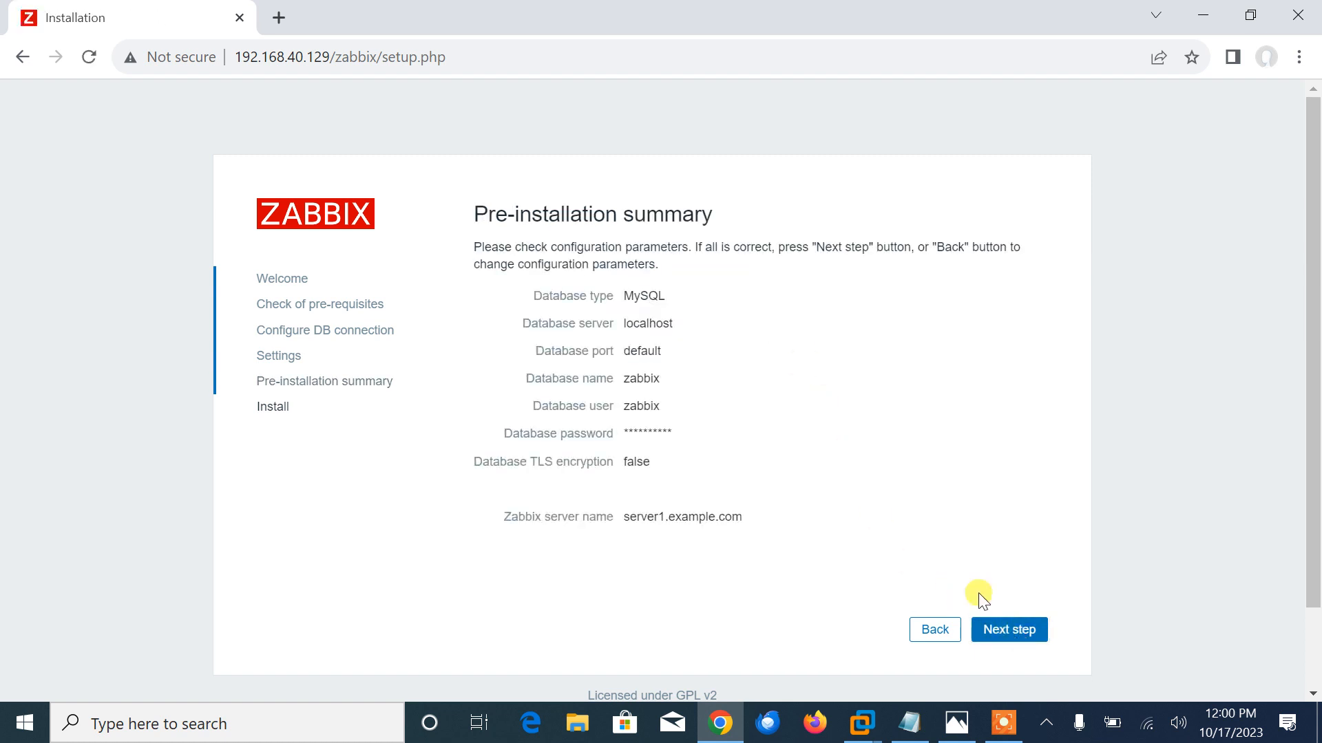
{"action": "mouse_move", "coordinate": [908, 599]}
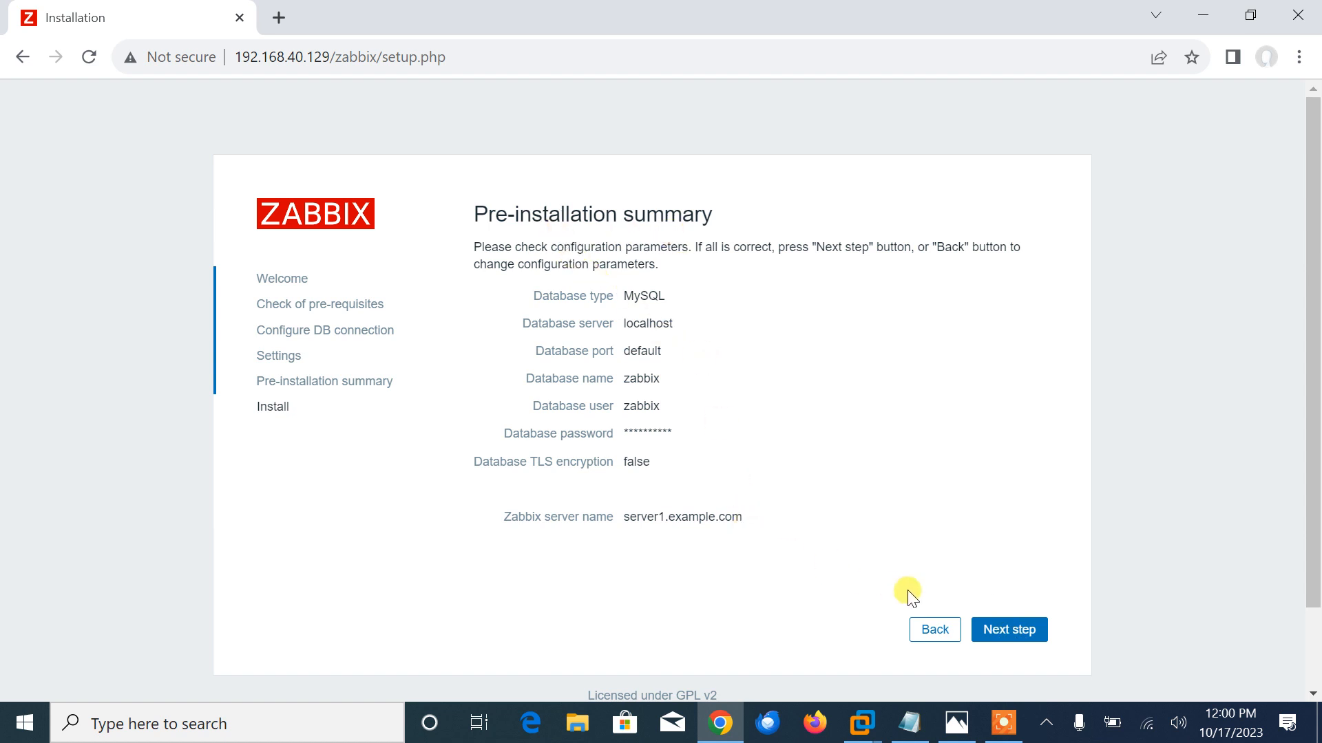
{"action": "left_click", "coordinate": [1008, 630]}
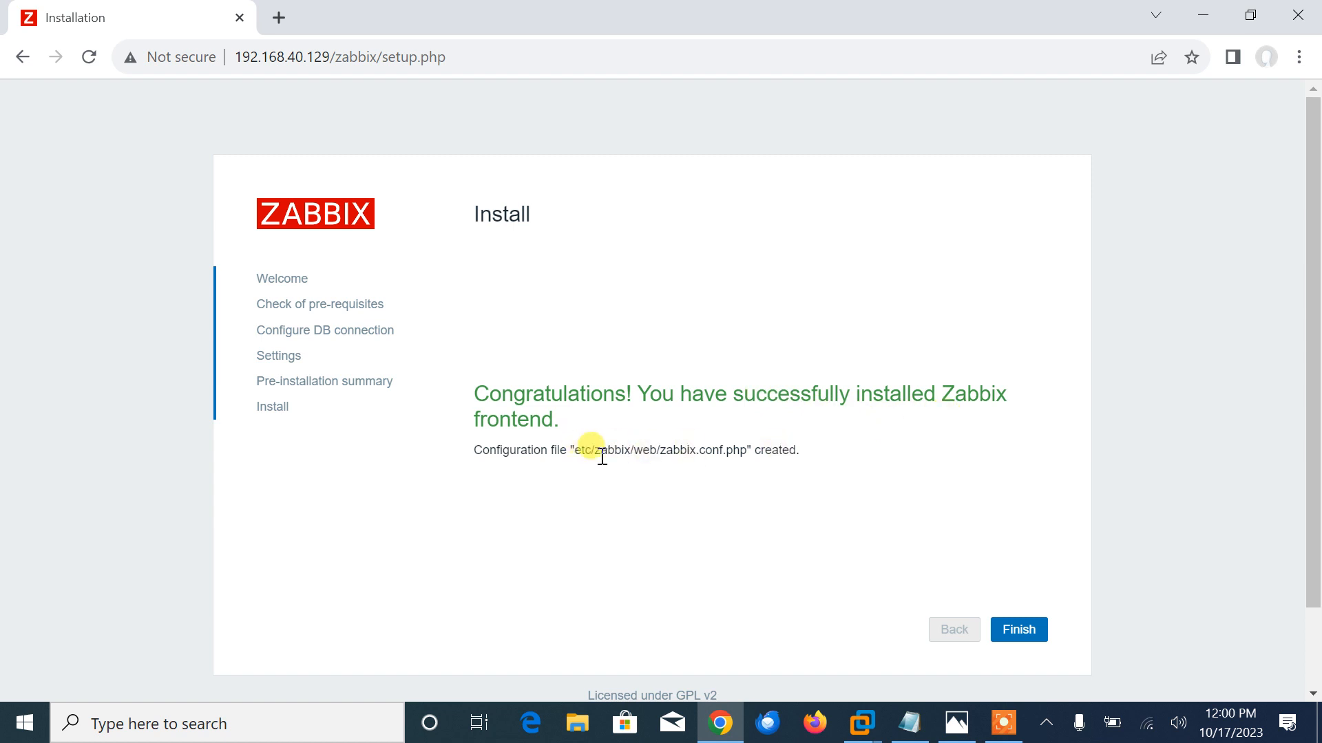
- Finish the wizard and sign in as Admin to the Global view dashboard
{"action": "left_click", "coordinate": [1018, 628]}
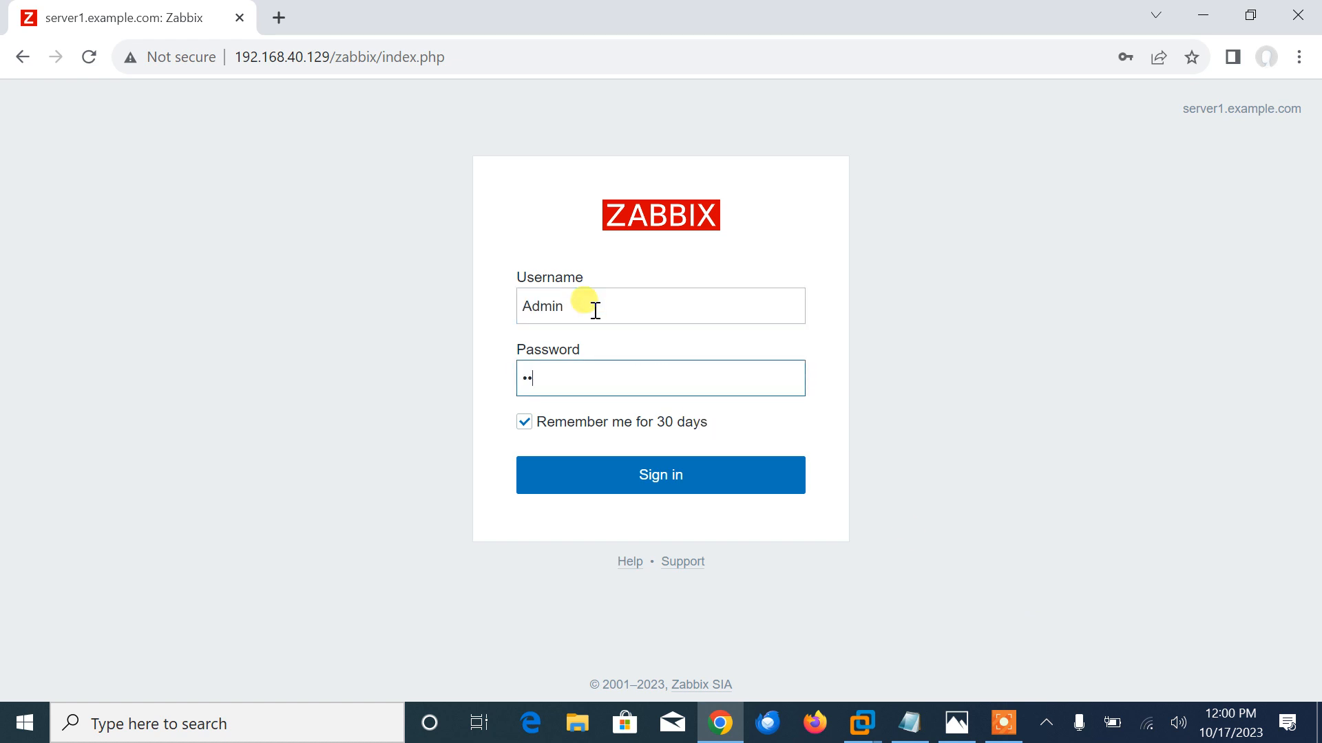
{"action": "left_click", "coordinate": [660, 474]}
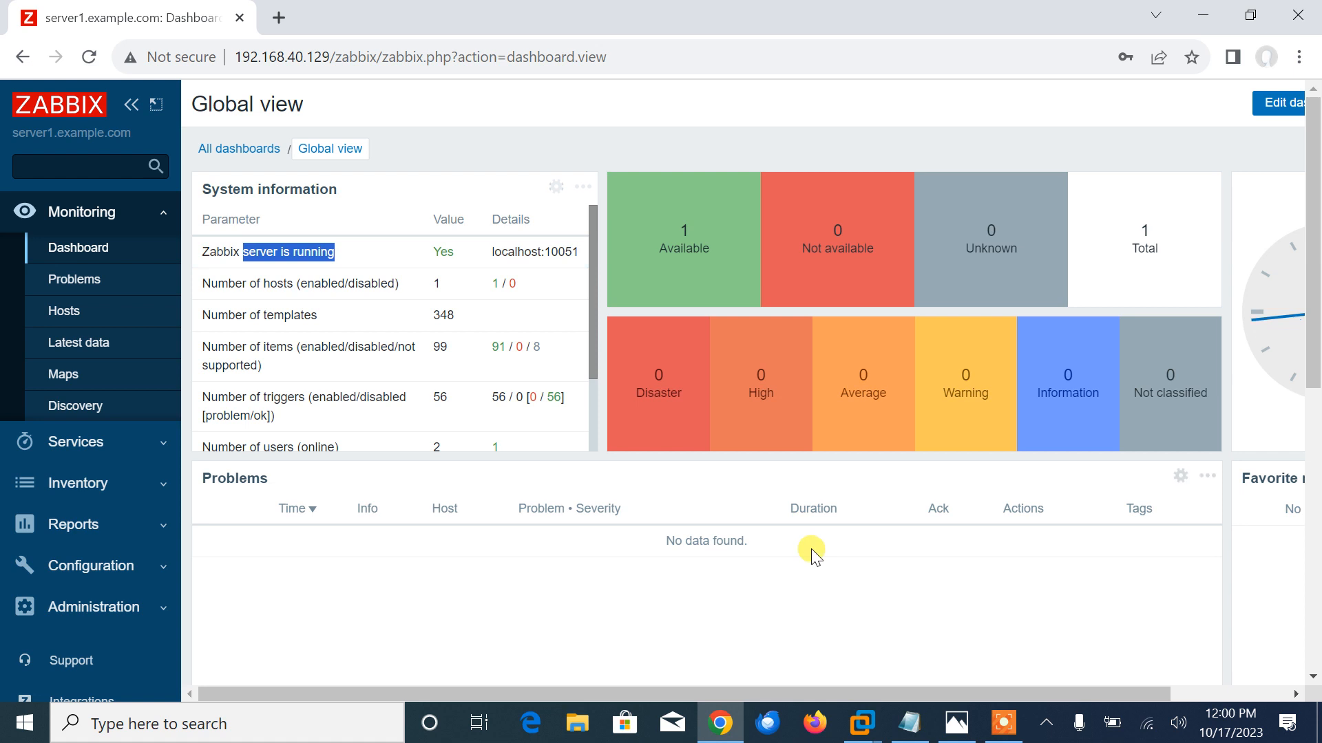
{"action": "scroll", "scroll_direction": "right", "scroll_amount": 3}
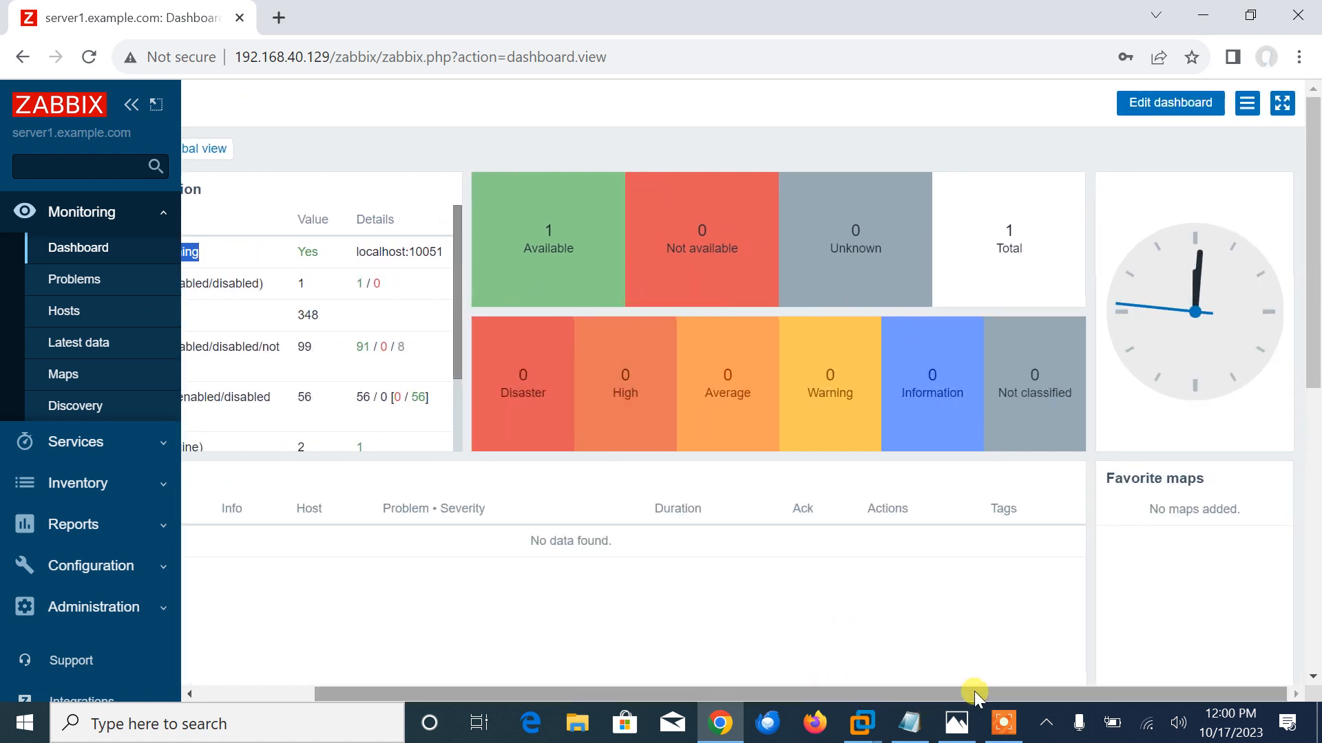
{"action": "mouse_move", "coordinate": [1003, 708]}
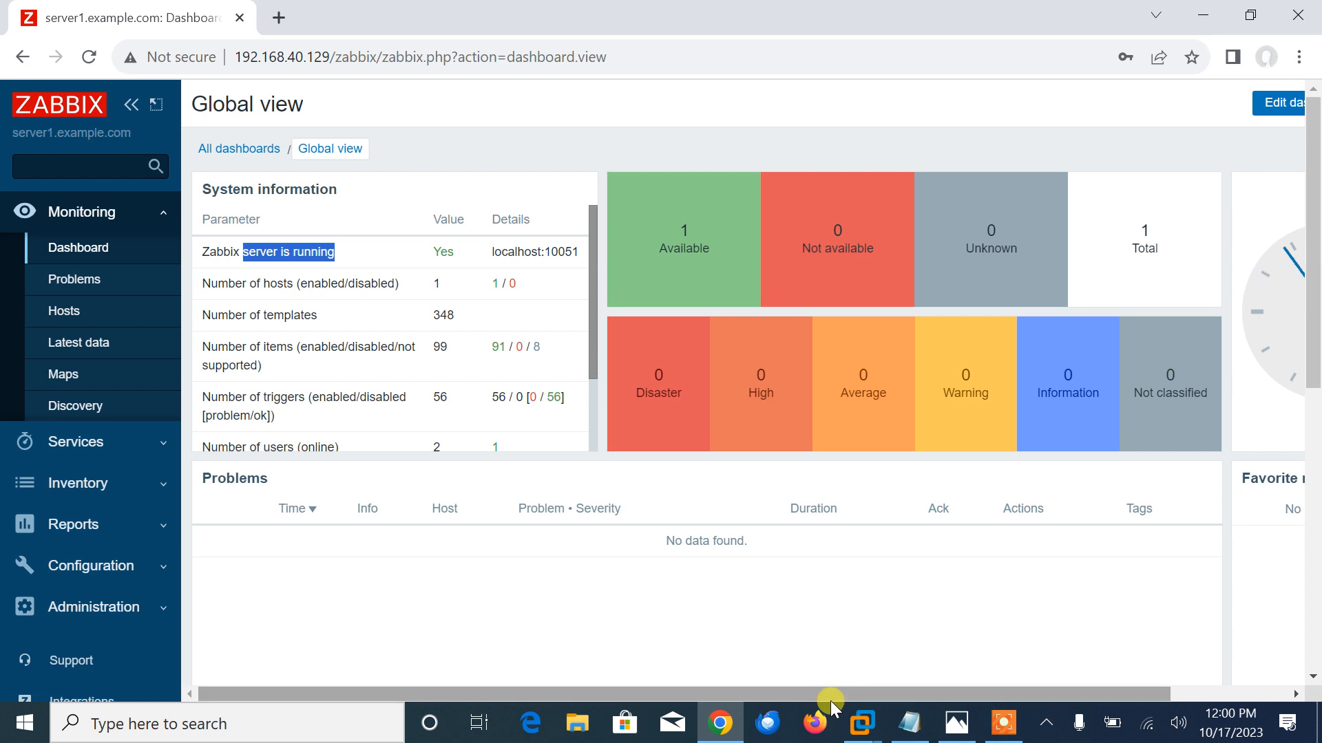
{"action": "left_click", "coordinate": [64, 311]}
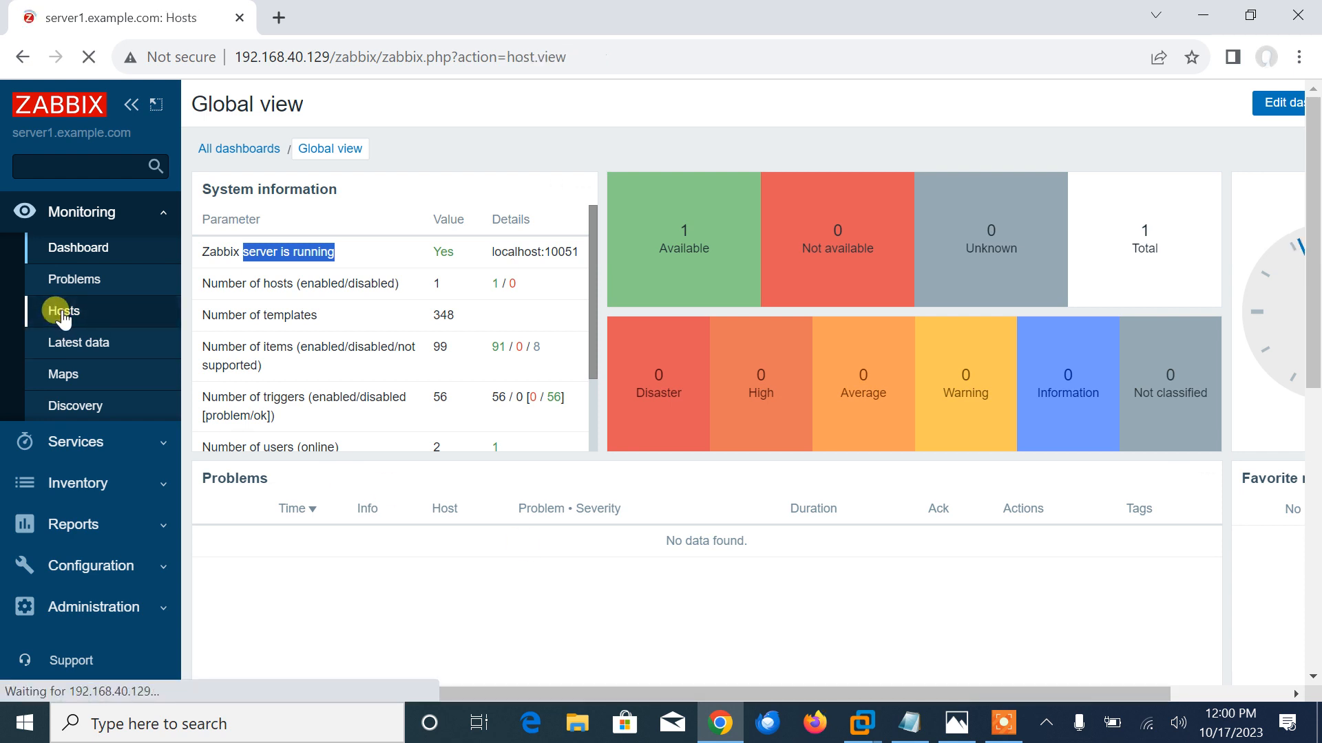
{"action": "left_click", "coordinate": [63, 311]}
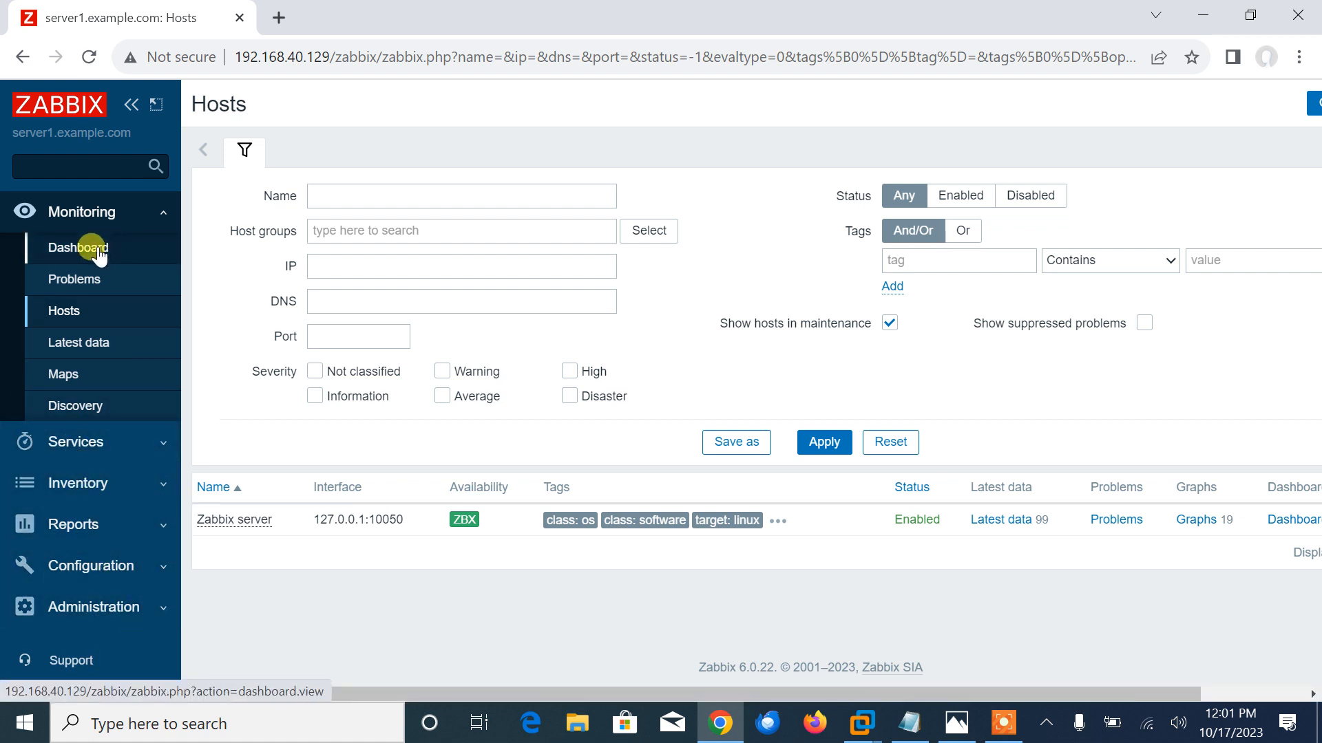
{"action": "left_click", "coordinate": [76, 247]}
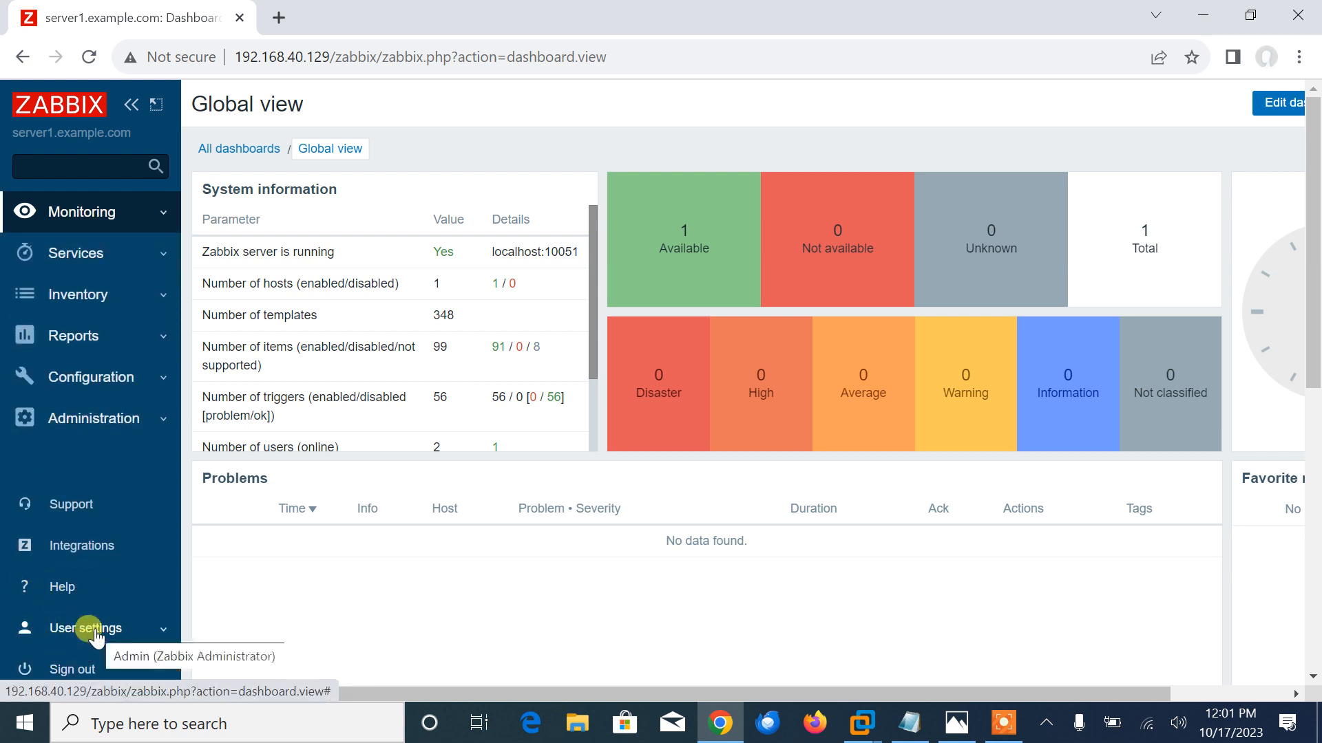
{"action": "left_click", "coordinate": [85, 628]}
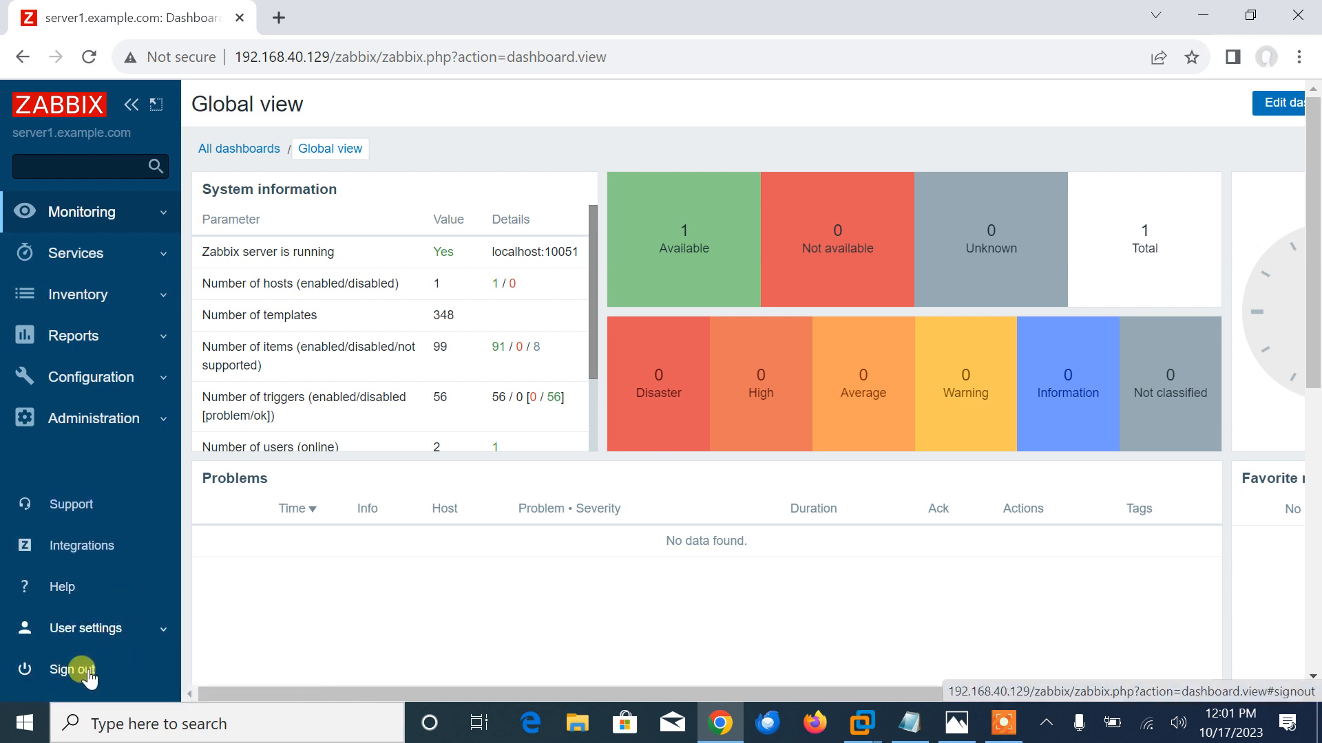
{"action": "mouse_move", "coordinate": [67, 669]}
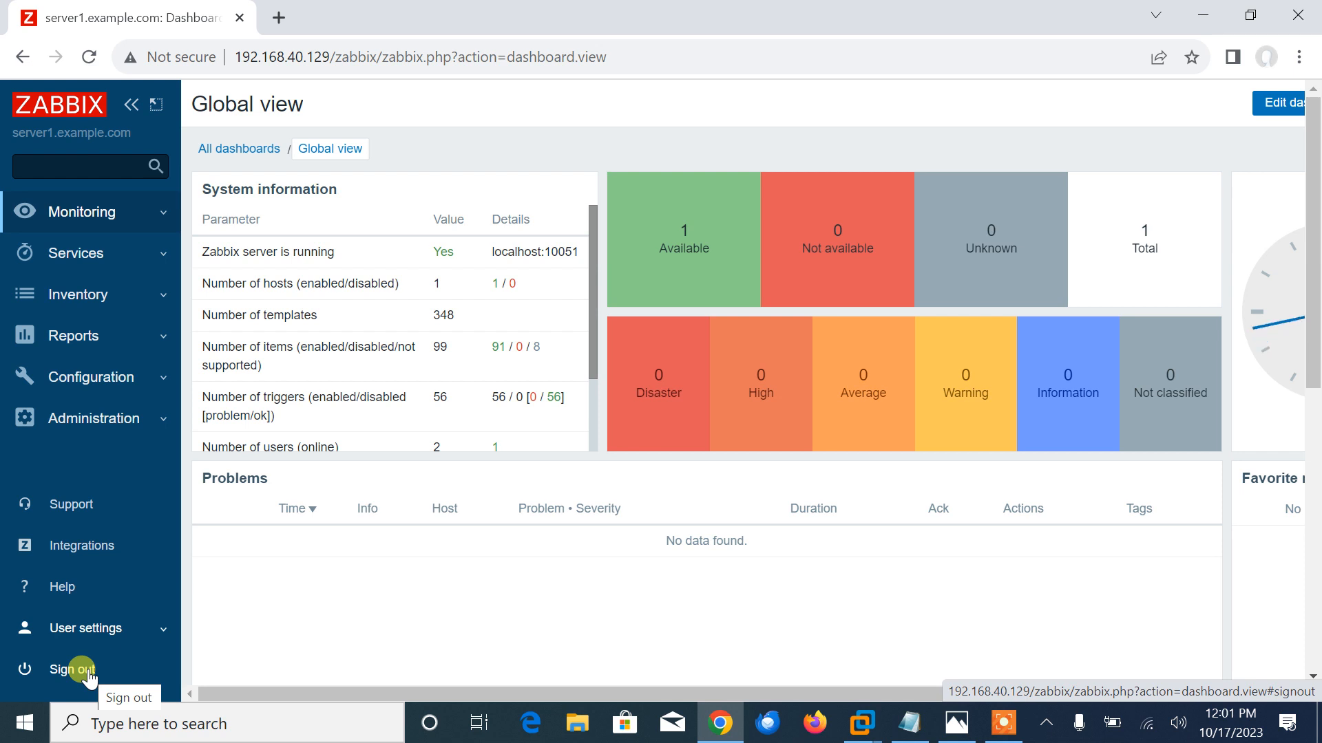
{"action": "mouse_move", "coordinate": [398, 665]}
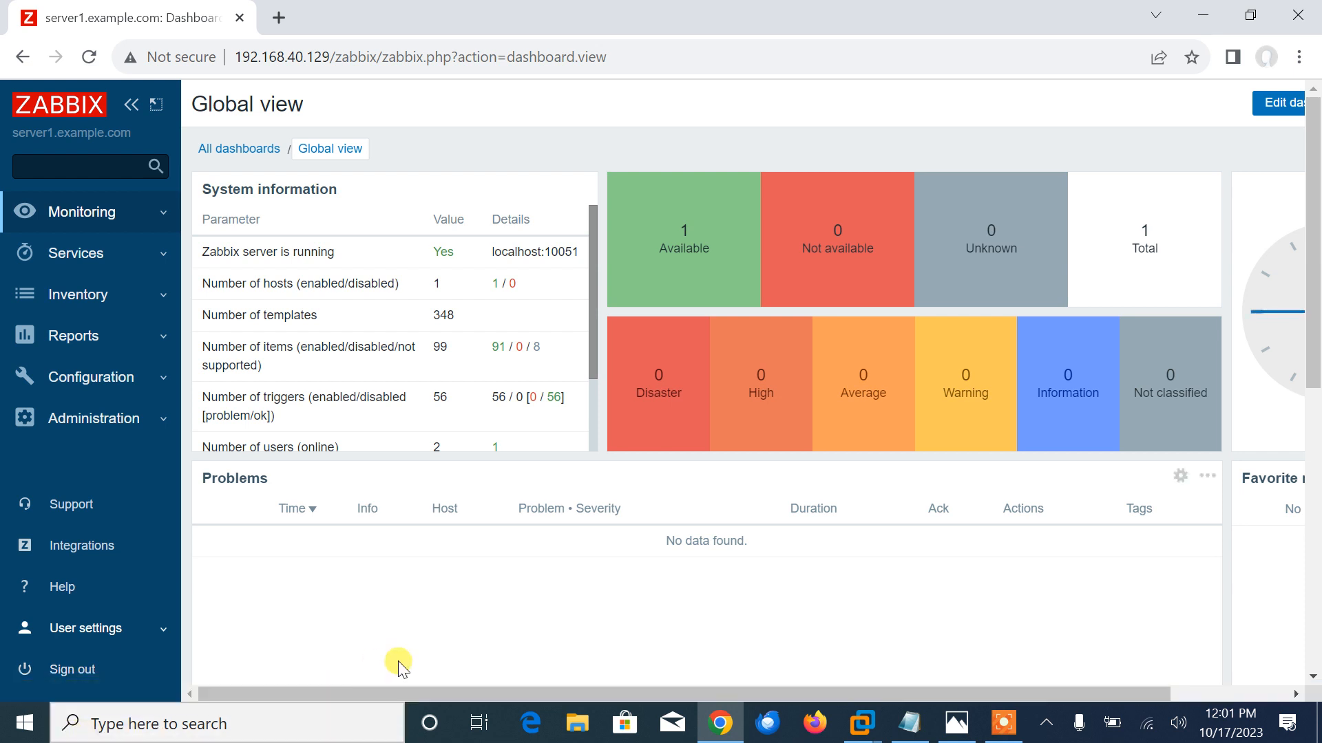